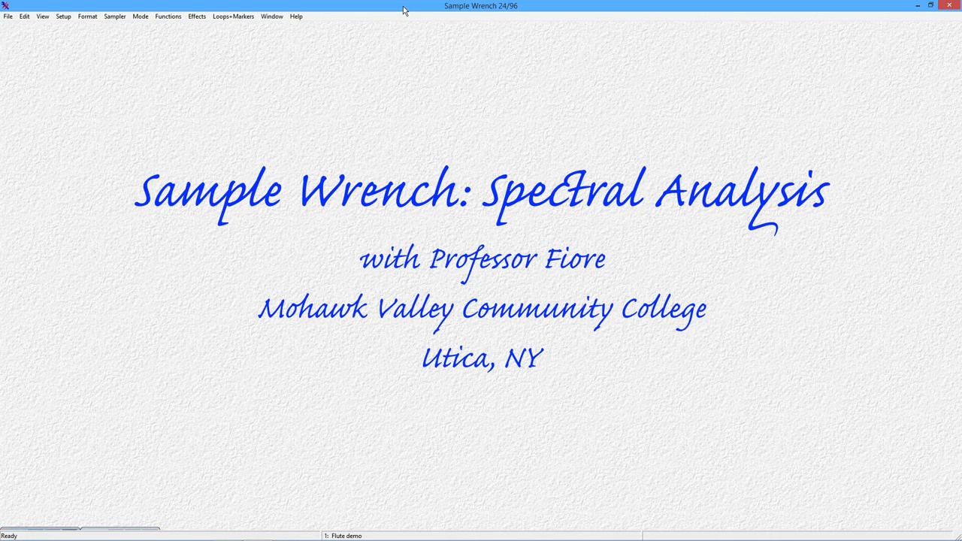
Step: Dismiss the title screen and list the open recordings, Flute demo and In the city of the future
left_click(271, 15)
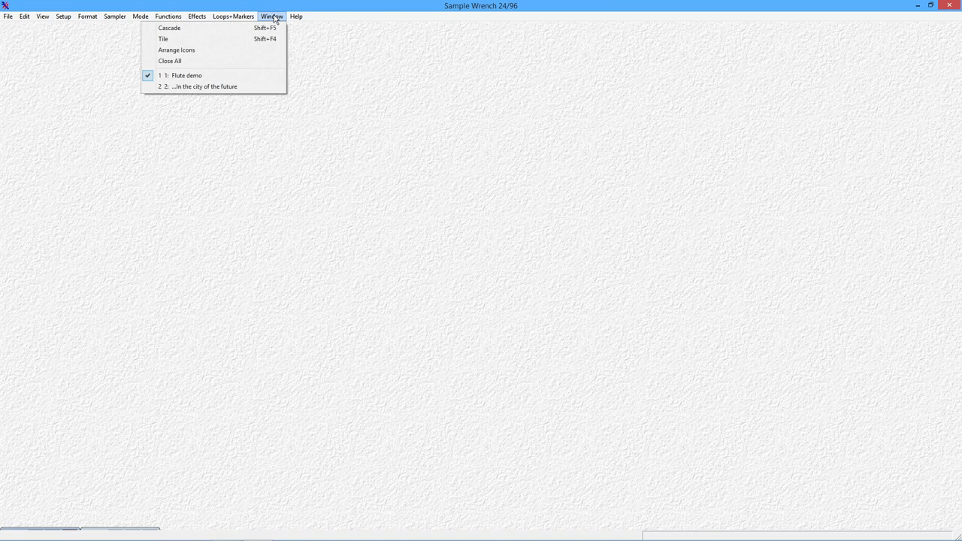
Step: Bring Flute demo forward, then zoom out to its full 553 ms waveform
left_click(186, 75)
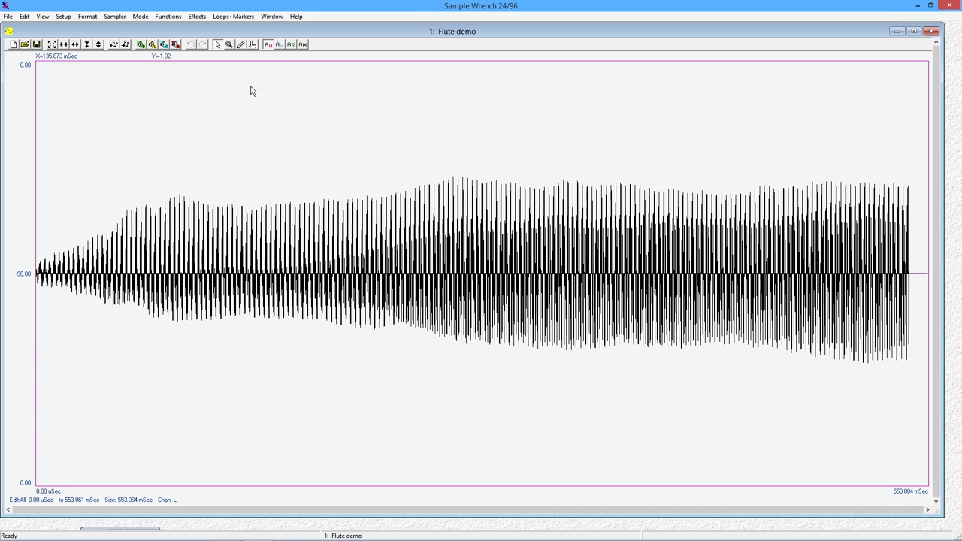
mouse_move(219, 253)
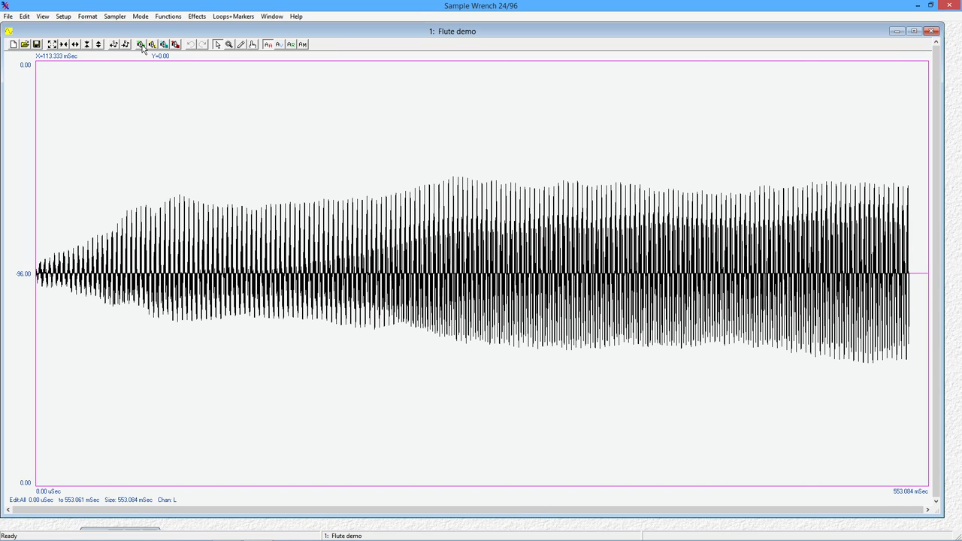
mouse_move(179, 72)
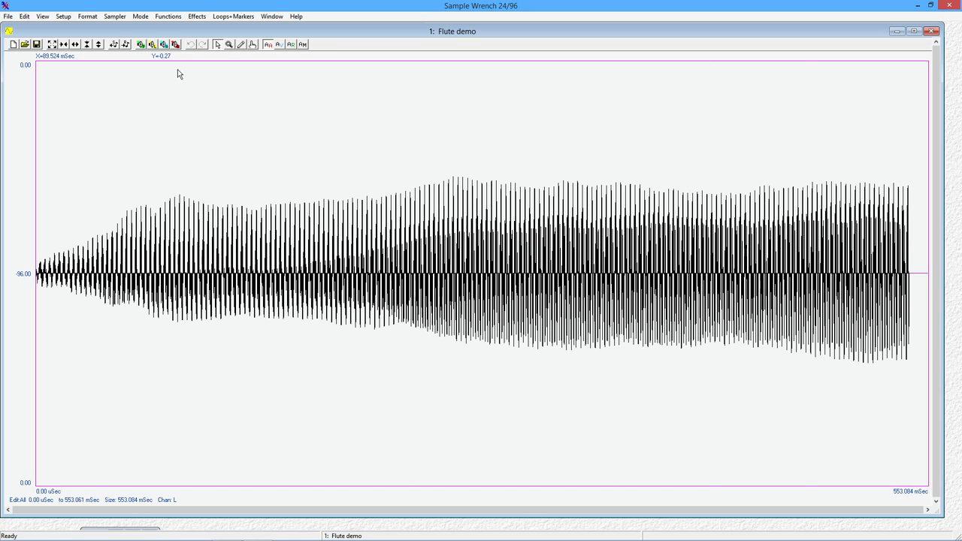
mouse_move(66, 47)
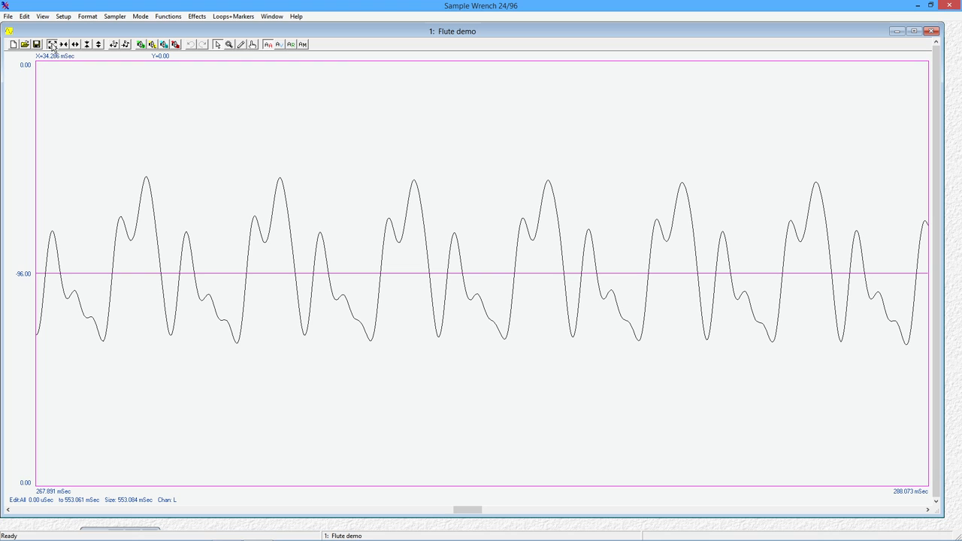
left_click(51, 43)
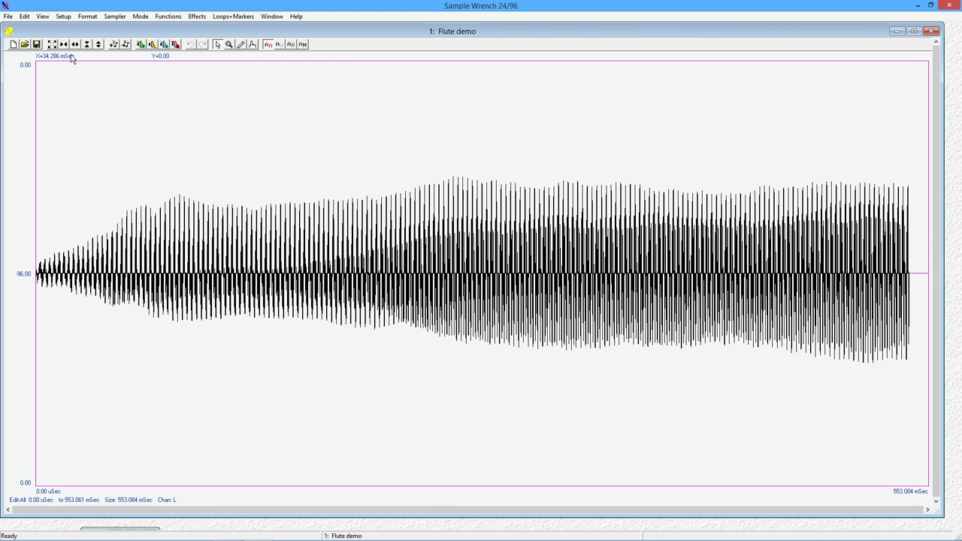
Step: Generate a Flute demo FFT spectrogram with 512 points, zones drawing and linear scales
left_click(168, 16)
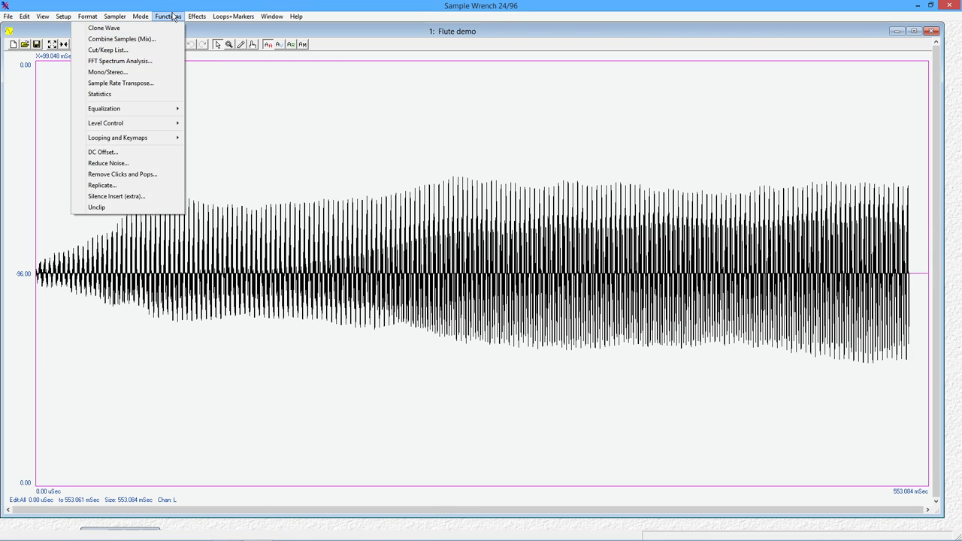
mouse_move(119, 61)
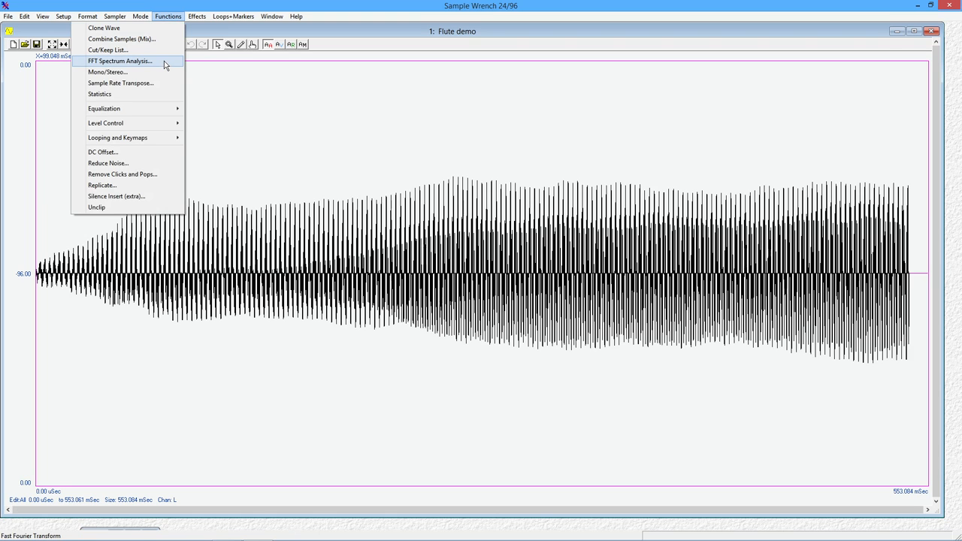
left_click(119, 61)
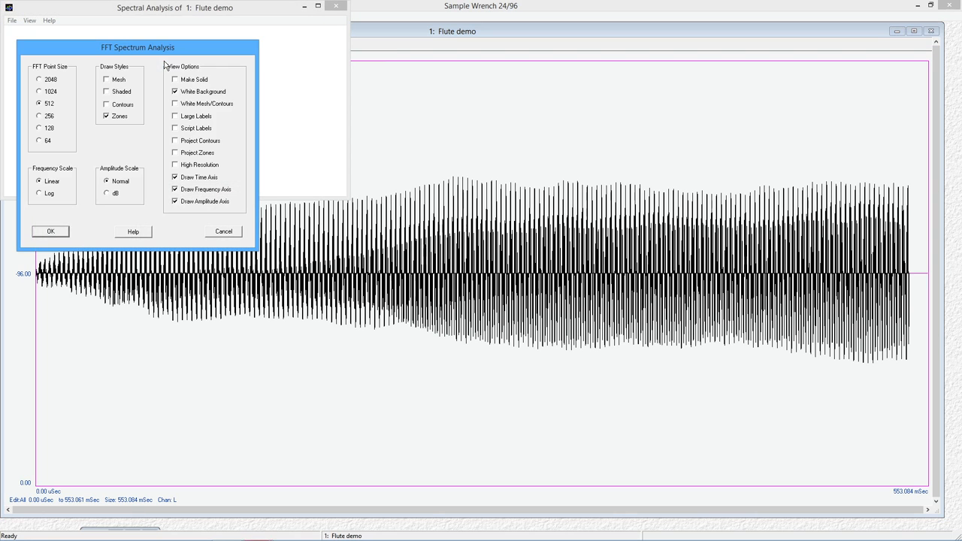
left_click_drag(137, 46, 497, 81)
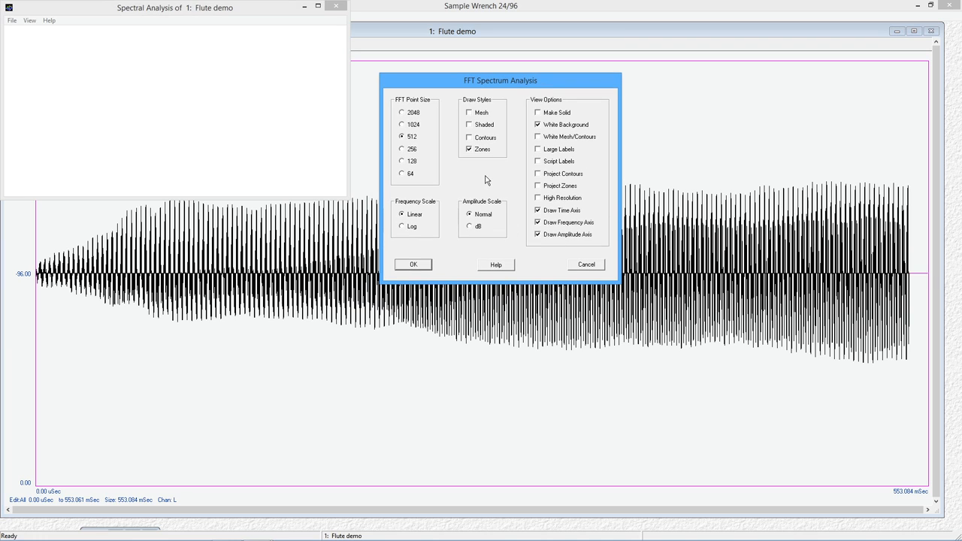
mouse_move(404, 220)
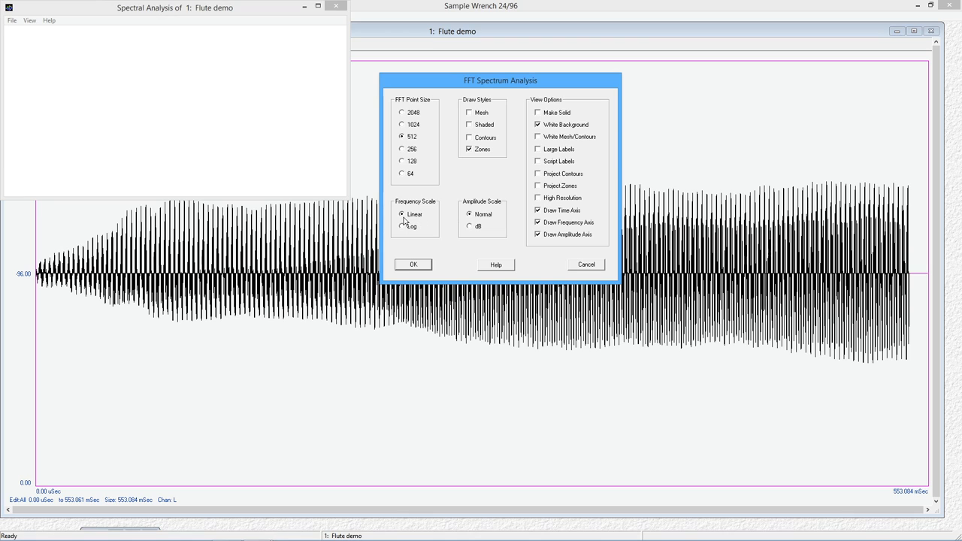
mouse_move(481, 218)
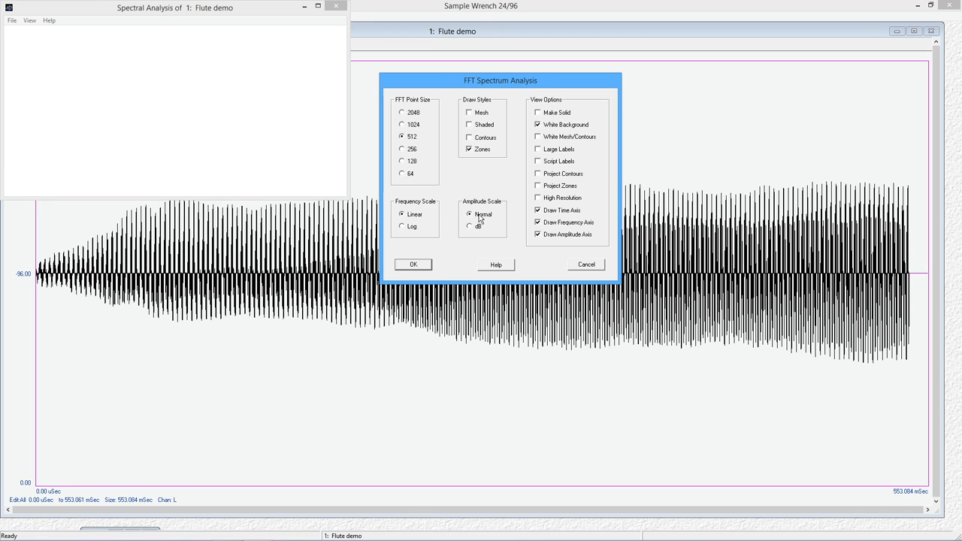
mouse_move(479, 209)
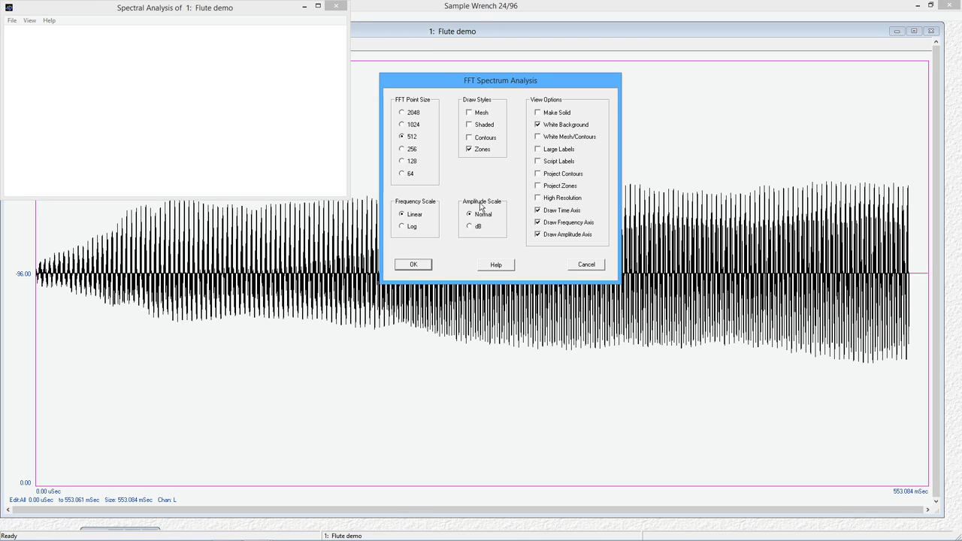
mouse_move(430, 103)
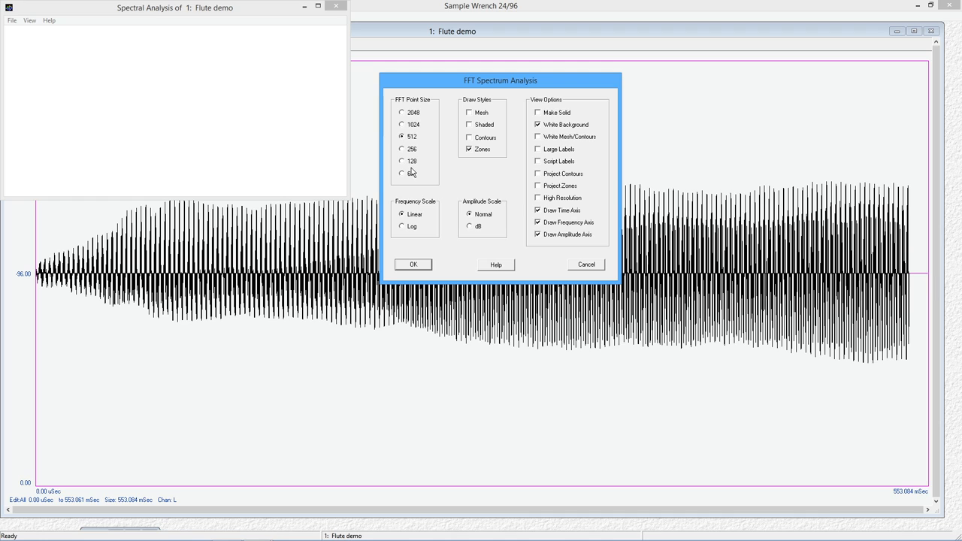
mouse_move(412, 110)
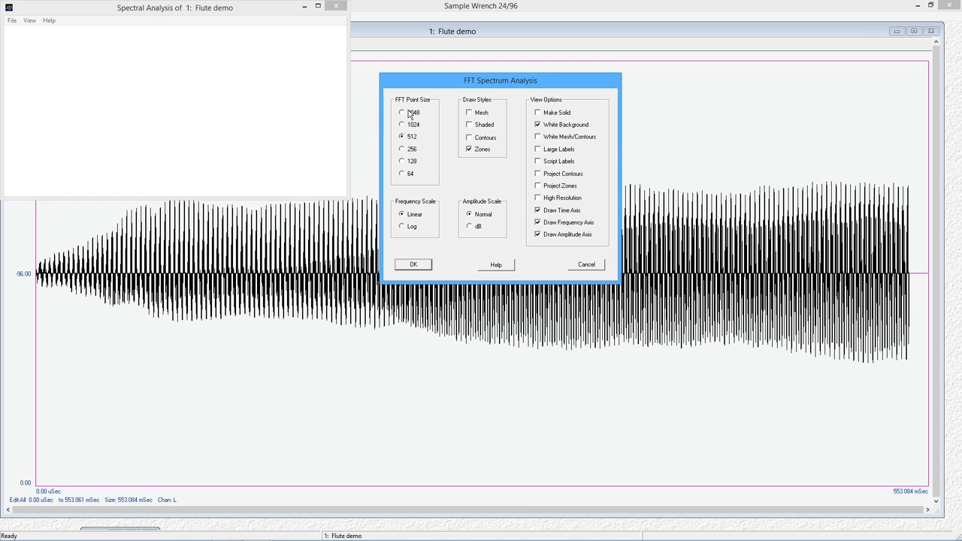
mouse_move(411, 170)
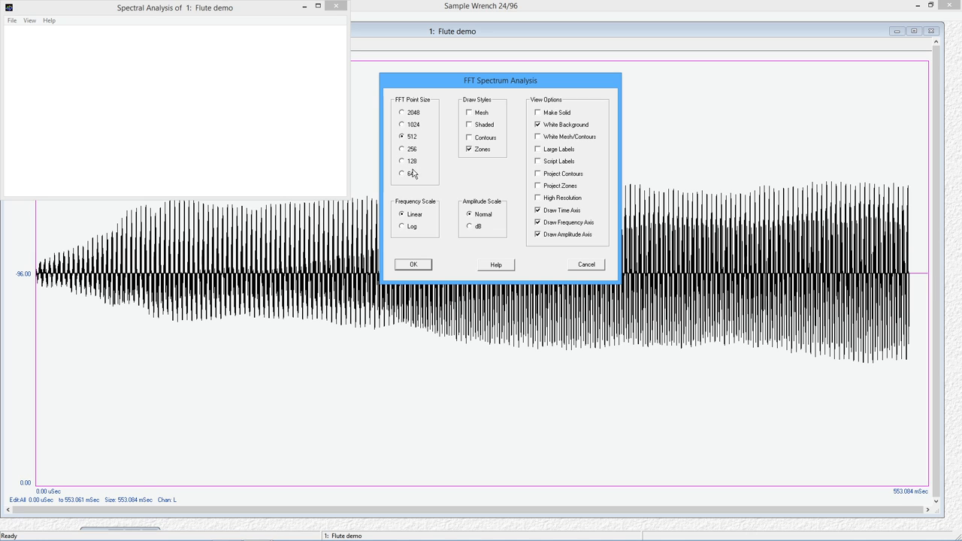
mouse_move(421, 139)
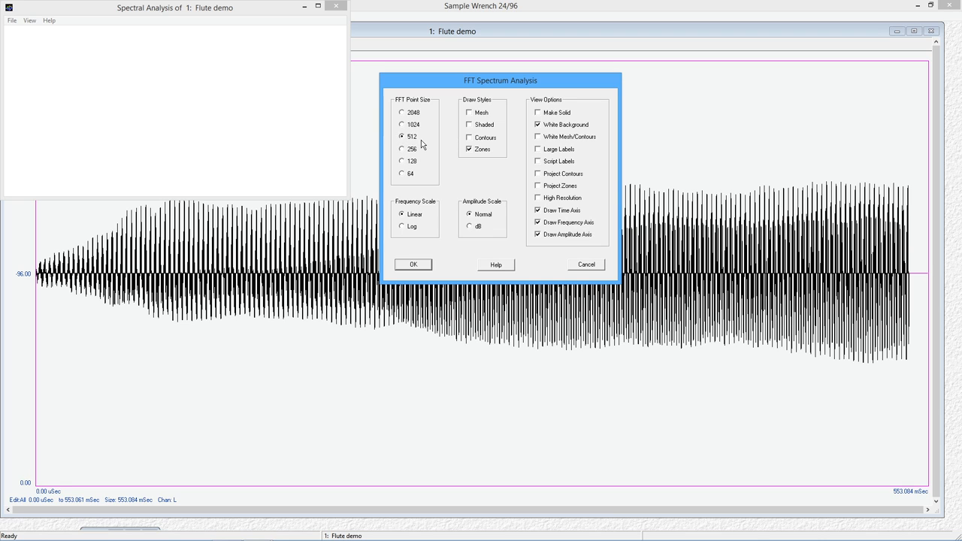
left_click(413, 264)
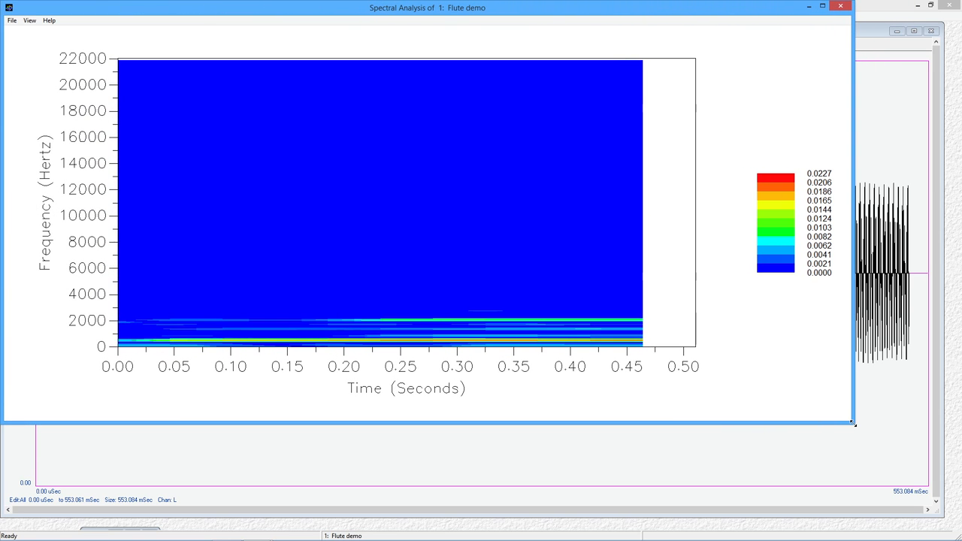
mouse_move(158, 377)
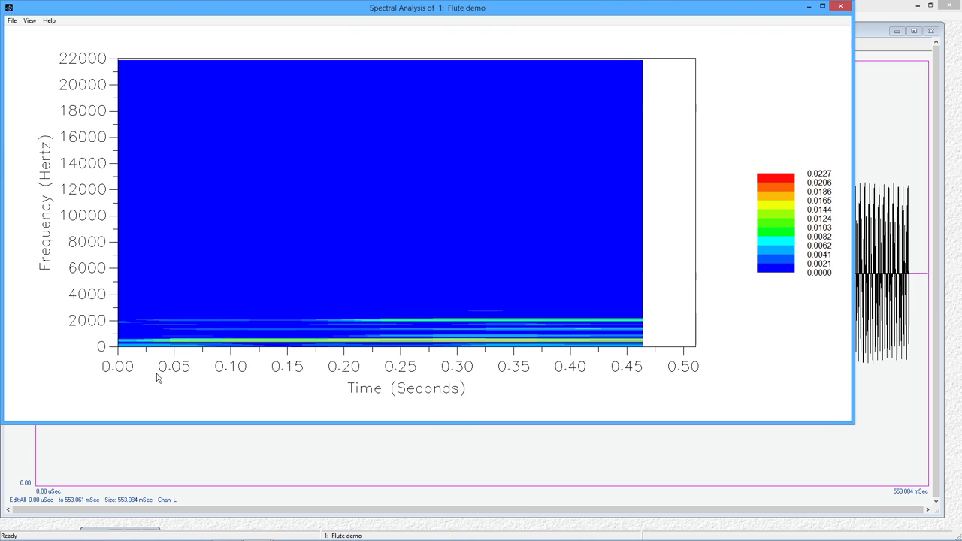
mouse_move(176, 340)
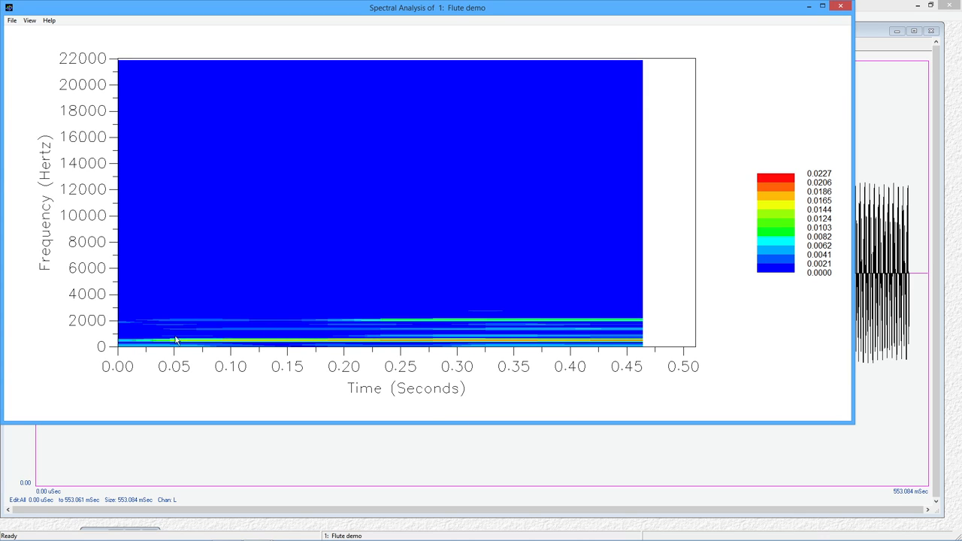
mouse_move(124, 79)
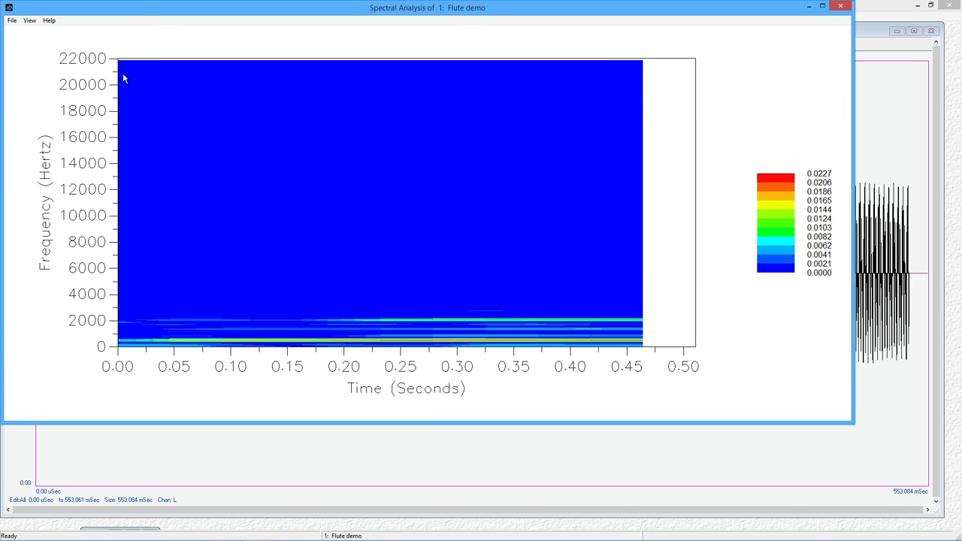
mouse_move(117, 80)
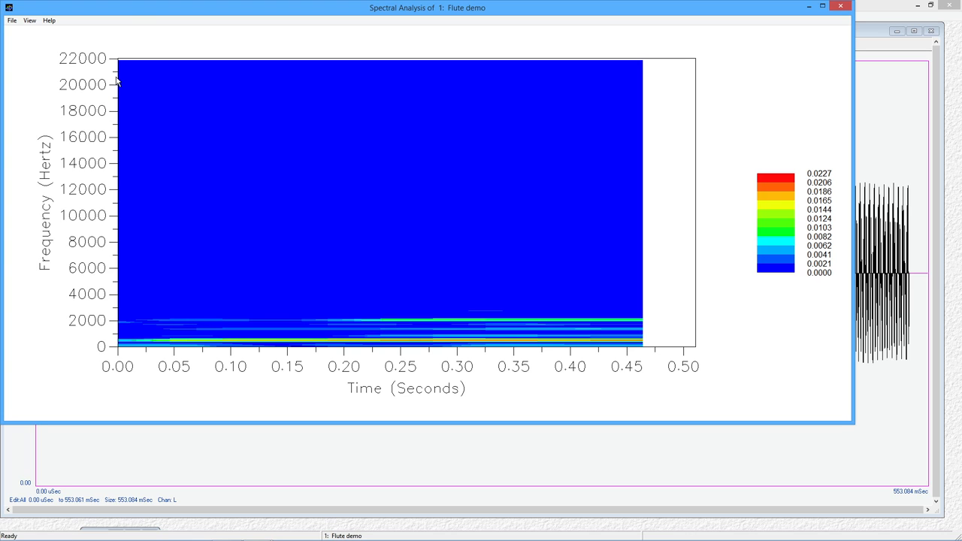
mouse_move(405, 226)
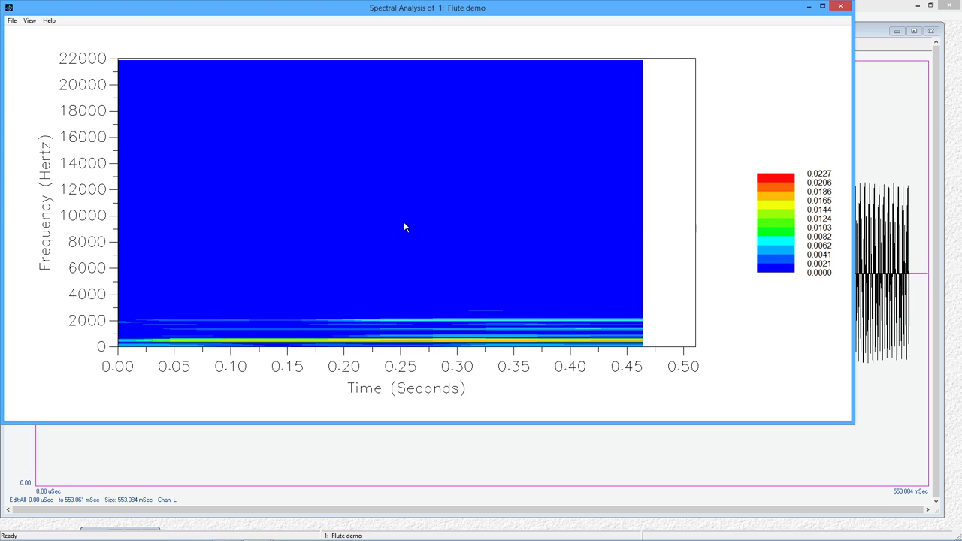
mouse_move(329, 182)
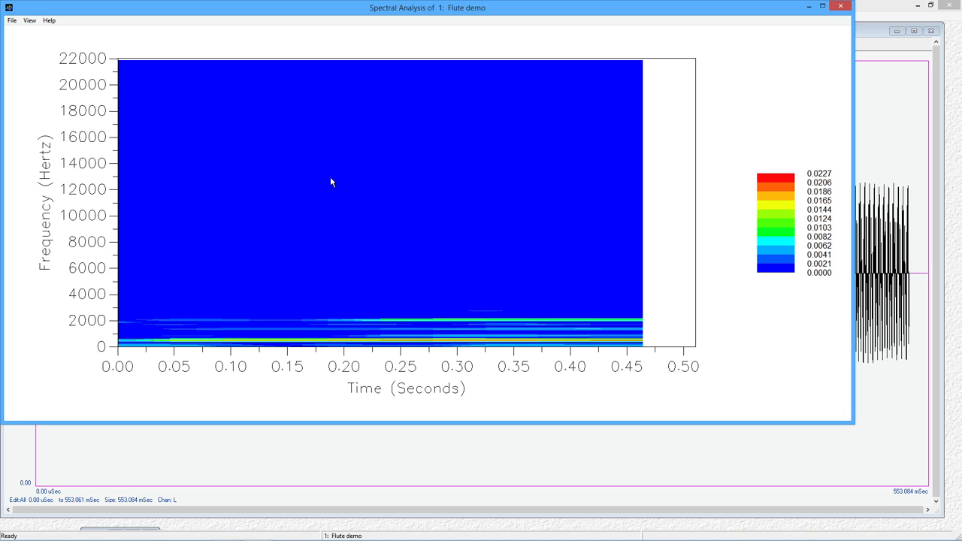
mouse_move(180, 377)
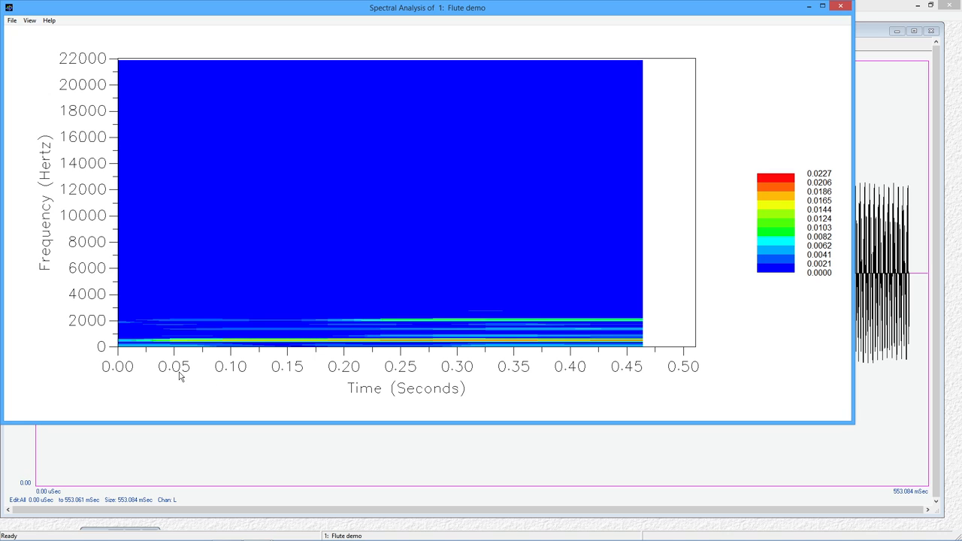
mouse_move(329, 237)
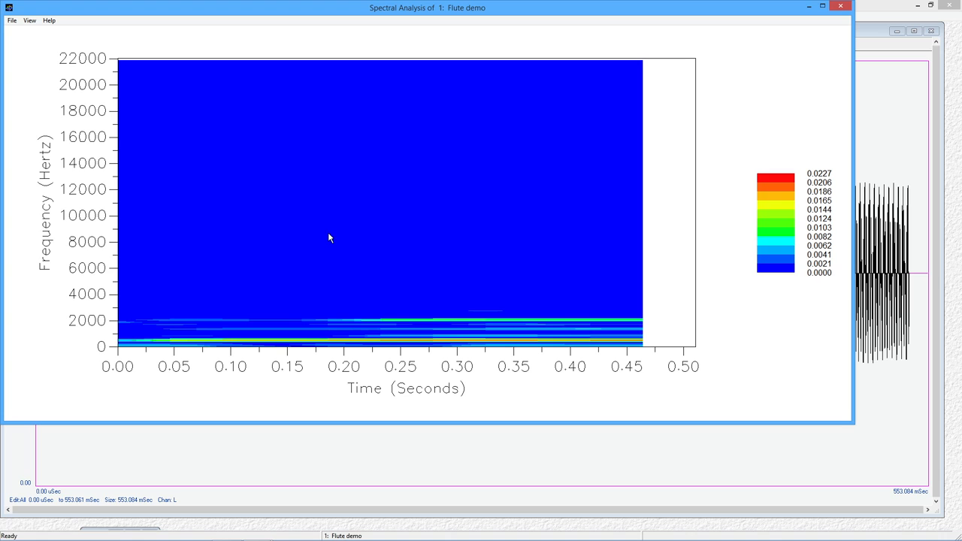
mouse_move(135, 344)
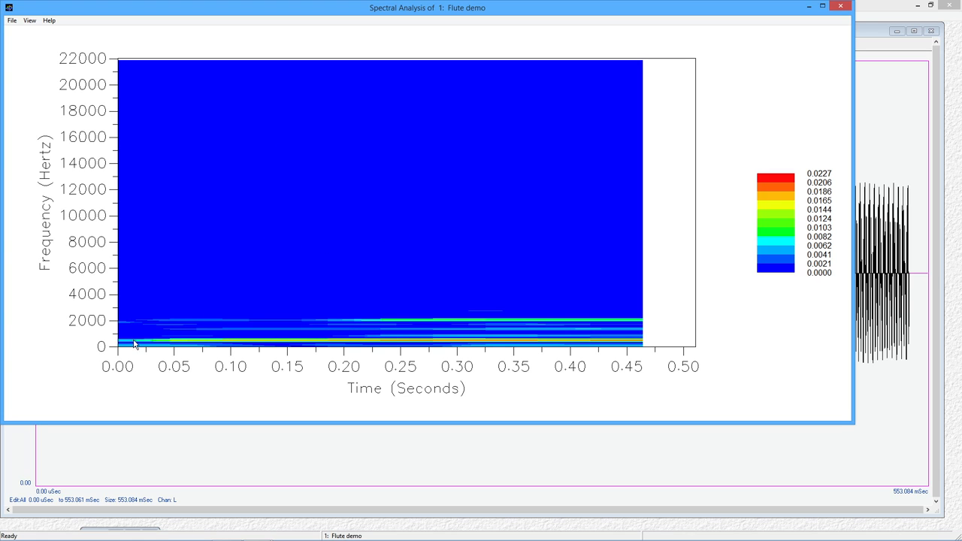
mouse_move(291, 339)
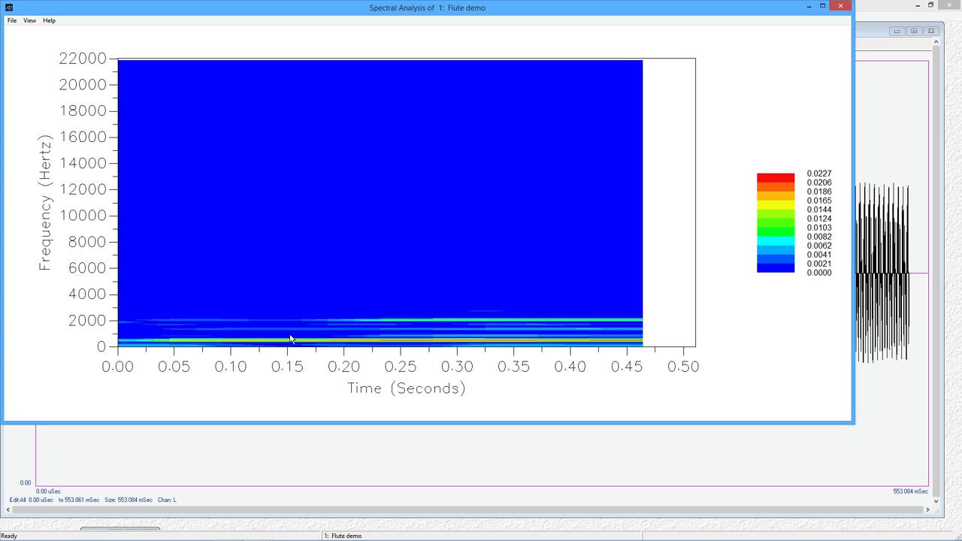
mouse_move(415, 278)
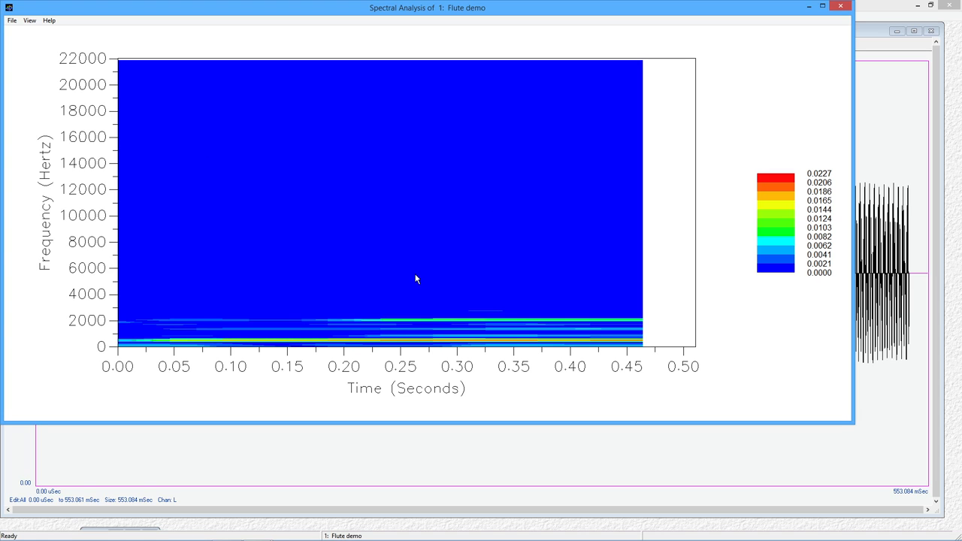
mouse_move(604, 325)
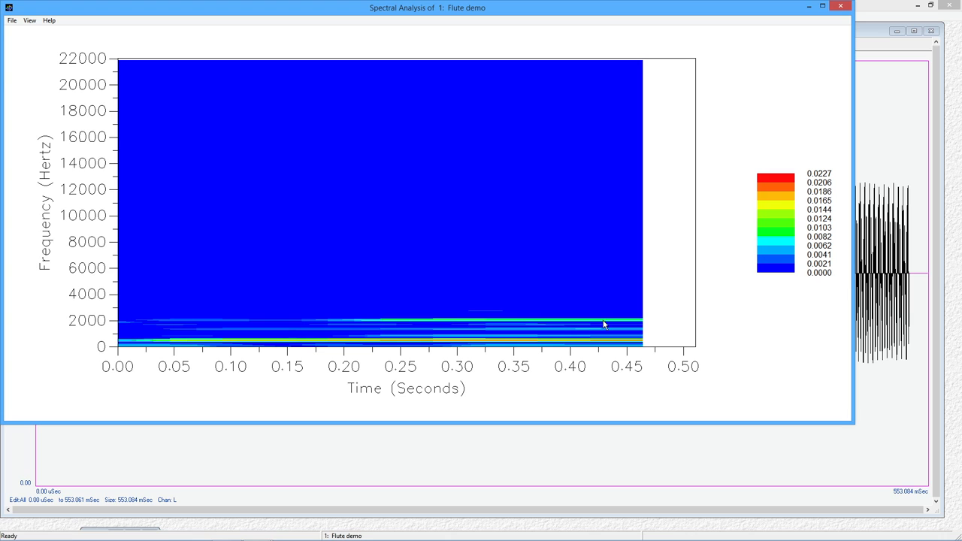
mouse_move(36, 338)
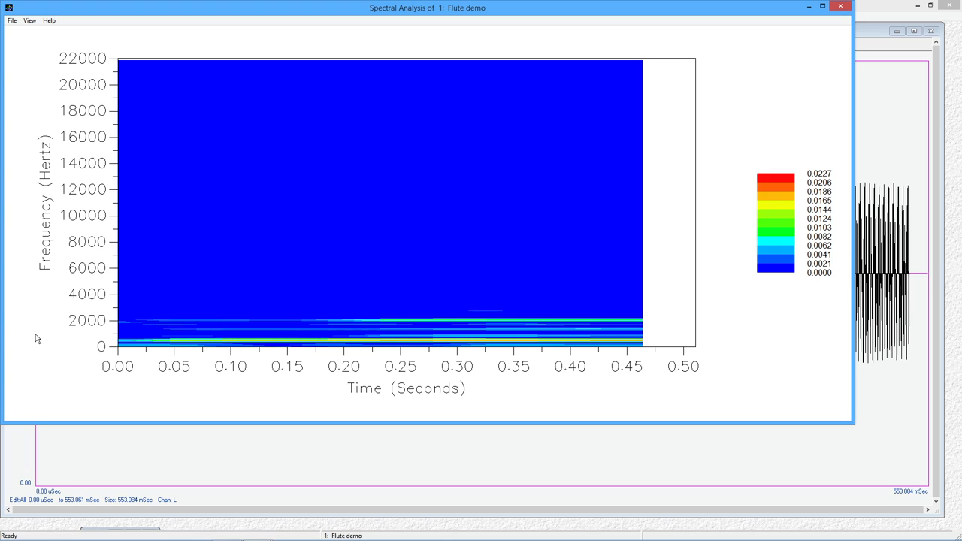
mouse_move(129, 327)
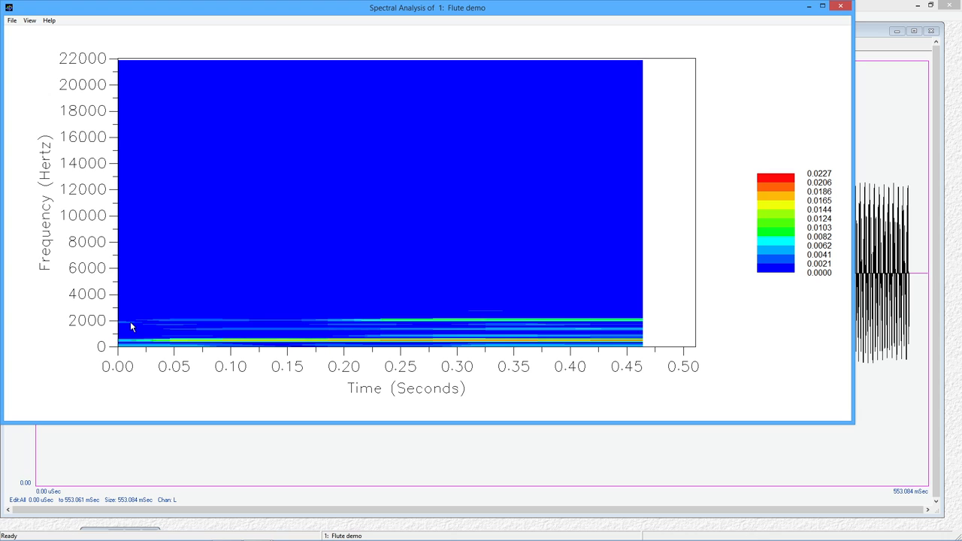
mouse_move(211, 329)
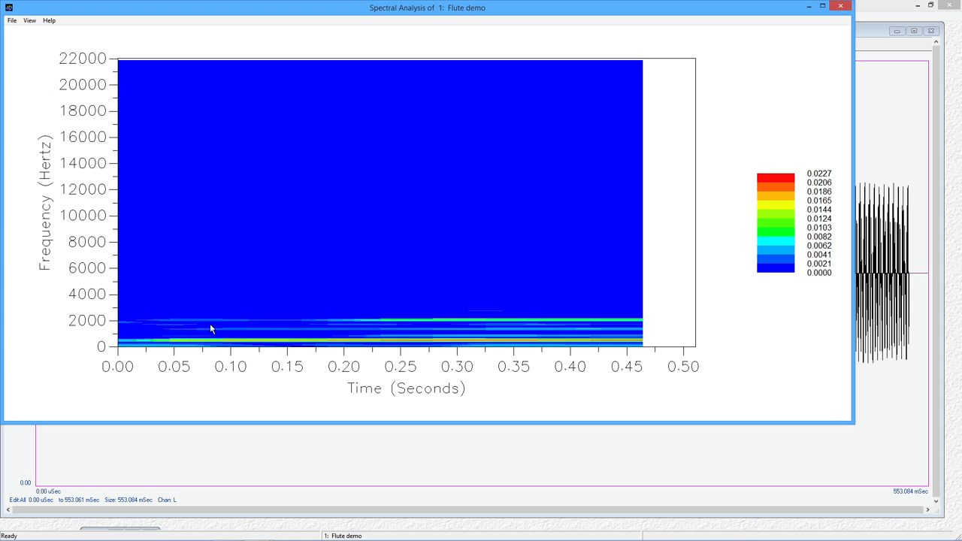
mouse_move(528, 327)
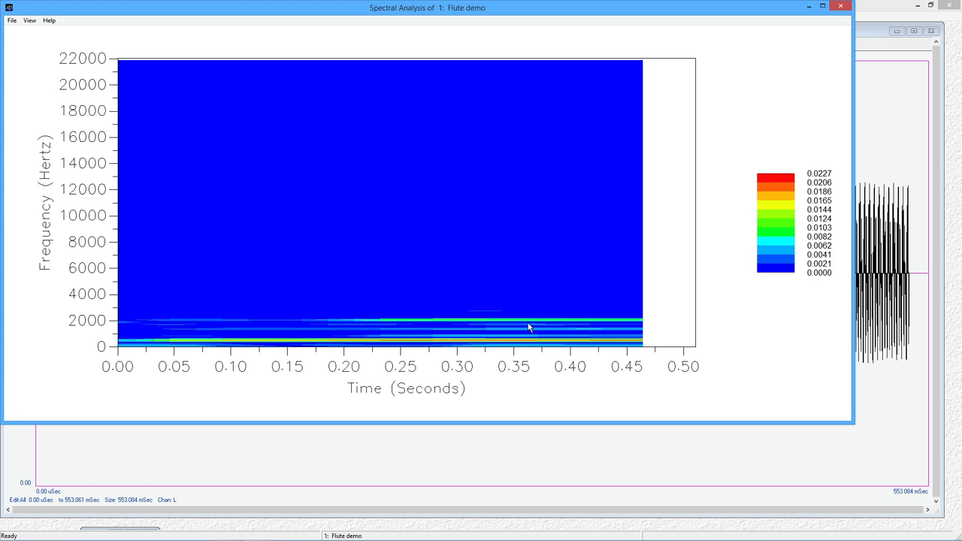
mouse_move(523, 289)
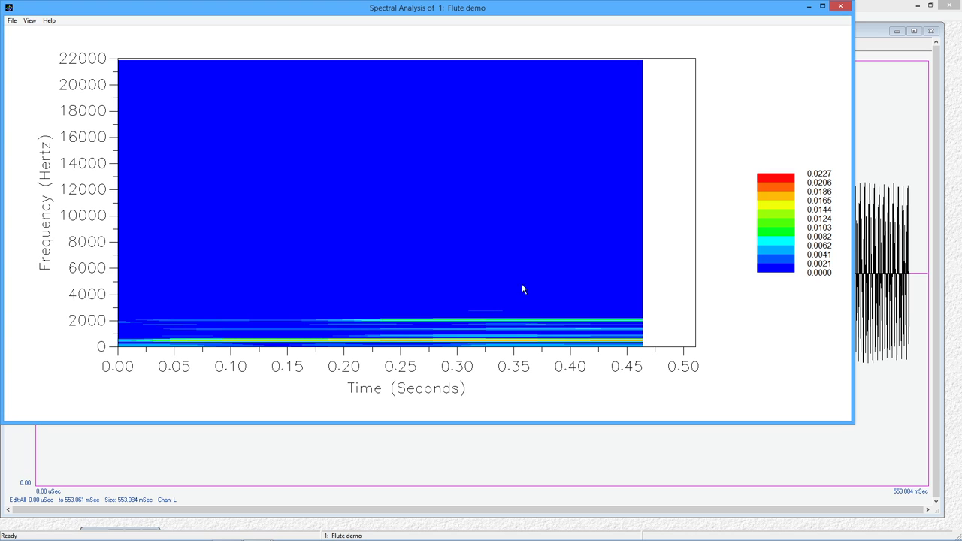
mouse_move(224, 135)
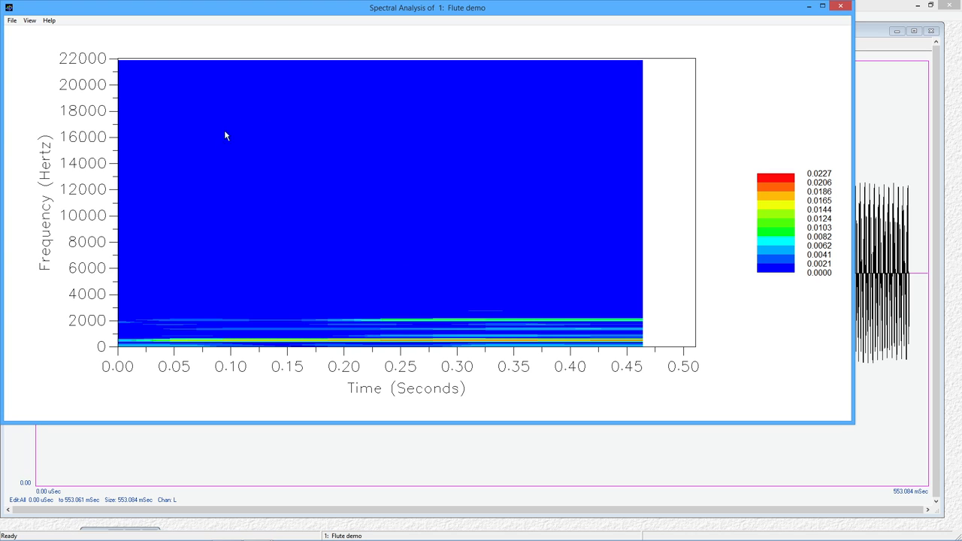
mouse_move(162, 256)
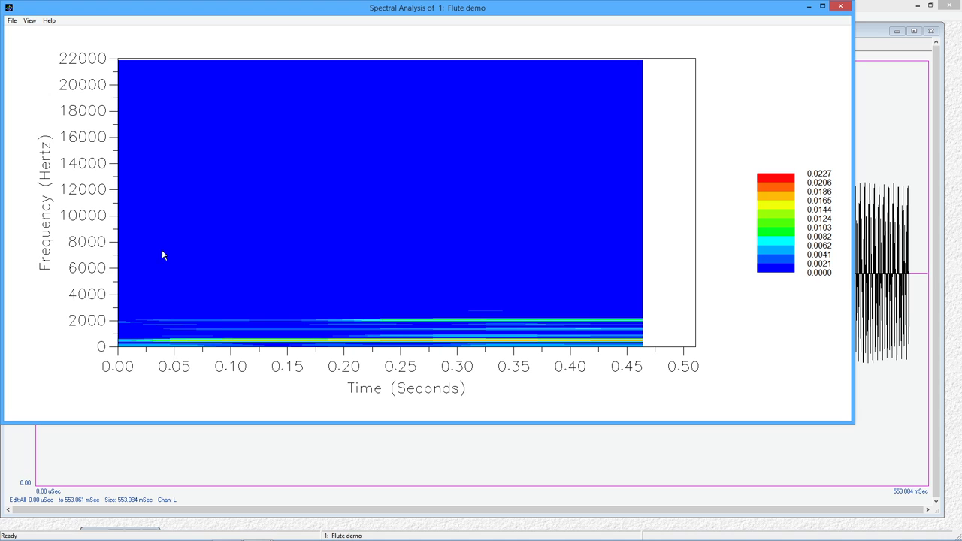
mouse_move(171, 254)
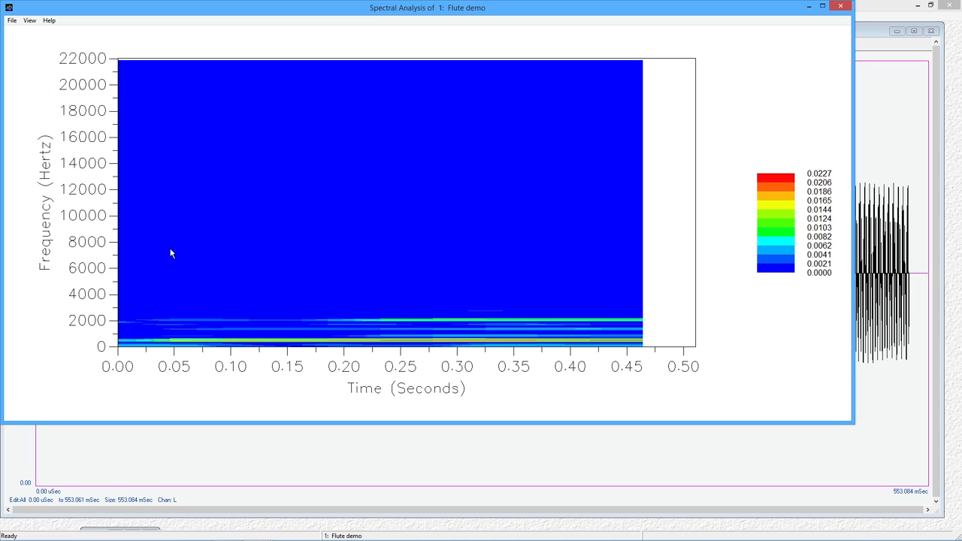
mouse_move(179, 195)
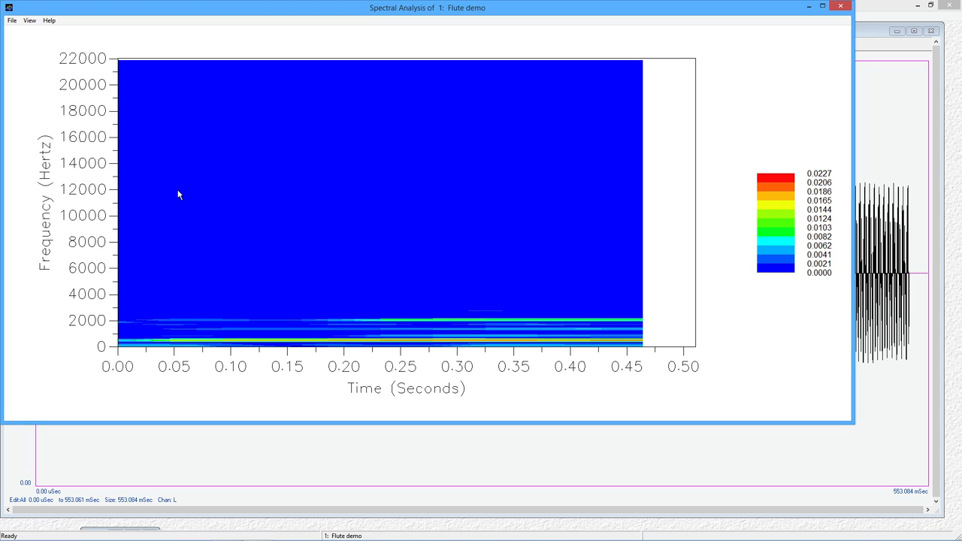
mouse_move(32, 60)
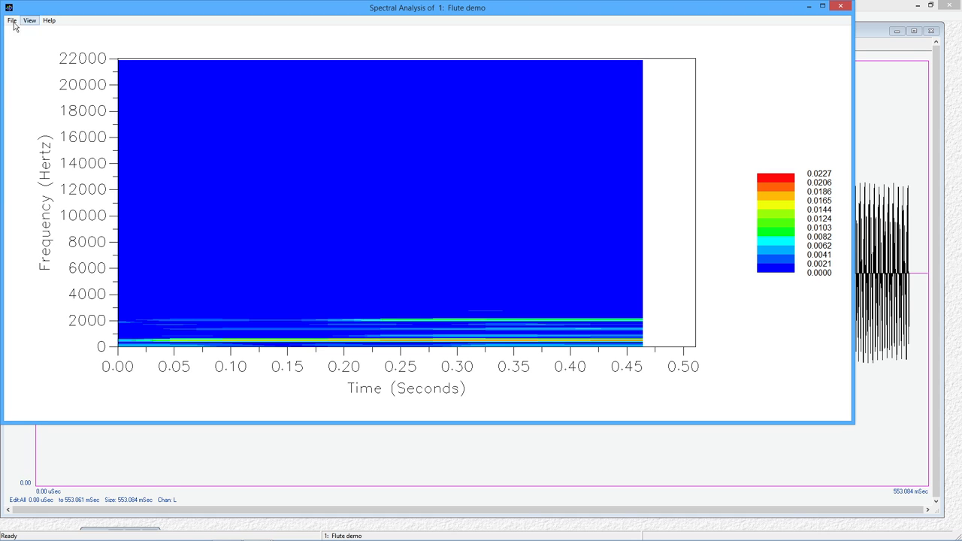
Step: Show the spectrum File menu with Save As BMP/JPEG/Text, Copy to Clipboard and Print Graph
left_click(11, 21)
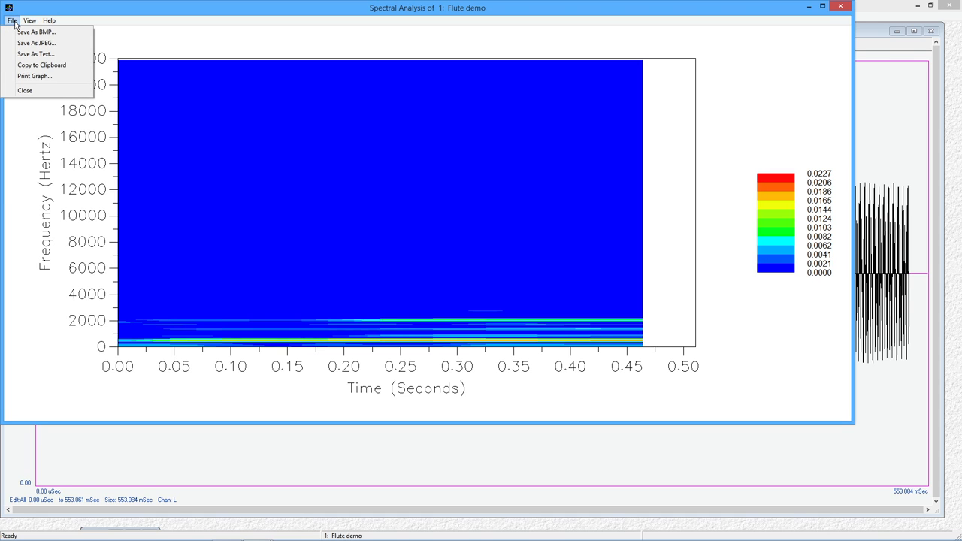
mouse_move(36, 31)
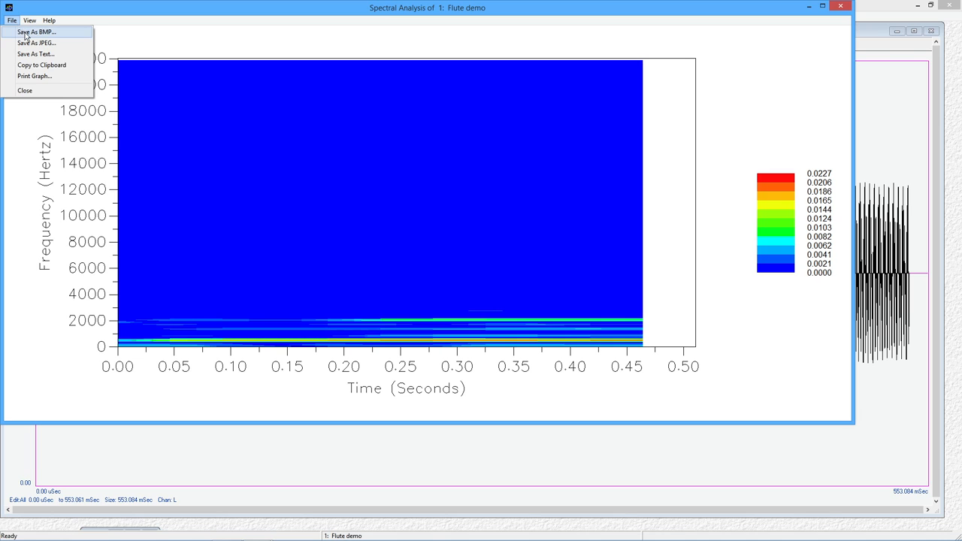
mouse_move(65, 36)
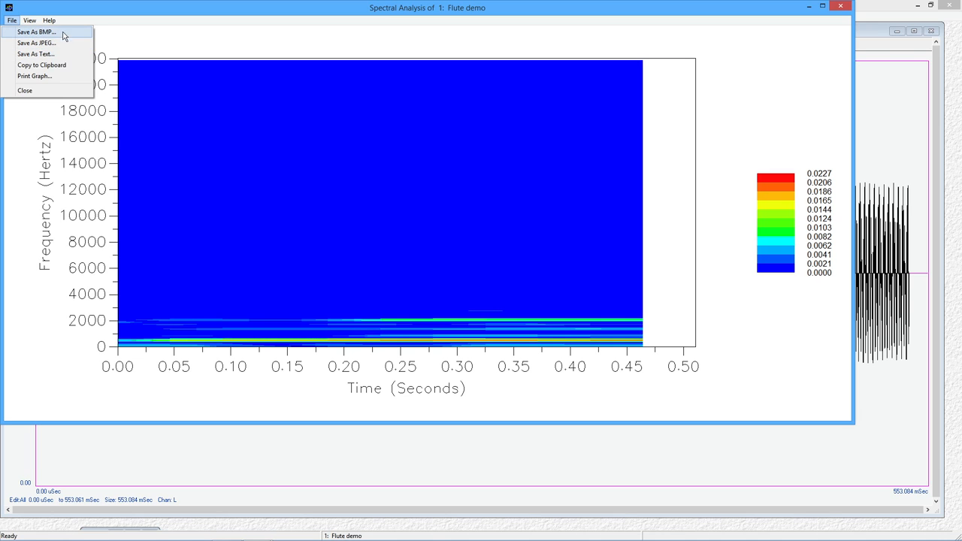
mouse_move(63, 76)
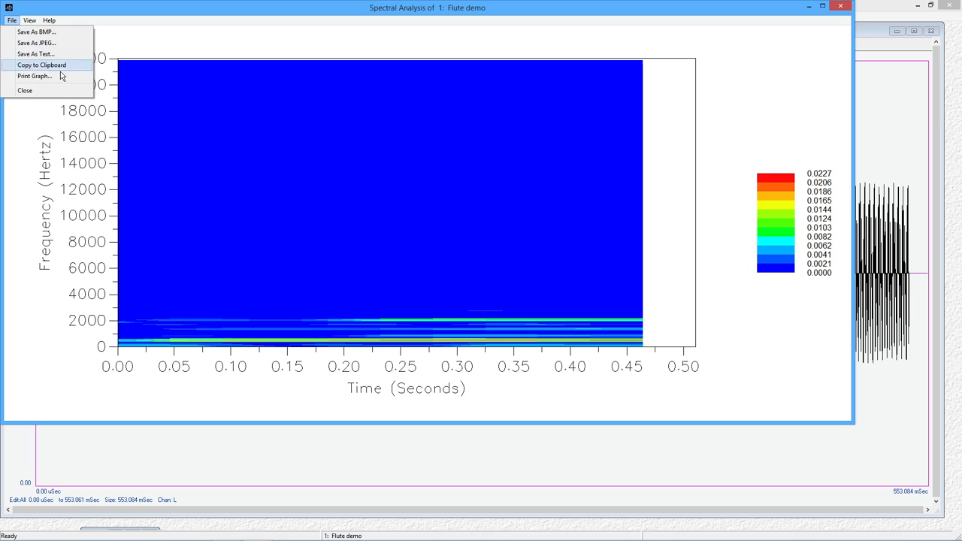
Step: Set Amplitude Scale to dB in the FFT Spectrum Analysis options and redraw
left_click(30, 20)
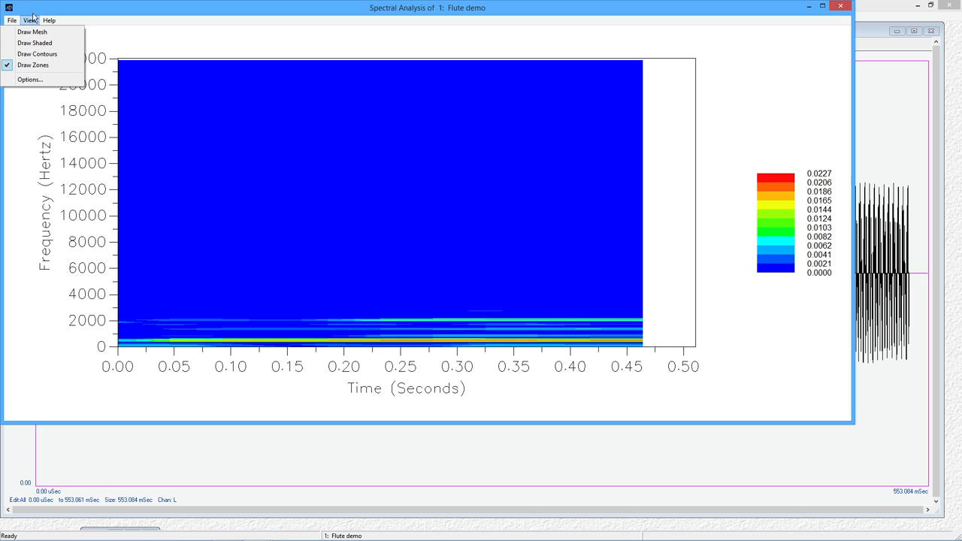
mouse_move(30, 79)
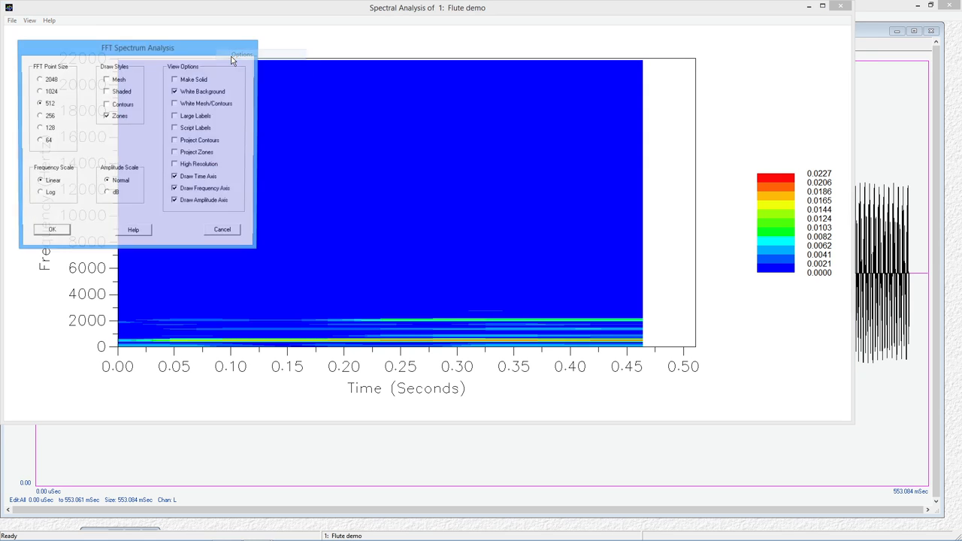
left_click_drag(137, 48, 394, 79)
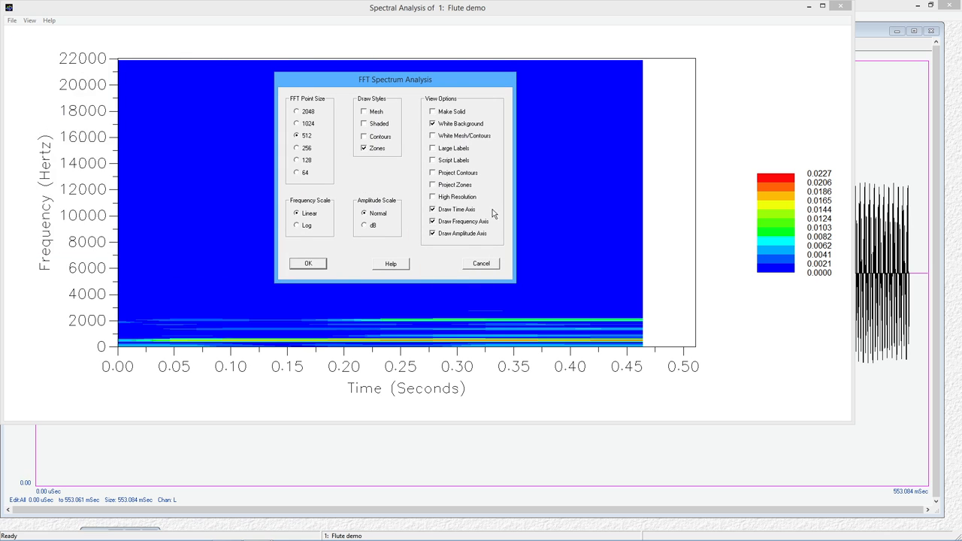
mouse_move(424, 279)
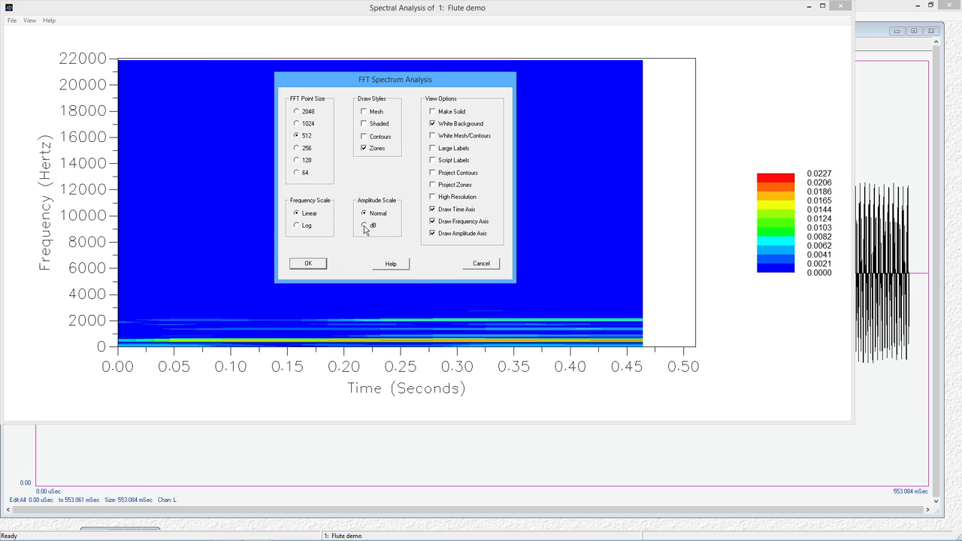
left_click(365, 226)
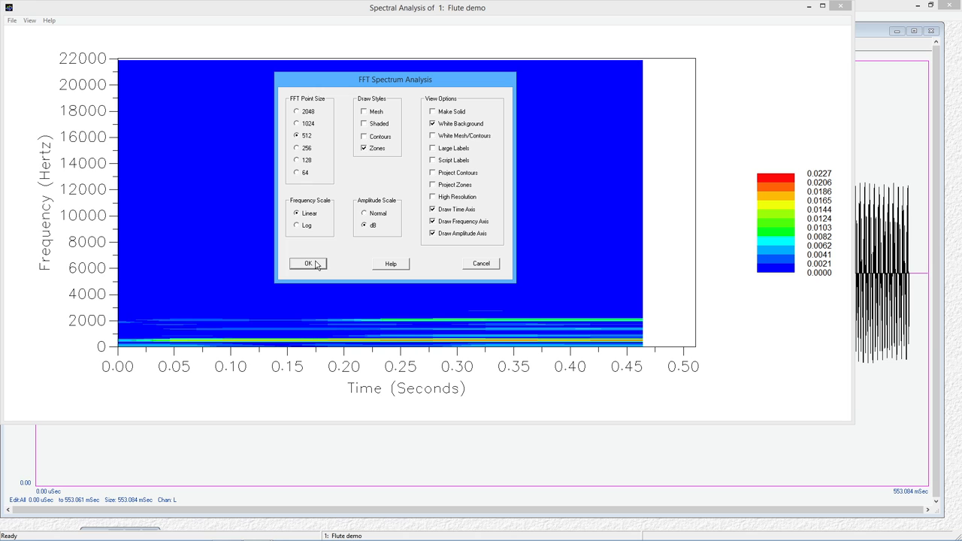
left_click(308, 264)
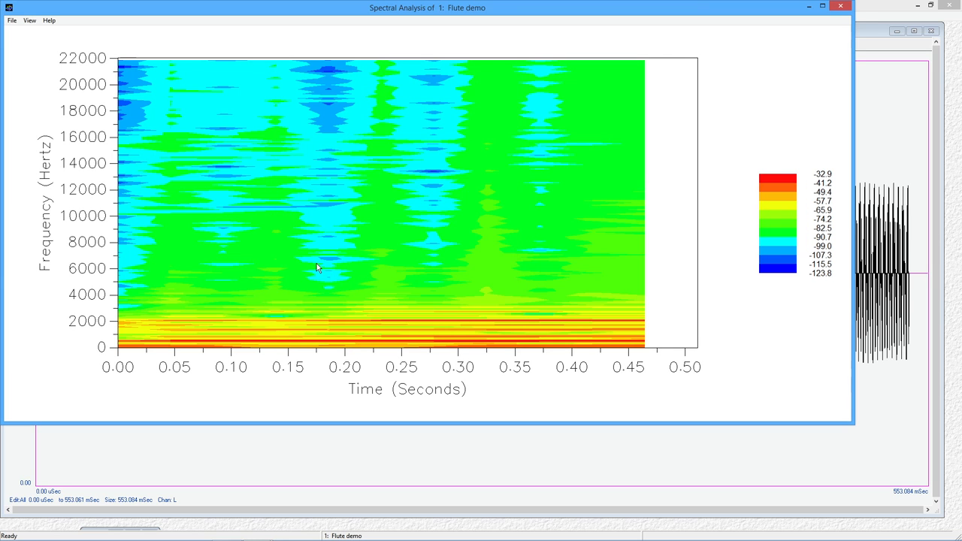
mouse_move(552, 262)
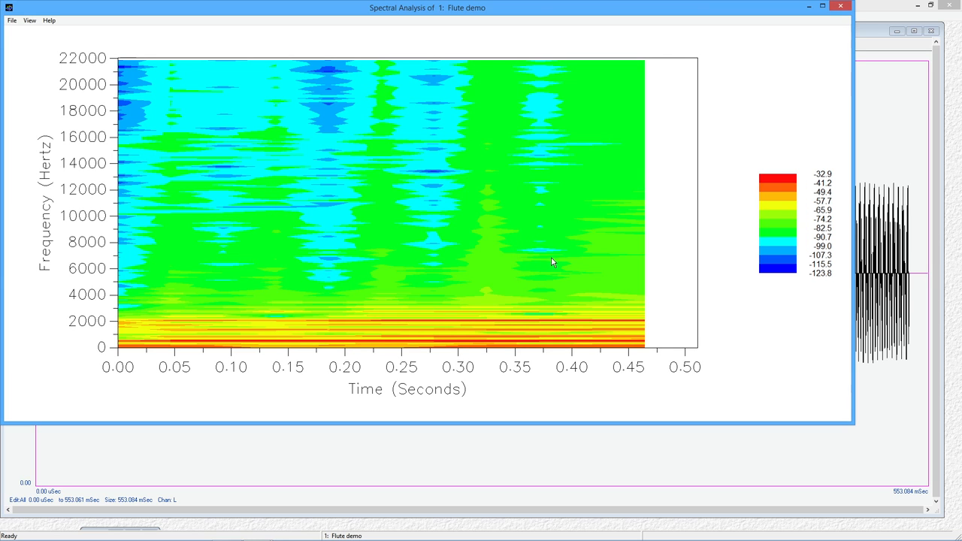
mouse_move(613, 347)
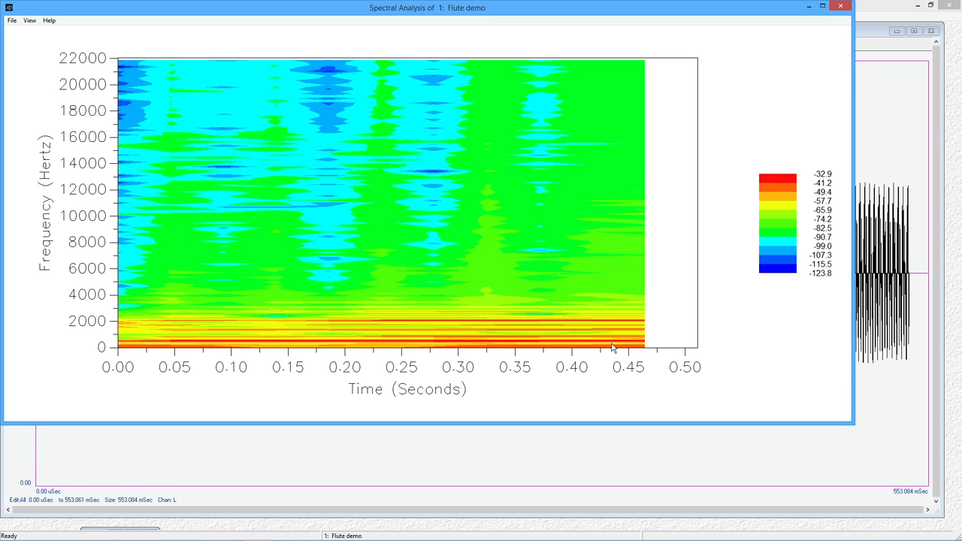
mouse_move(380, 344)
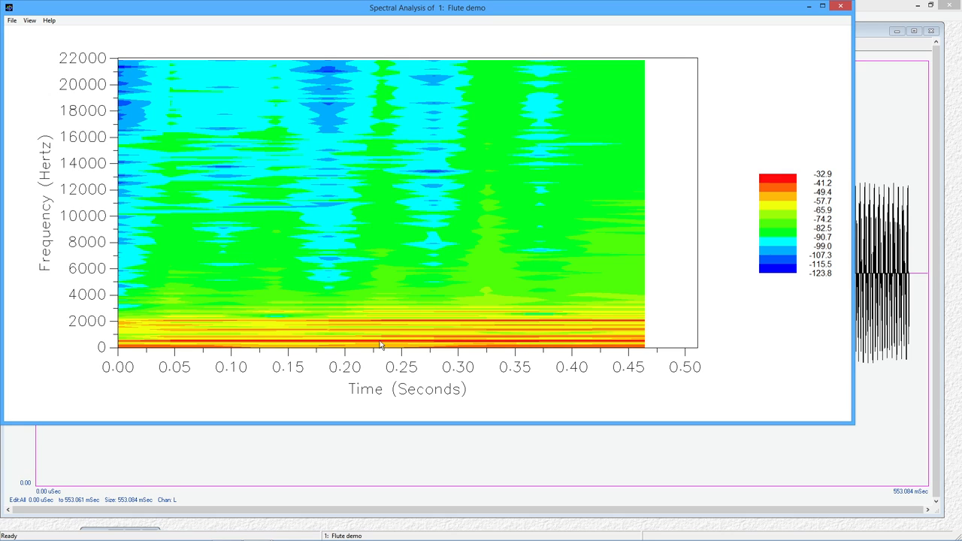
mouse_move(453, 329)
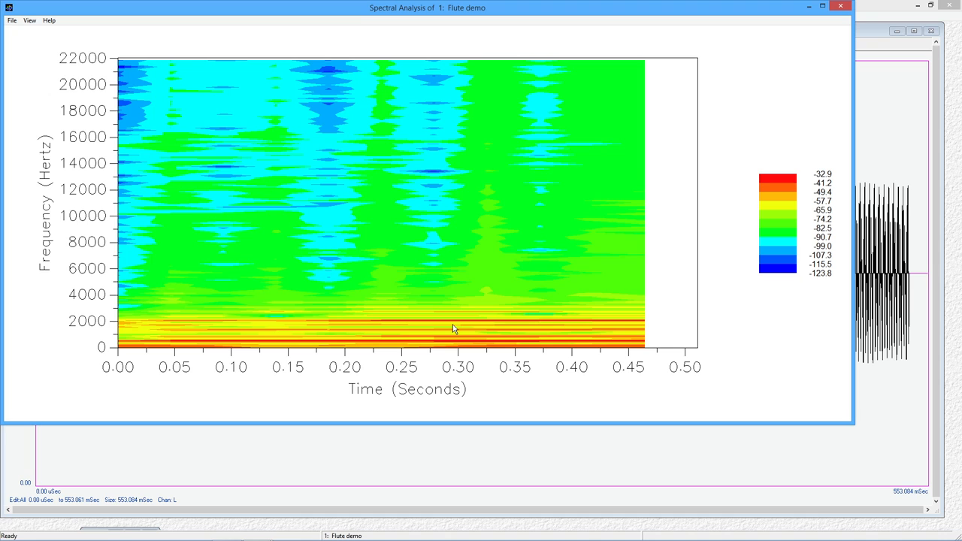
mouse_move(451, 342)
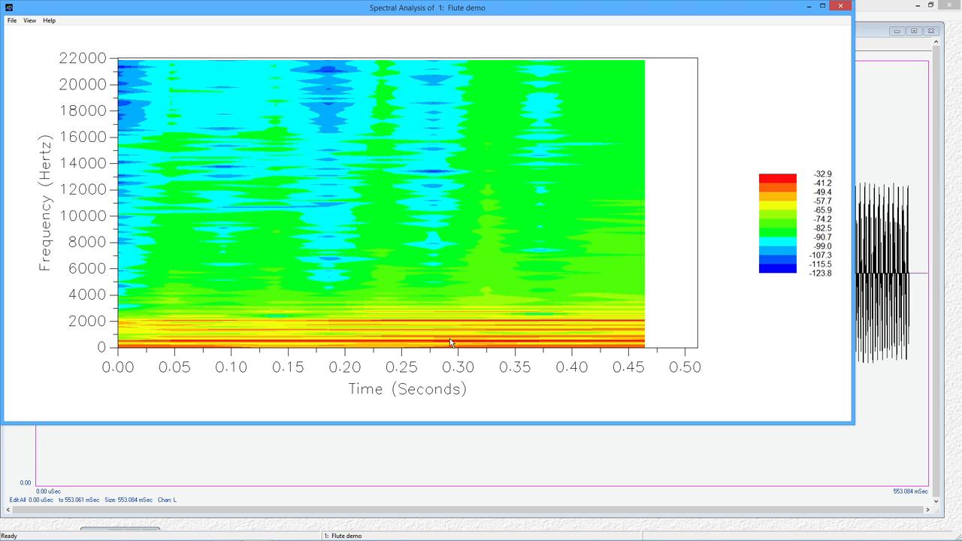
mouse_move(443, 316)
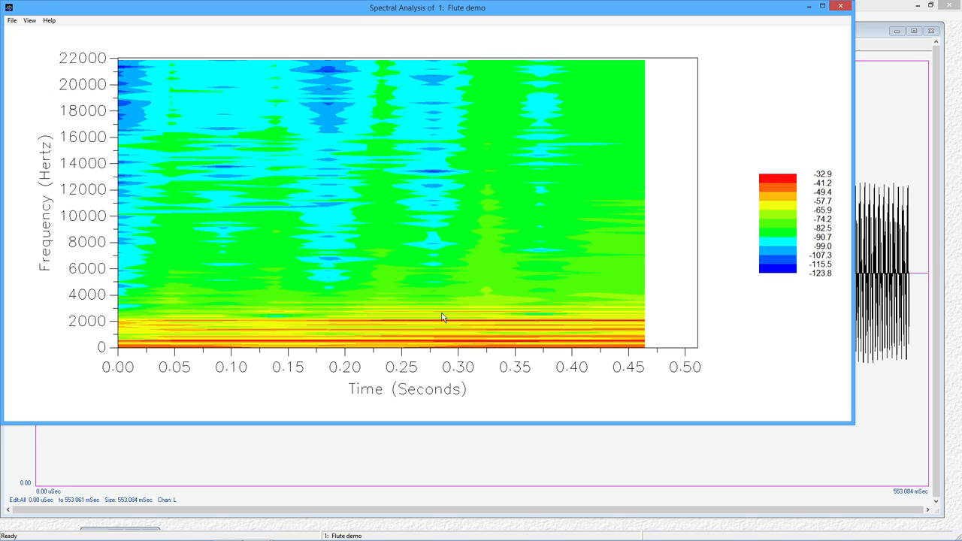
mouse_move(389, 246)
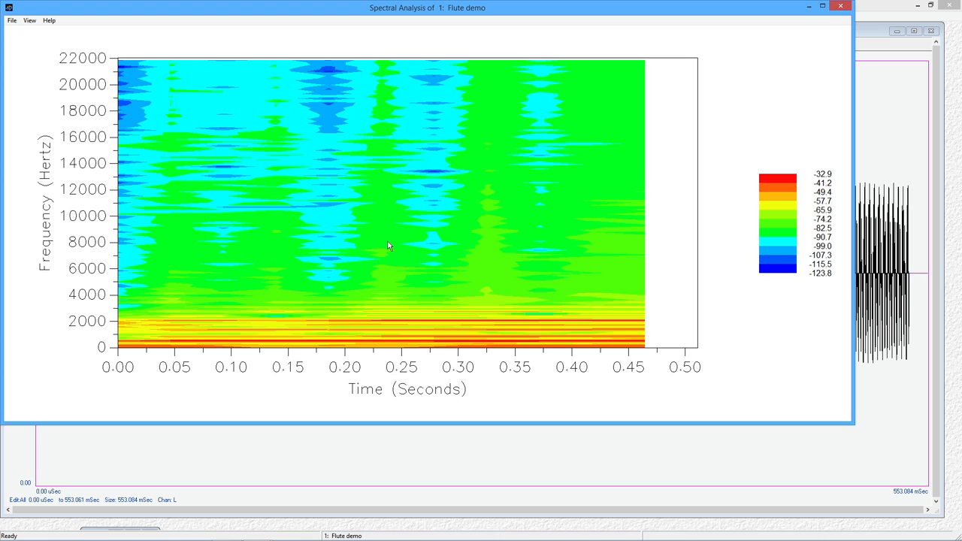
Step: Turn on High Resolution in the graph's Options dialog and redraw the dB spectrogram
right_click(389, 246)
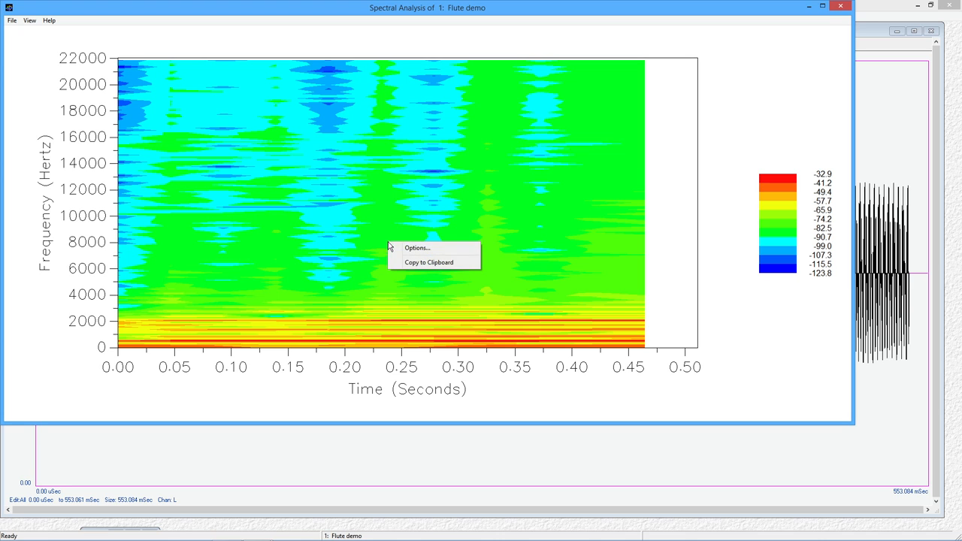
left_click(417, 247)
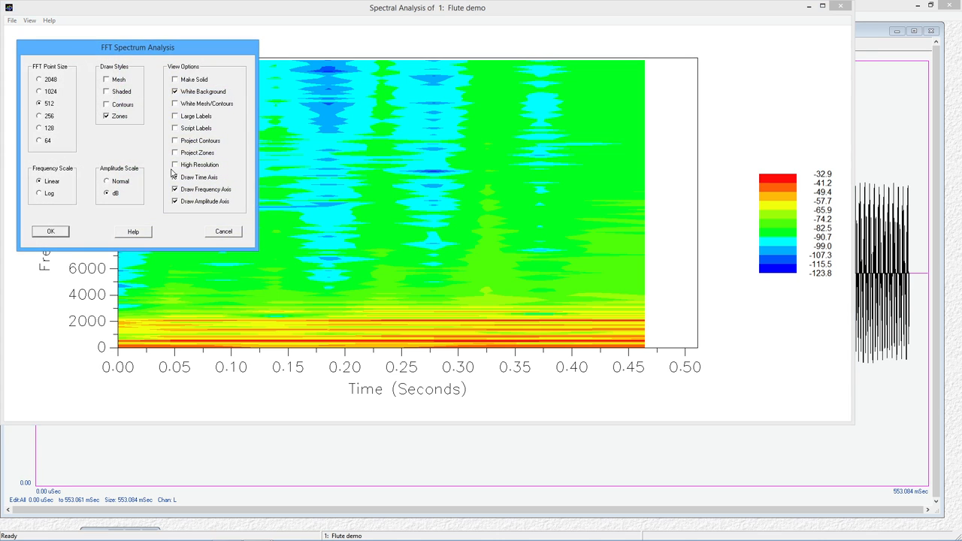
left_click(176, 165)
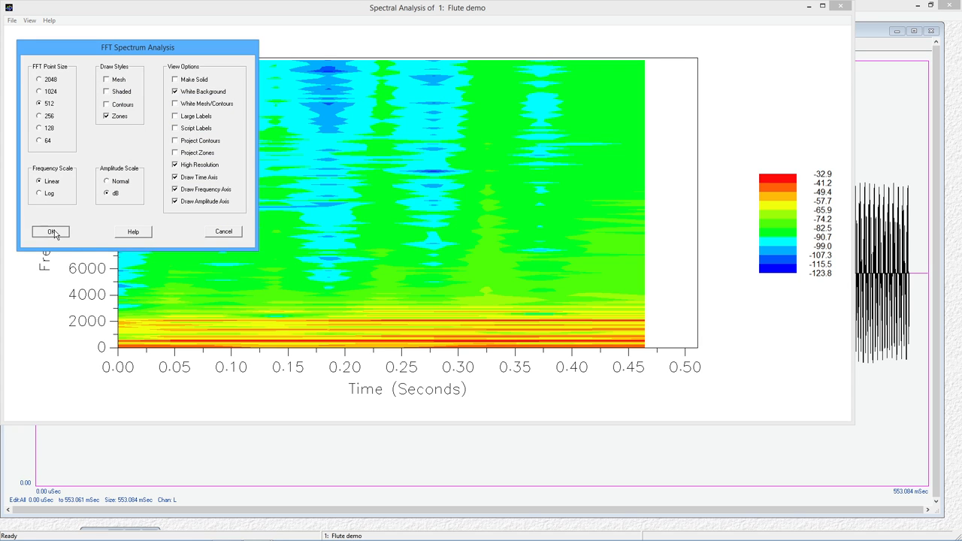
left_click(50, 232)
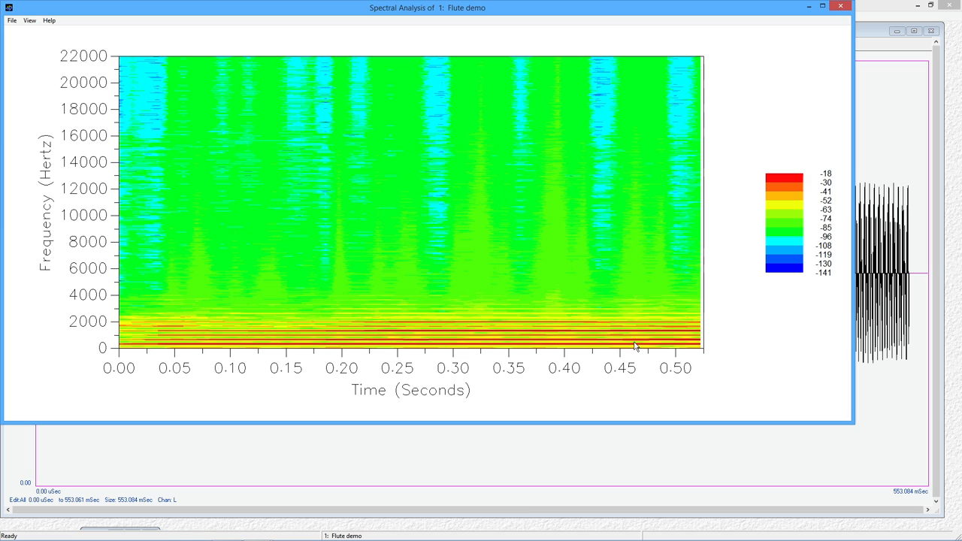
mouse_move(610, 337)
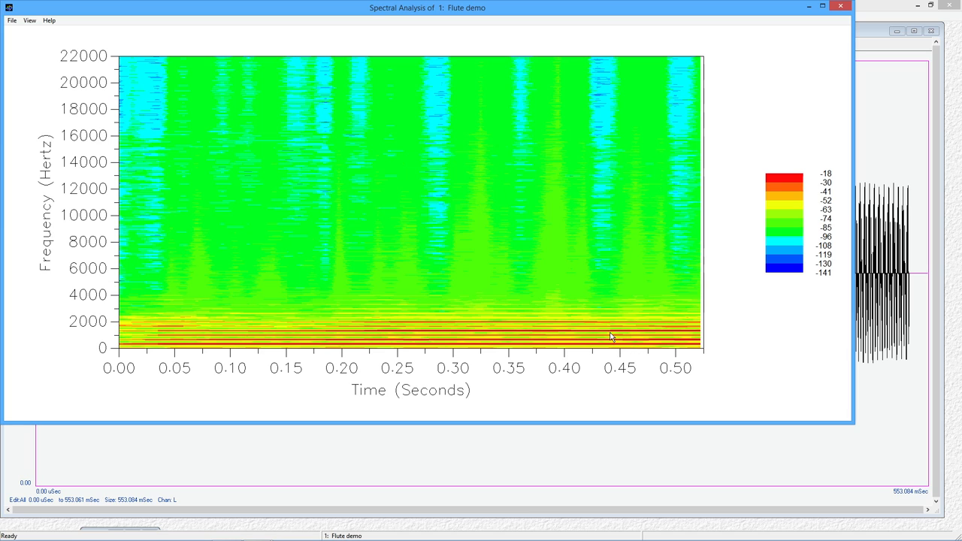
mouse_move(586, 329)
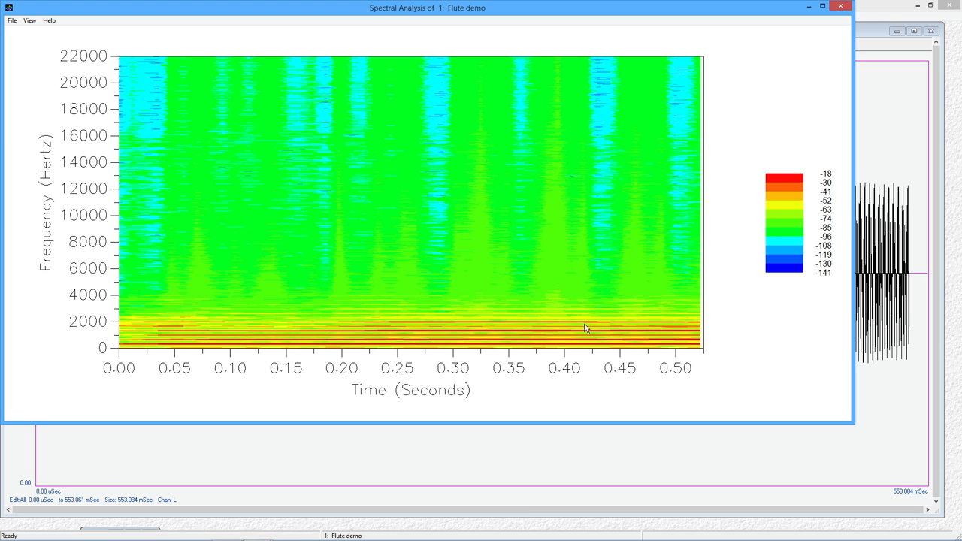
mouse_move(474, 244)
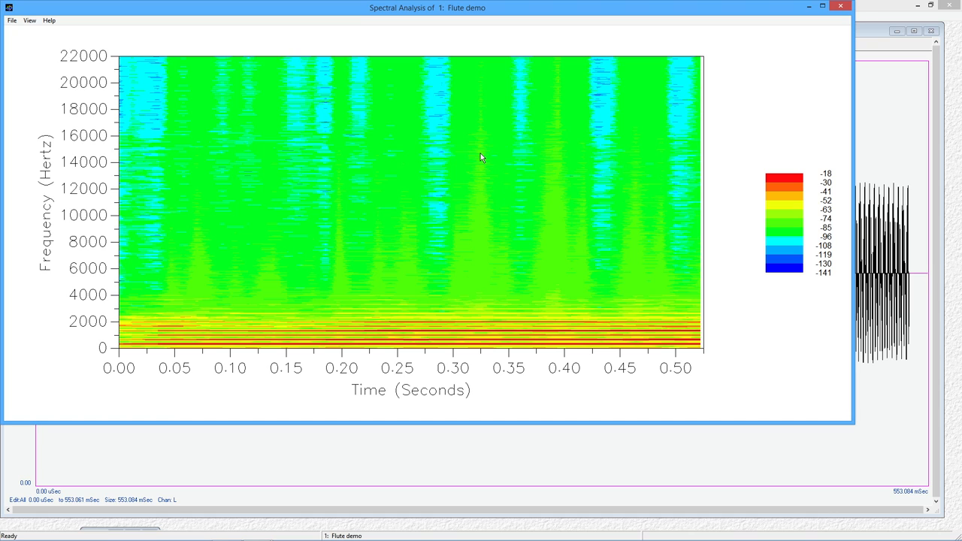
mouse_move(150, 312)
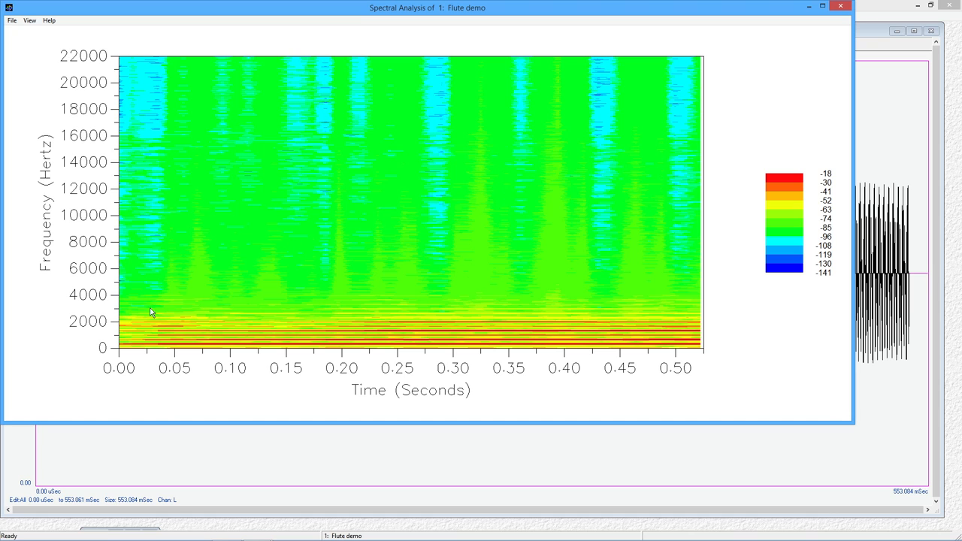
mouse_move(119, 81)
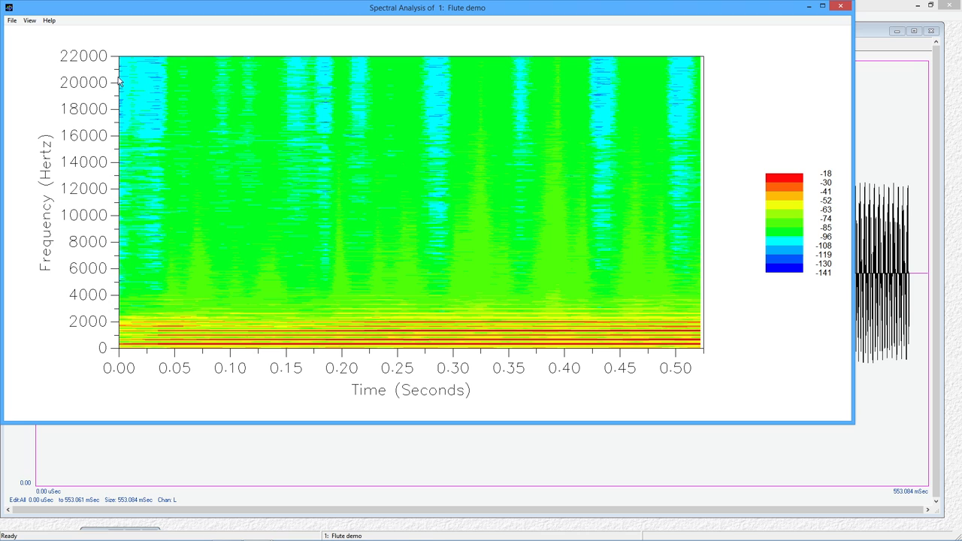
mouse_move(234, 251)
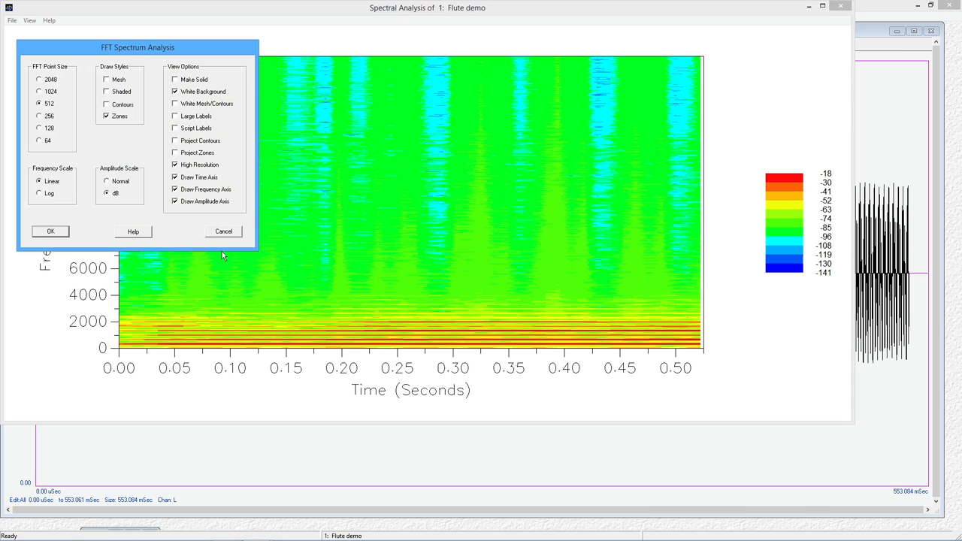
Step: Set Frequency Scale to Log and redraw the spectrogram from 0 to 22k Hz
left_click(39, 193)
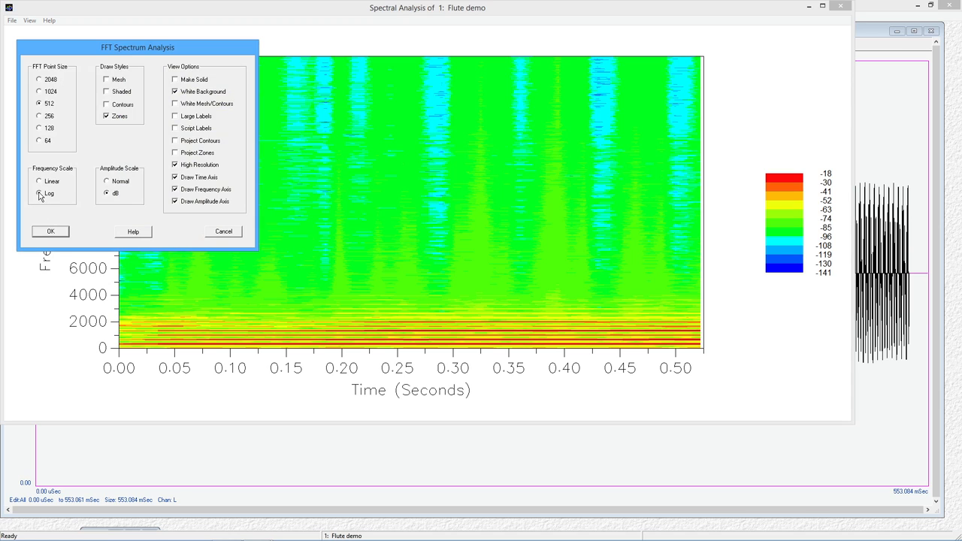
left_click(39, 193)
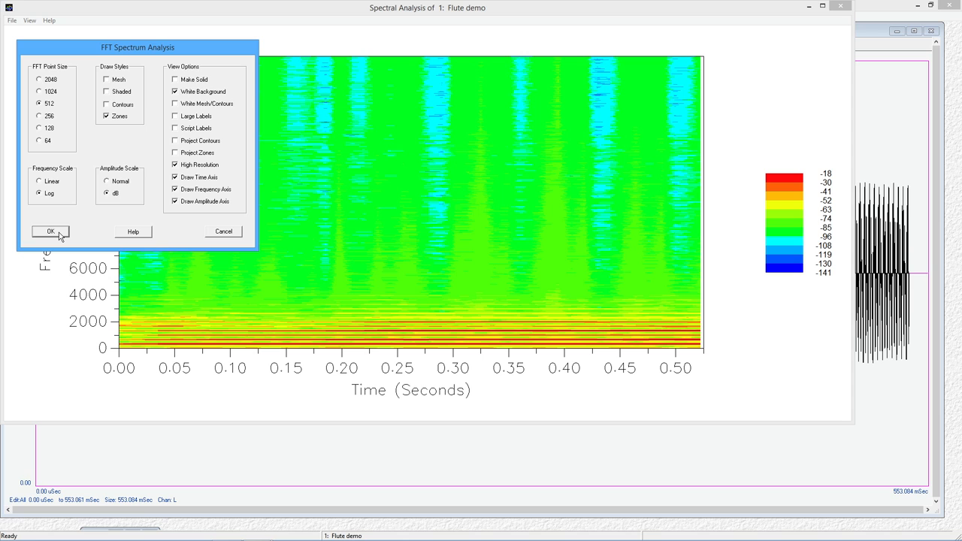
left_click(50, 232)
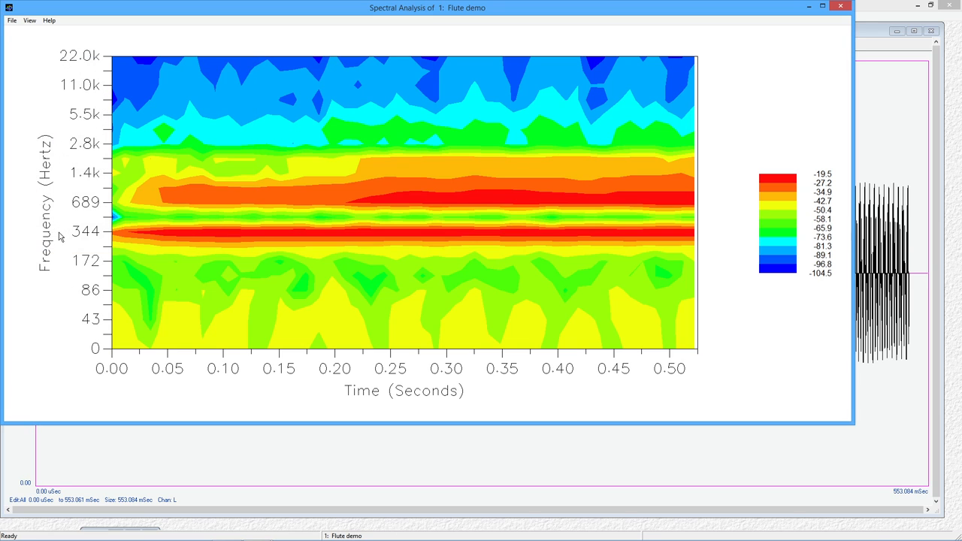
mouse_move(112, 237)
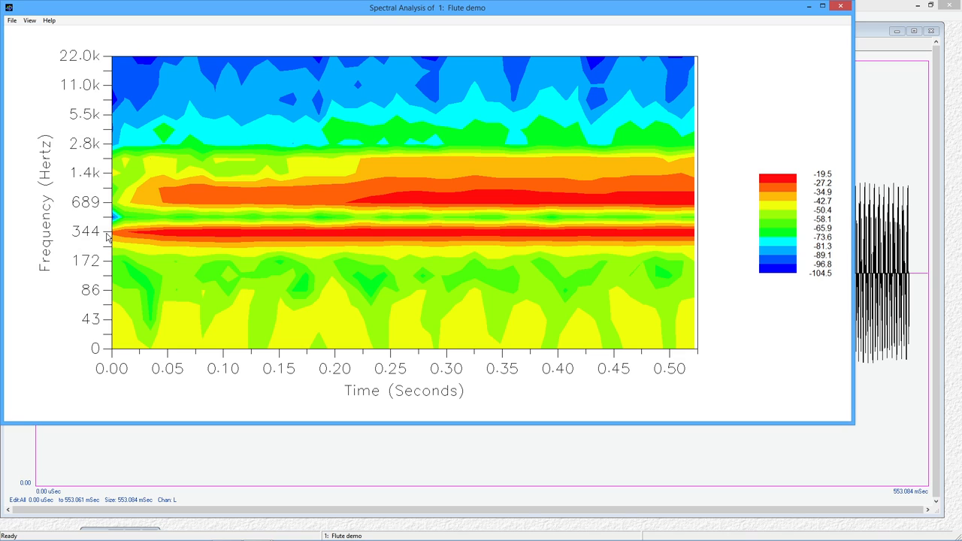
mouse_move(571, 199)
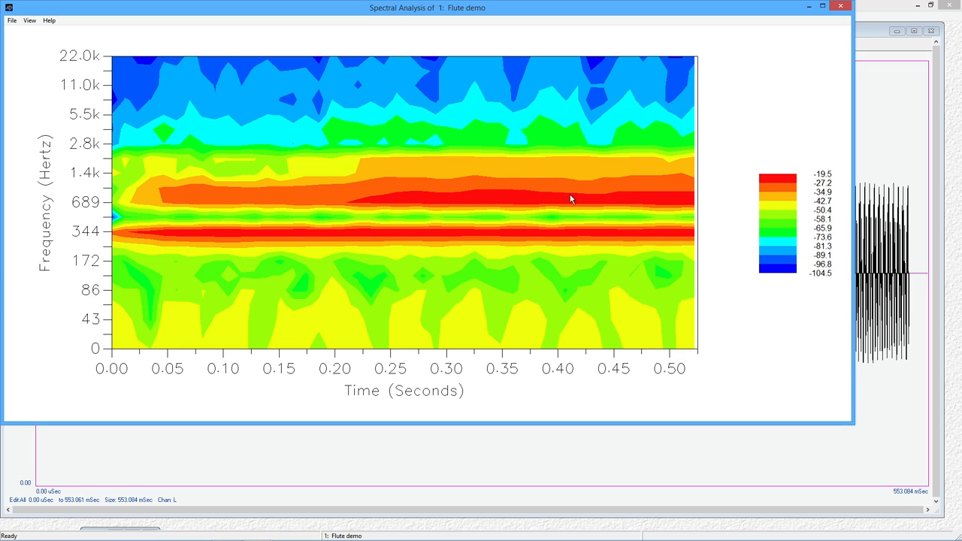
mouse_move(263, 128)
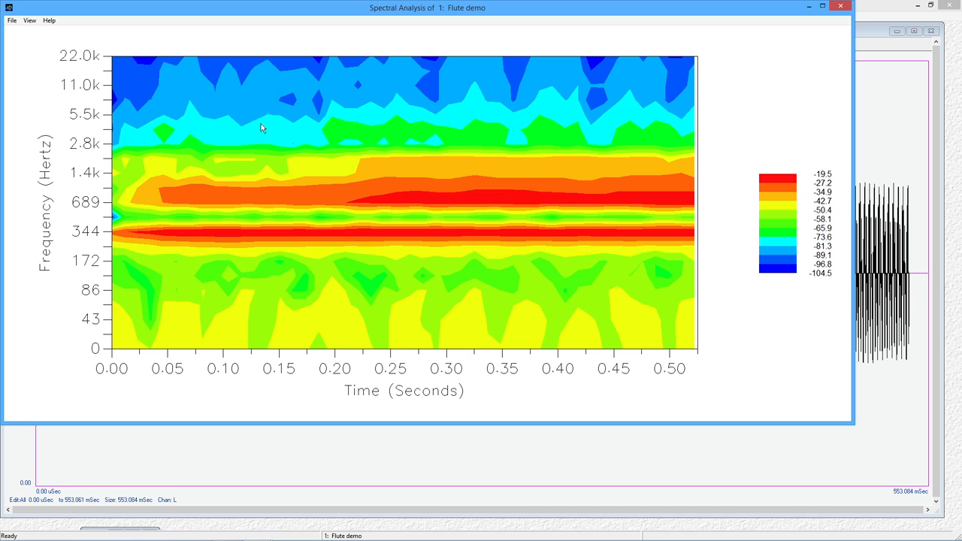
mouse_move(257, 208)
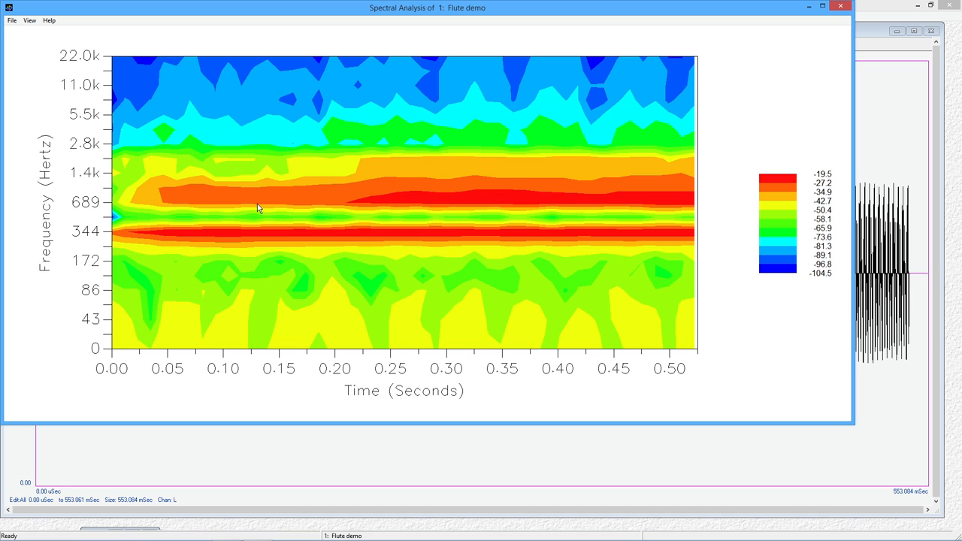
mouse_move(633, 251)
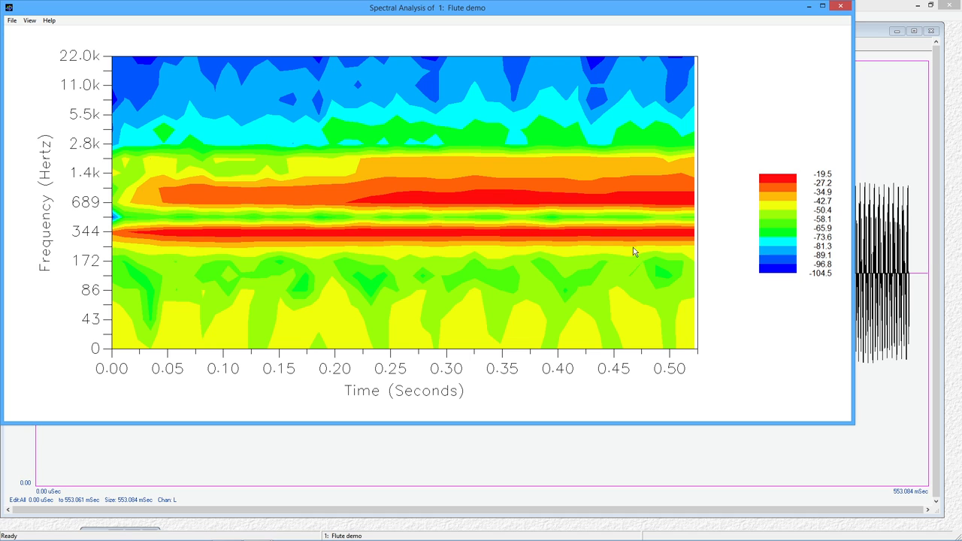
mouse_move(431, 195)
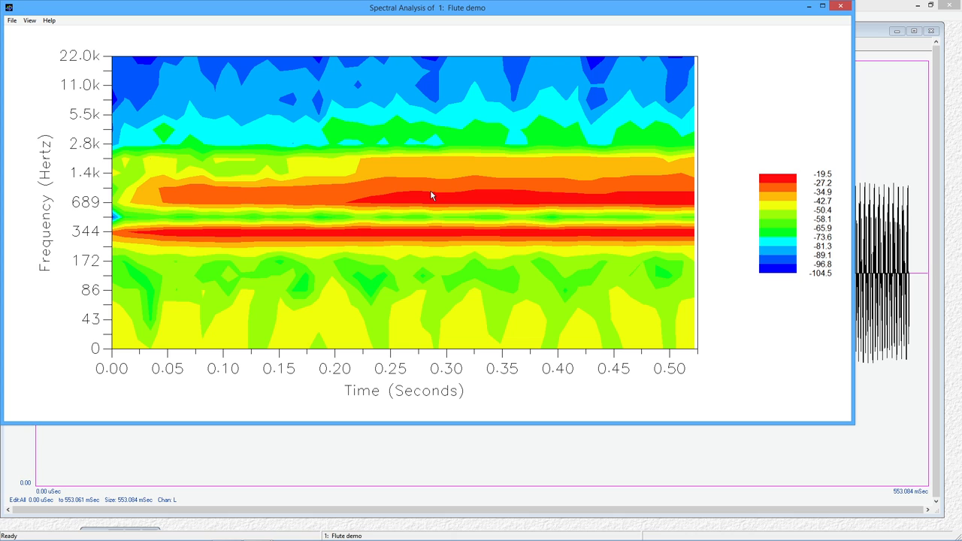
mouse_move(113, 337)
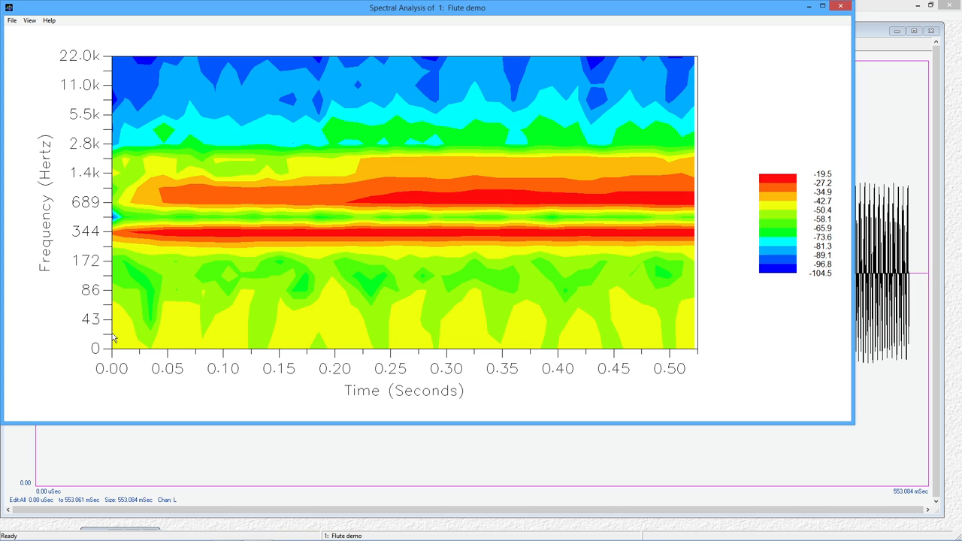
mouse_move(122, 235)
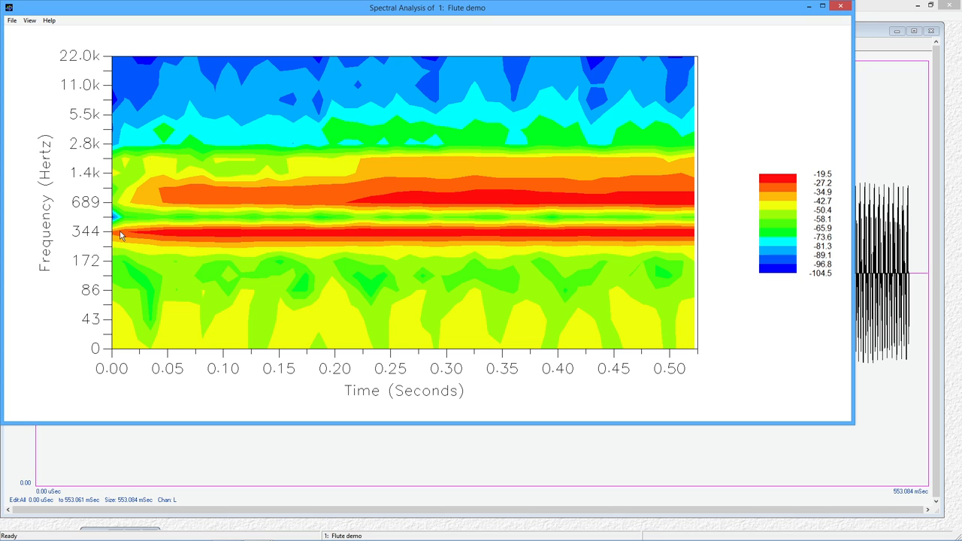
mouse_move(501, 321)
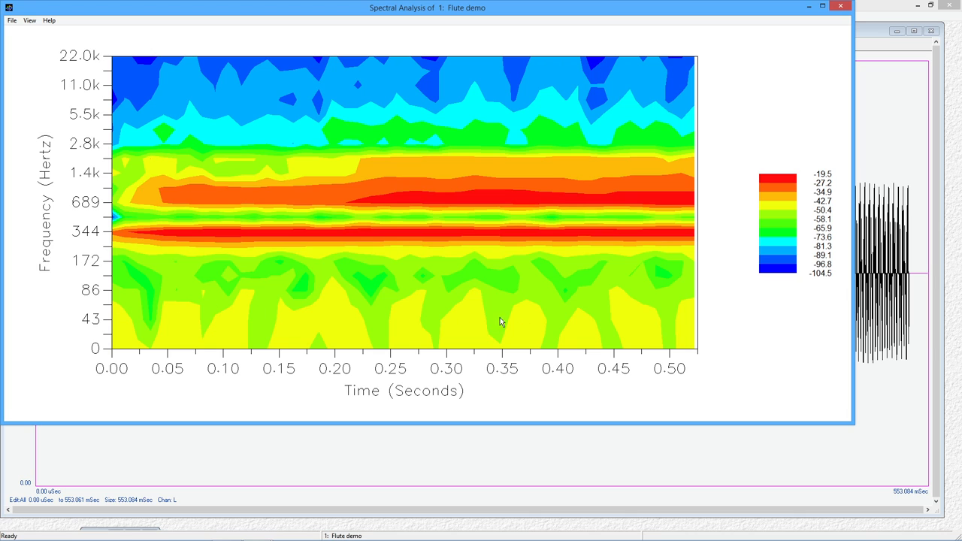
mouse_move(115, 312)
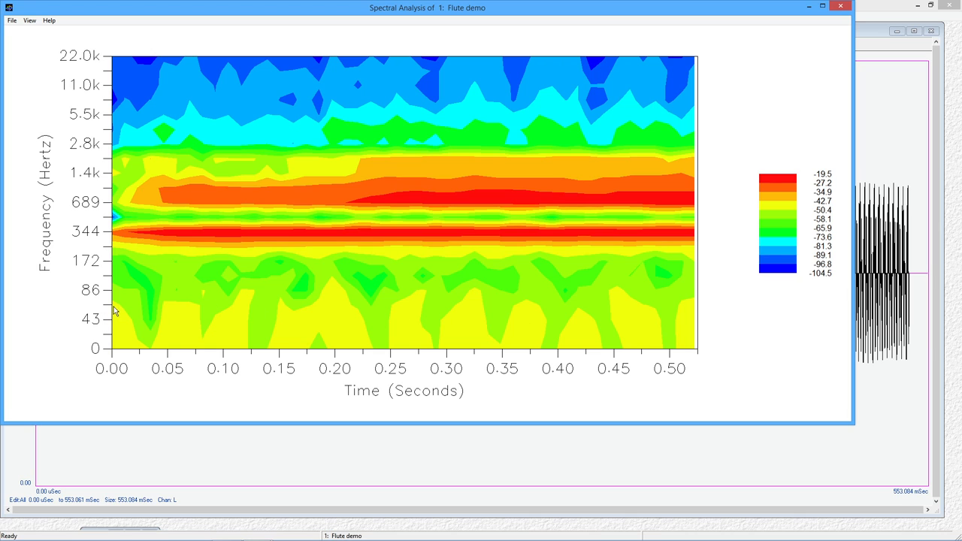
mouse_move(90, 324)
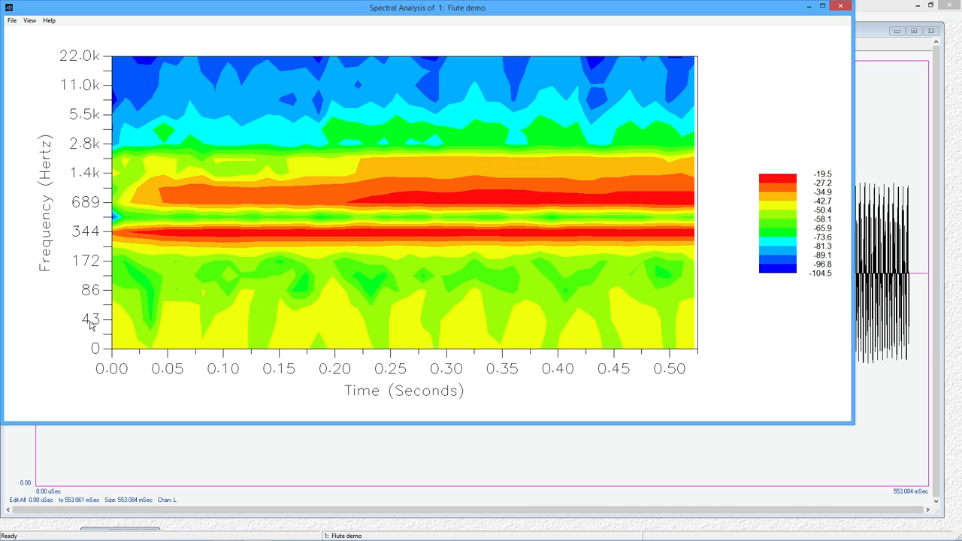
mouse_move(131, 212)
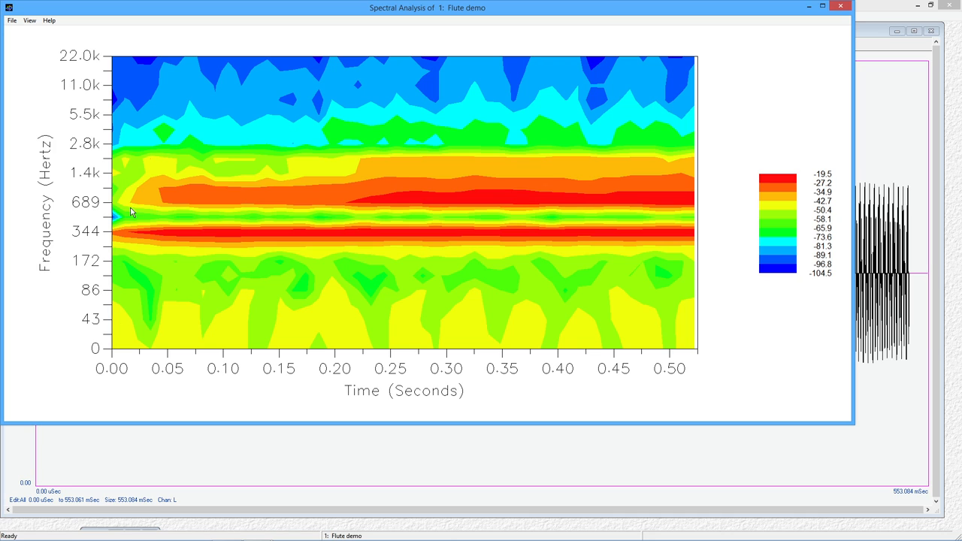
mouse_move(213, 342)
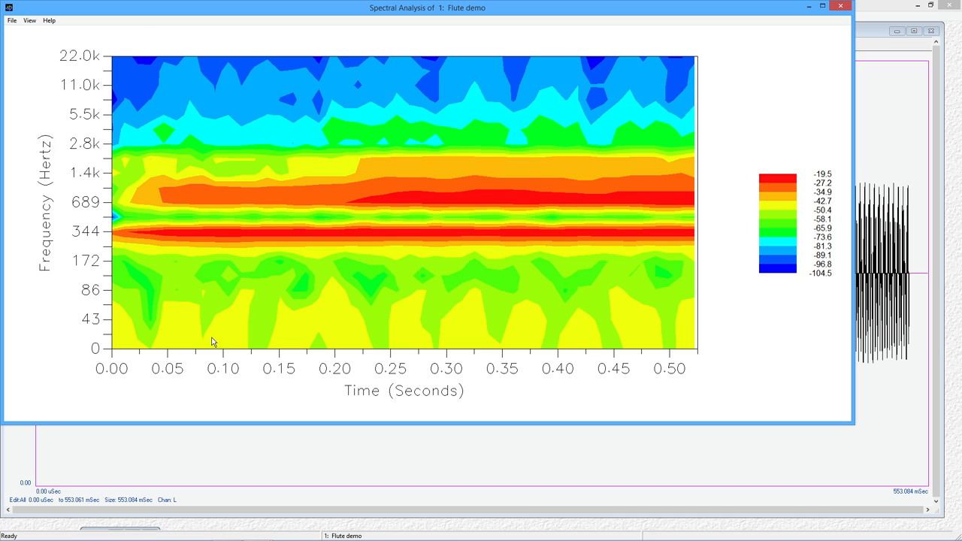
mouse_move(263, 187)
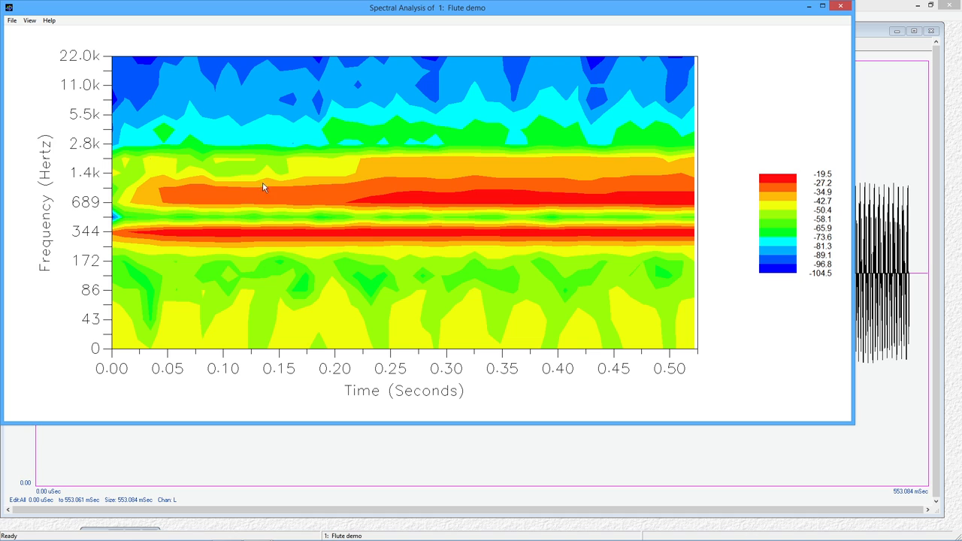
mouse_move(263, 183)
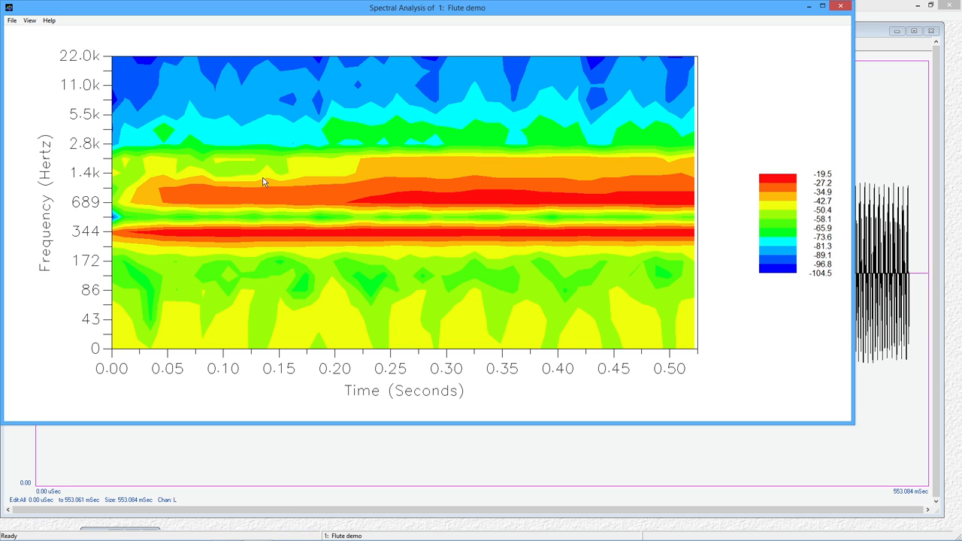
mouse_move(275, 241)
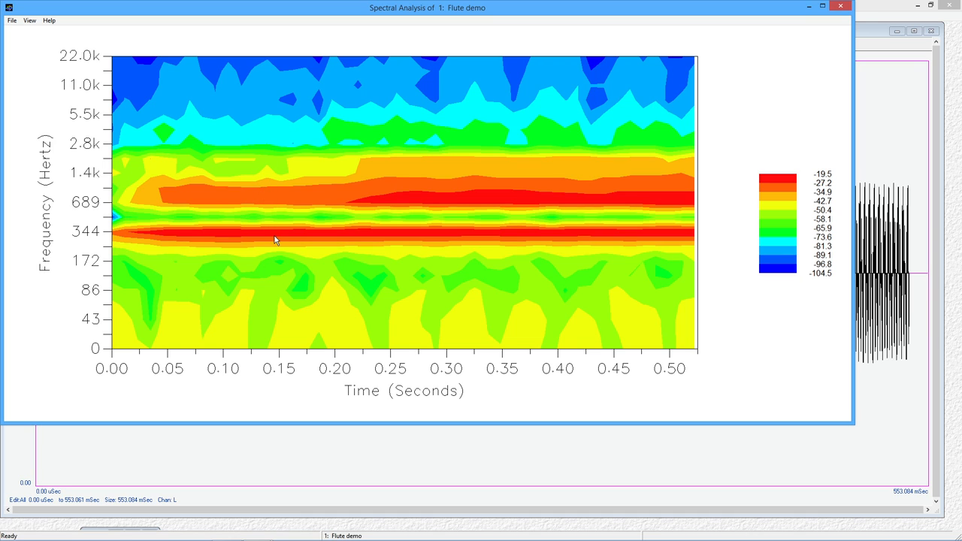
mouse_move(427, 136)
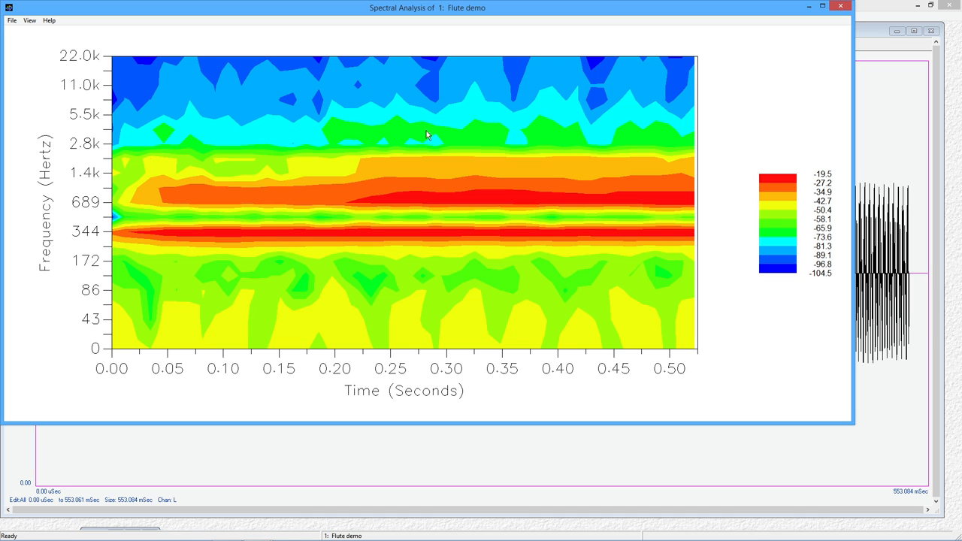
mouse_move(431, 278)
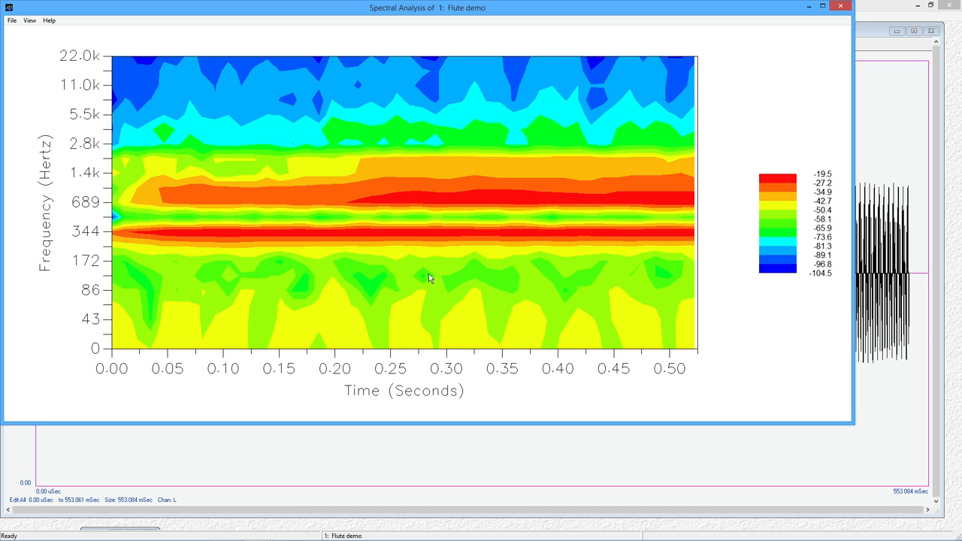
mouse_move(283, 223)
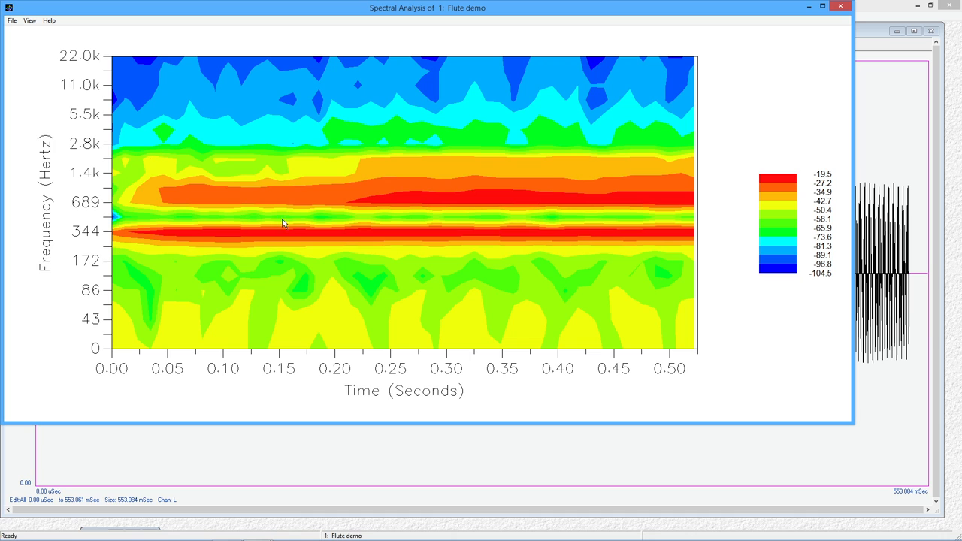
mouse_move(529, 237)
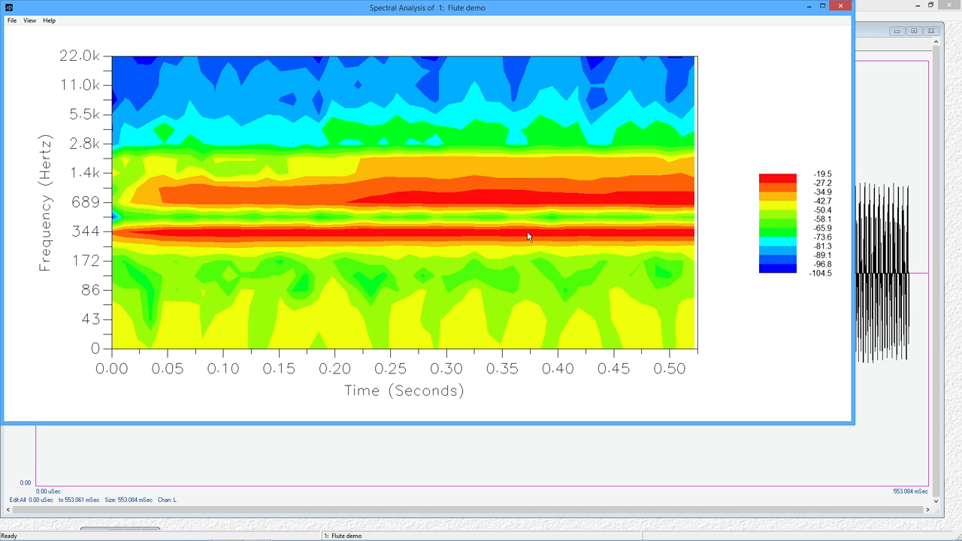
mouse_move(335, 248)
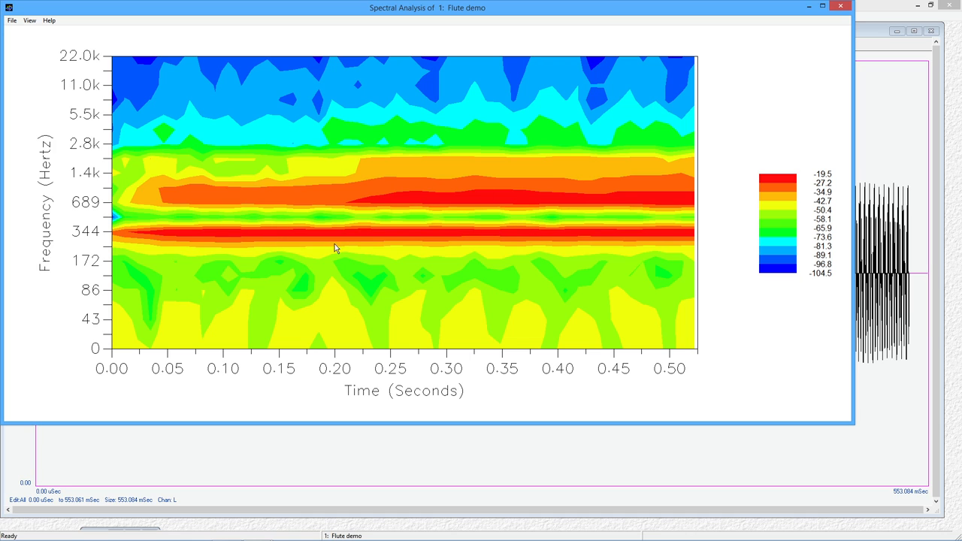
mouse_move(215, 141)
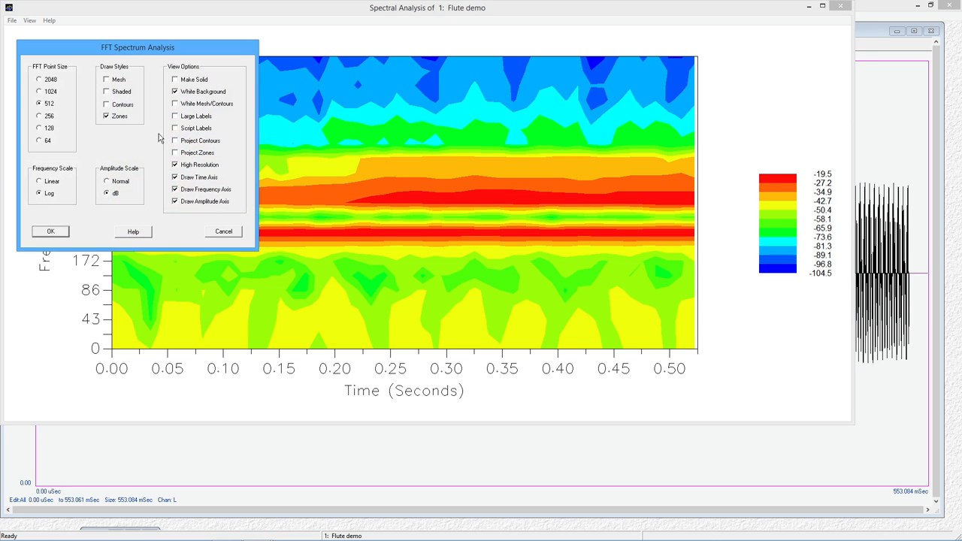
mouse_move(62, 100)
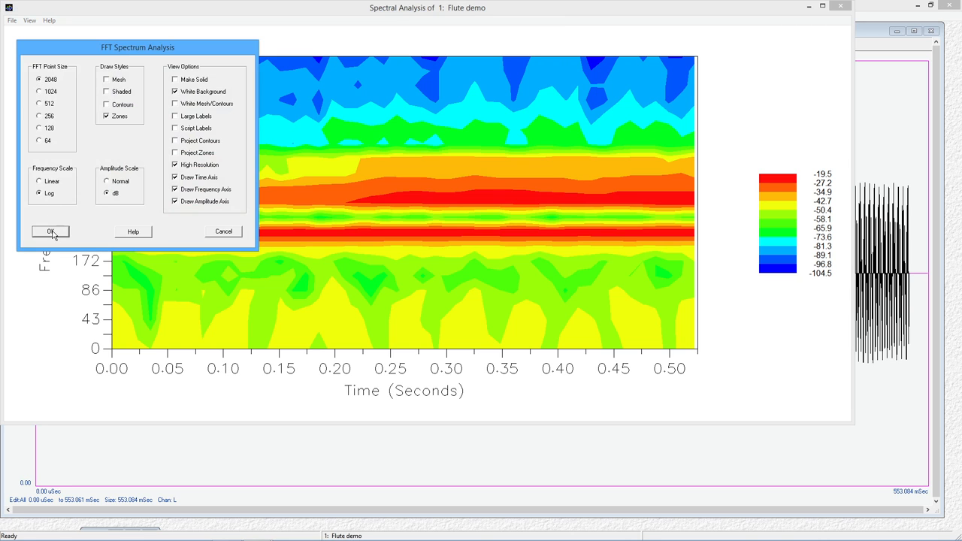
Step: Apply FFT Point Size 2048, redrawing finer frequency bands over 0.42 seconds
left_click(50, 231)
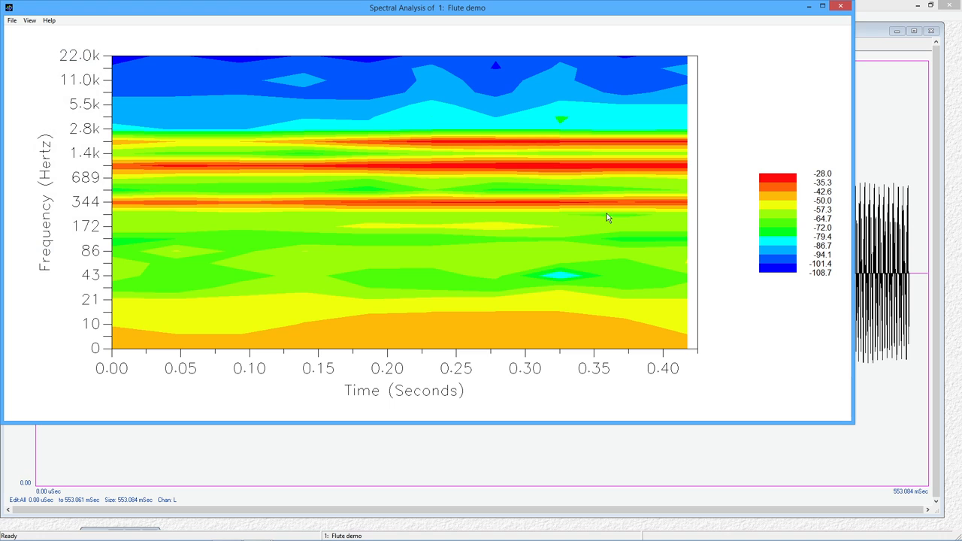
mouse_move(552, 184)
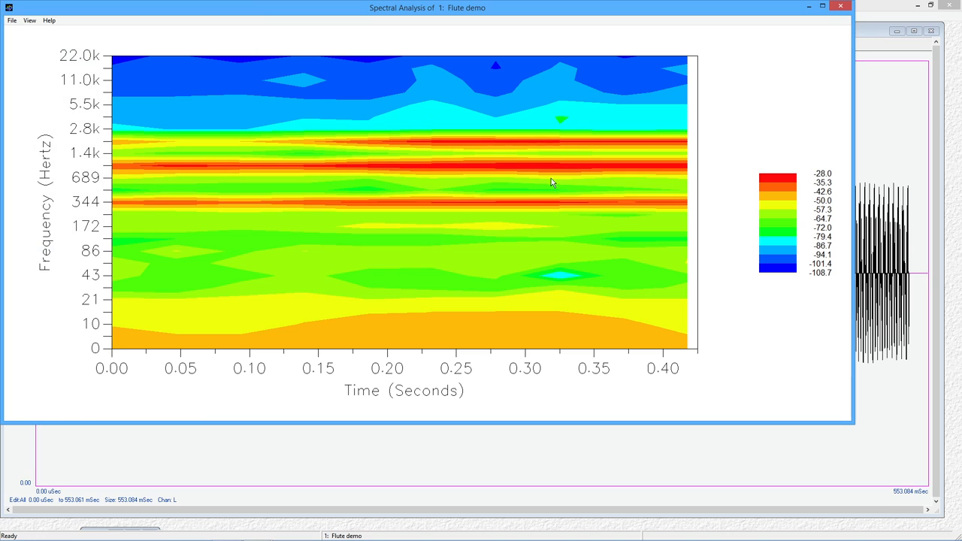
mouse_move(523, 211)
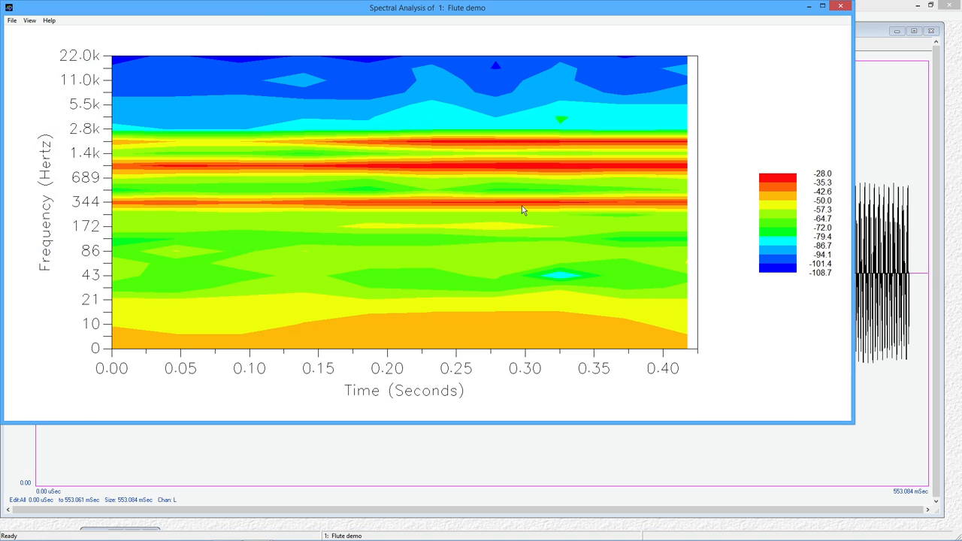
mouse_move(497, 277)
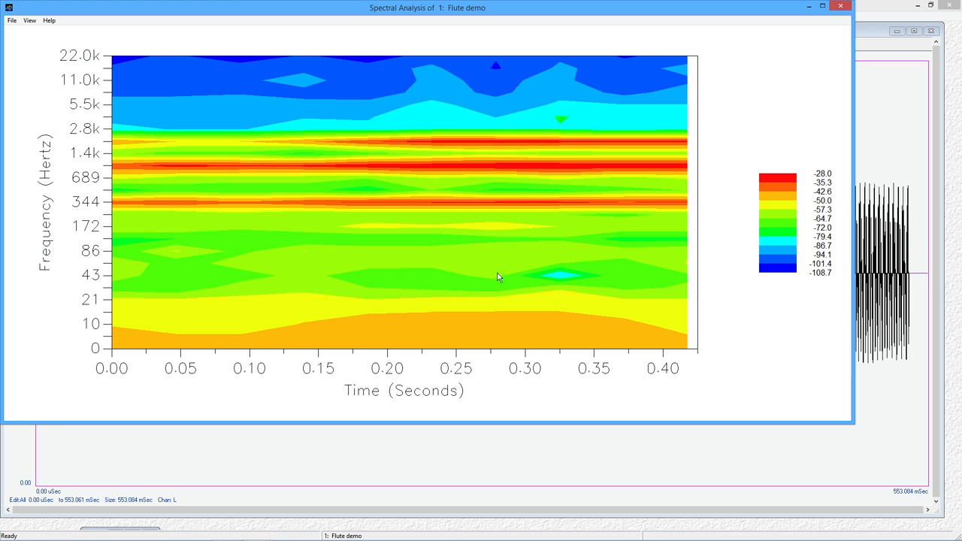
mouse_move(599, 93)
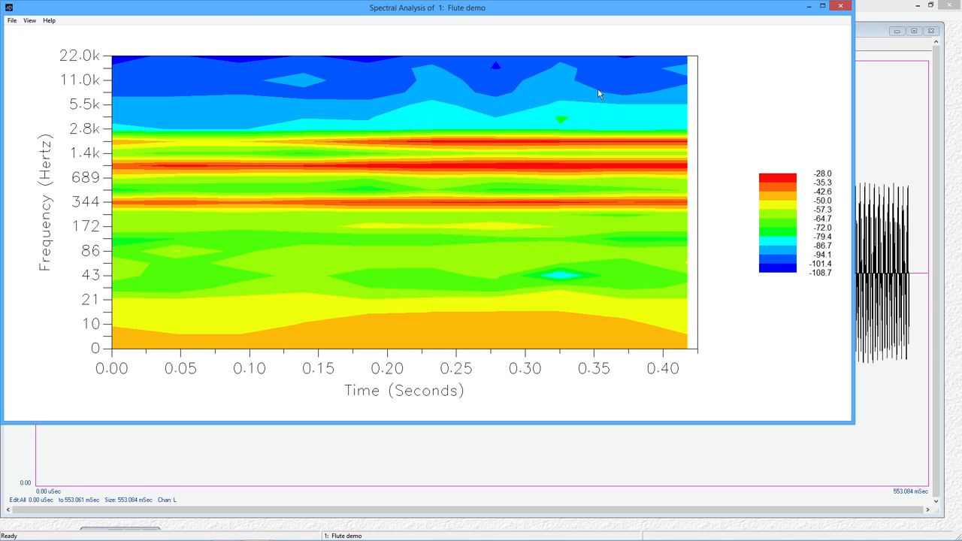
mouse_move(778, 278)
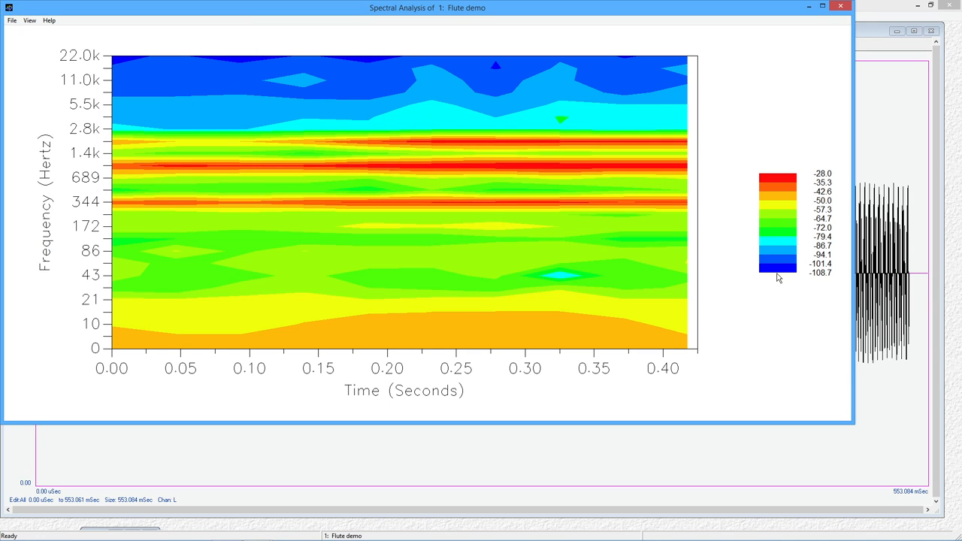
mouse_move(535, 94)
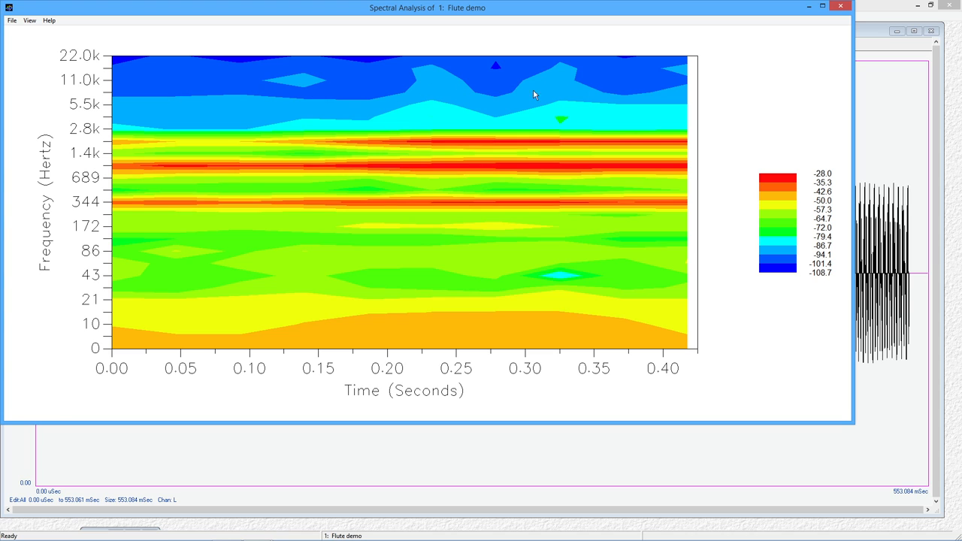
mouse_move(487, 89)
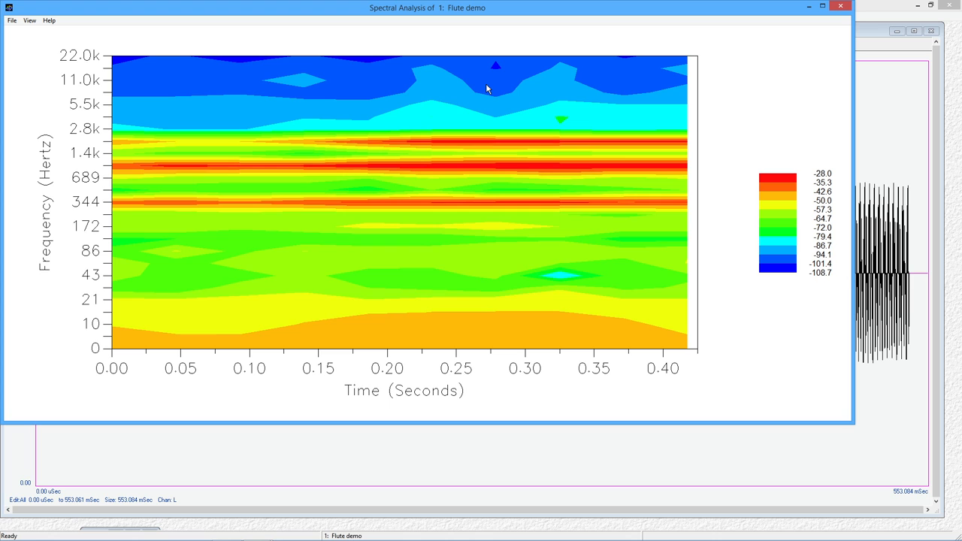
mouse_move(240, 251)
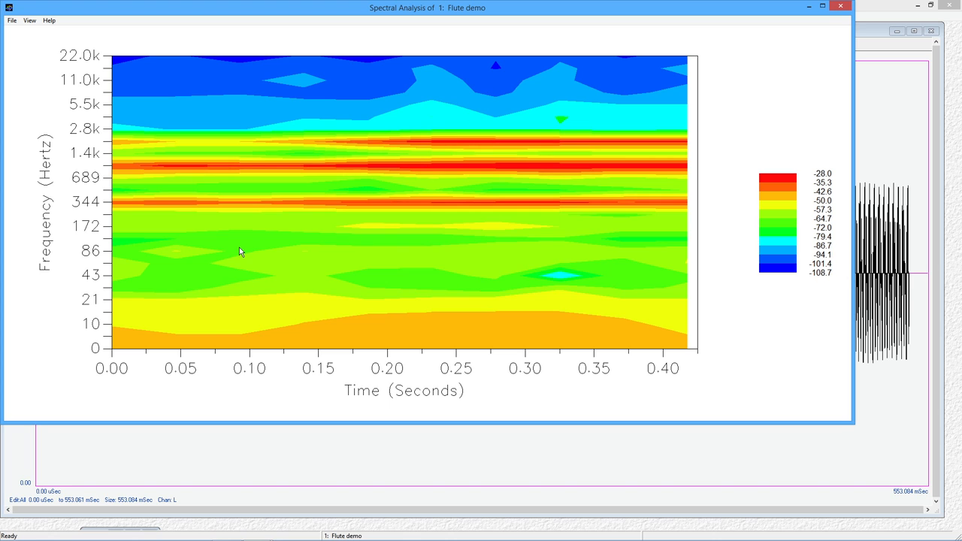
Step: Set FFT size 512, add Mesh and Shaded styles, untick High Resolution, and redraw
right_click(240, 252)
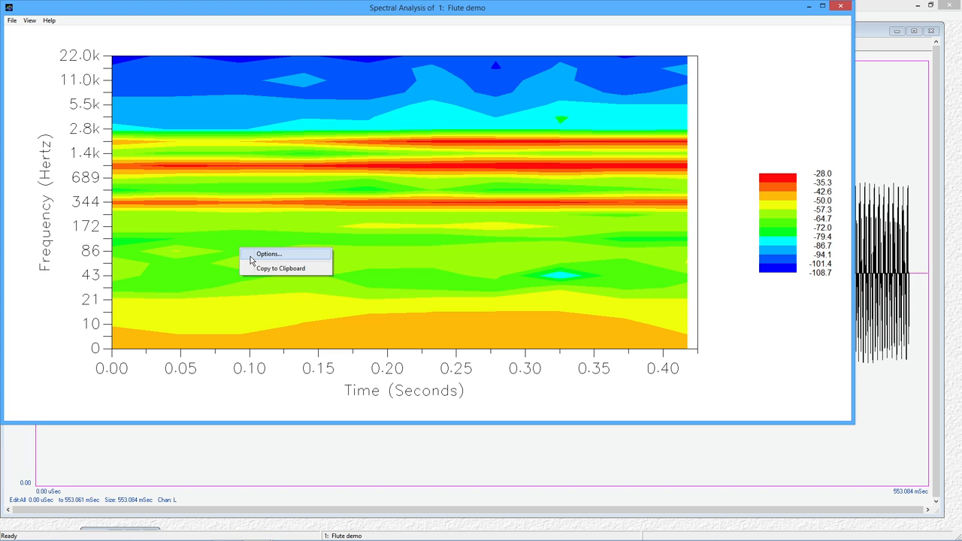
left_click(269, 254)
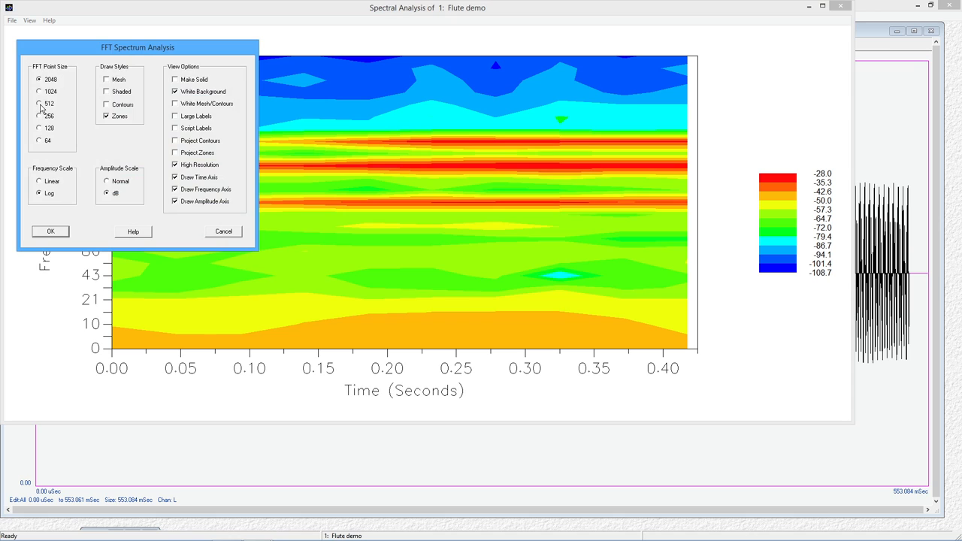
left_click(39, 103)
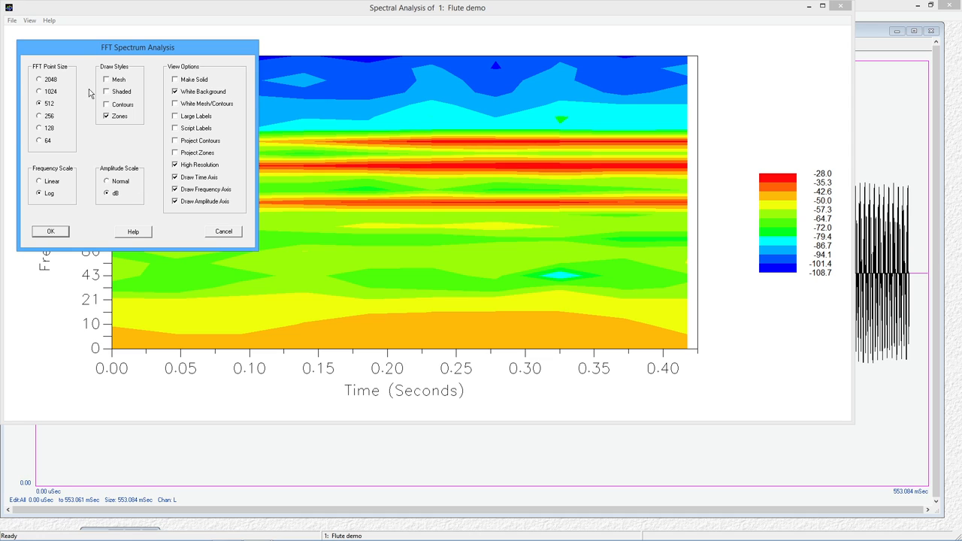
left_click(106, 79)
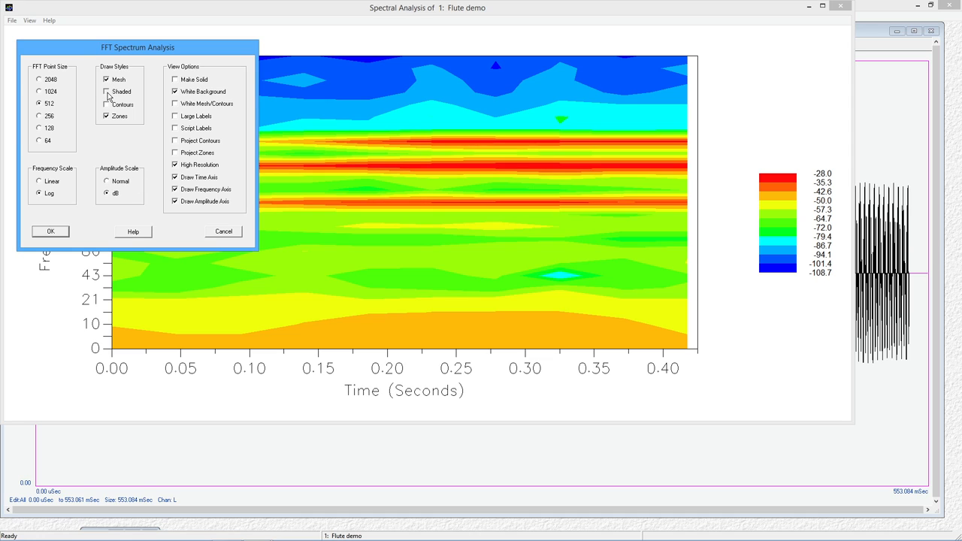
left_click(106, 91)
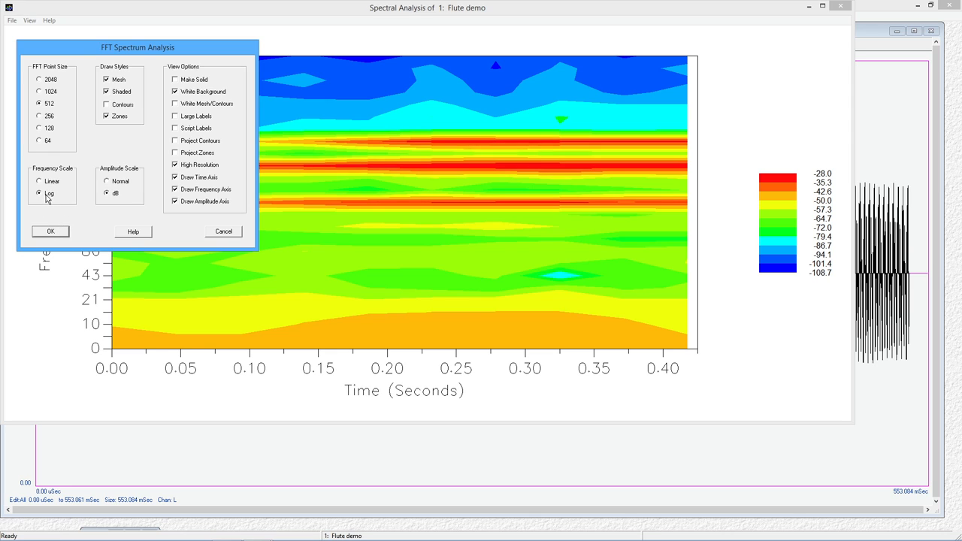
mouse_move(50, 199)
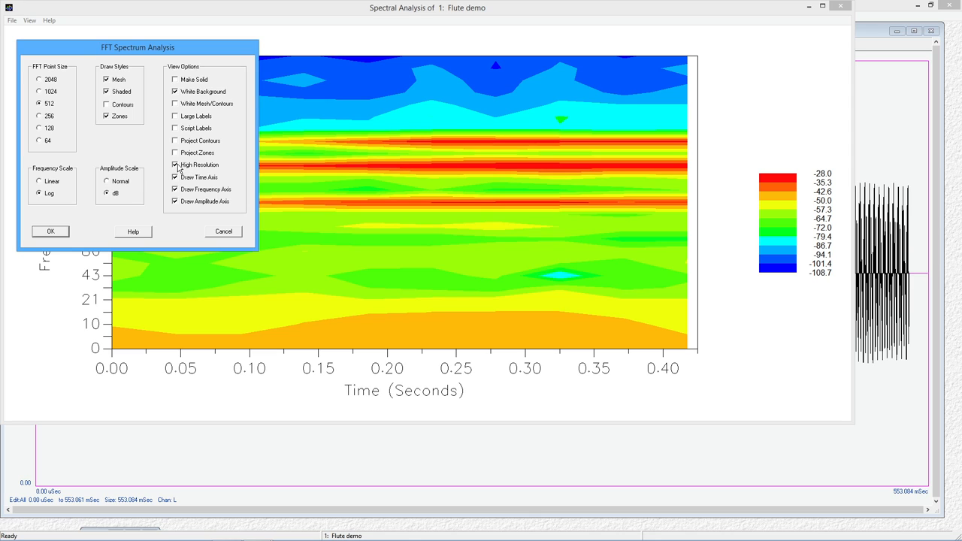
left_click(176, 164)
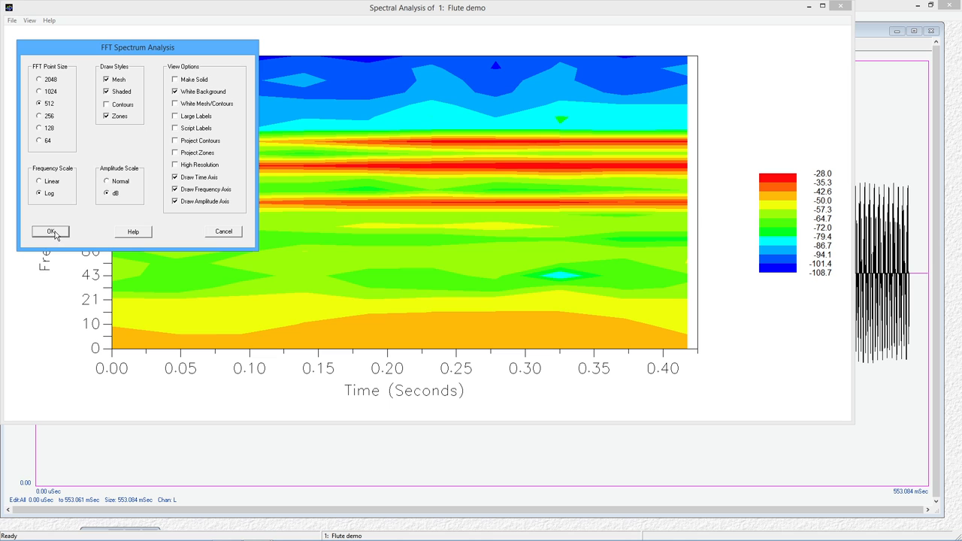
left_click(49, 231)
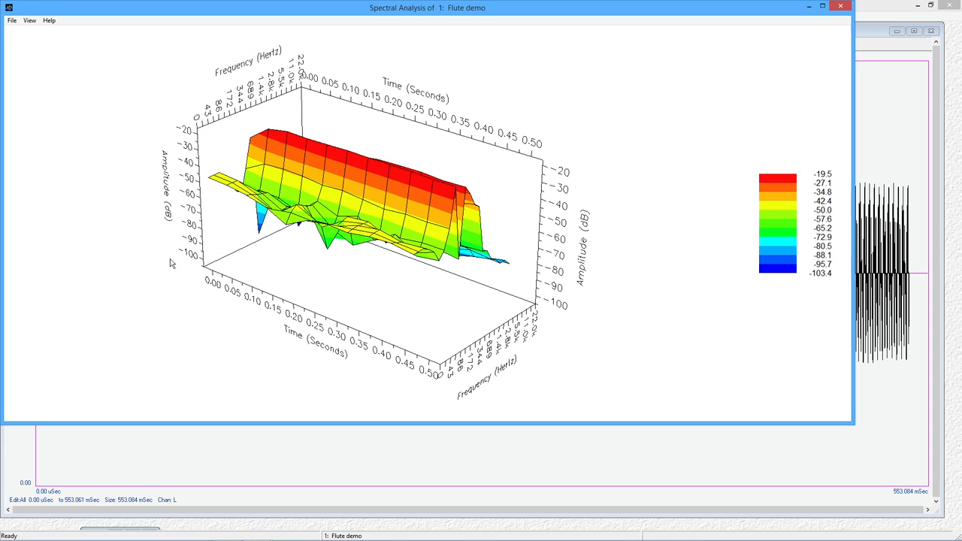
mouse_move(337, 201)
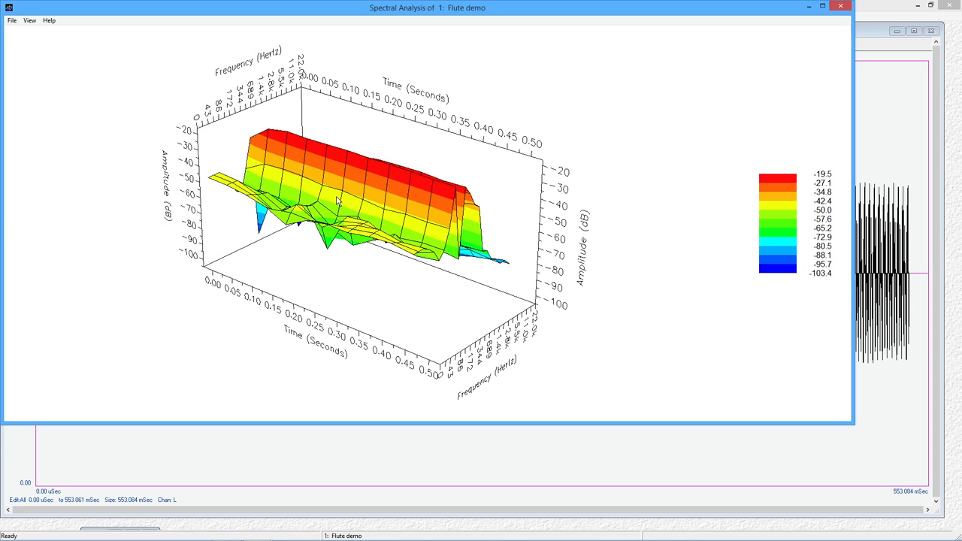
mouse_move(453, 291)
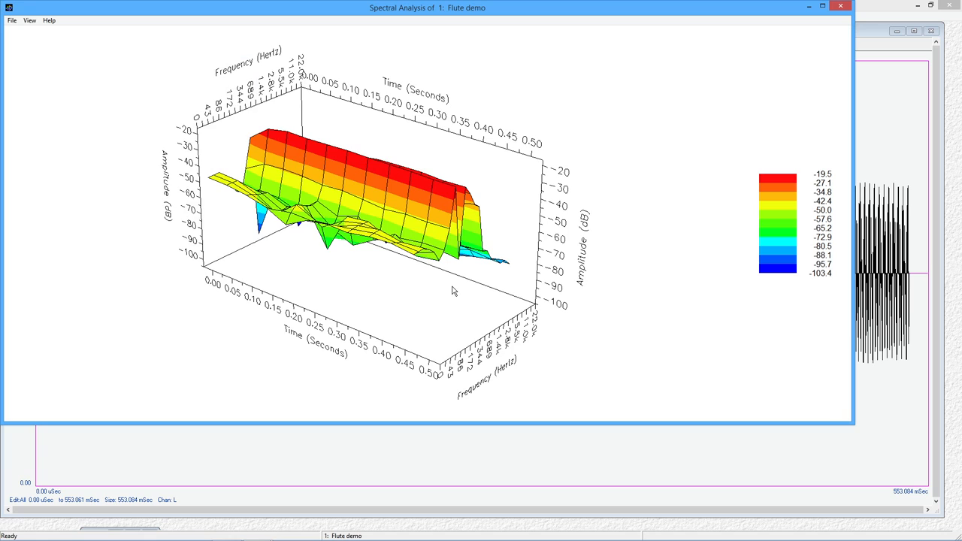
mouse_move(415, 276)
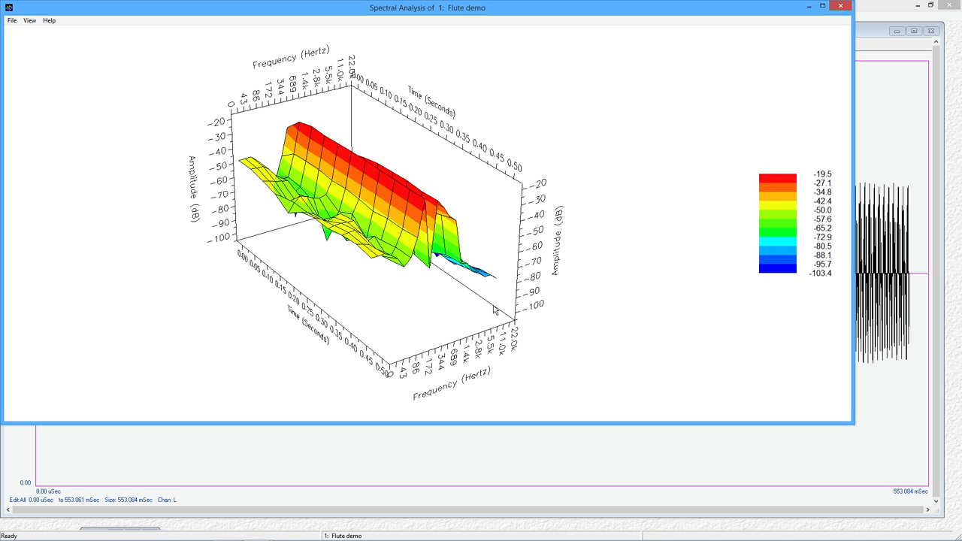
mouse_move(504, 293)
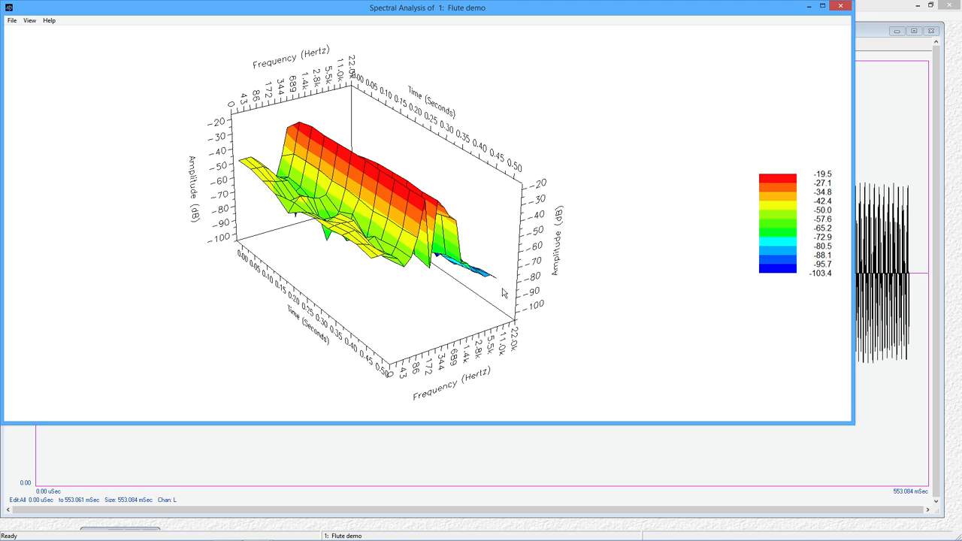
mouse_move(252, 280)
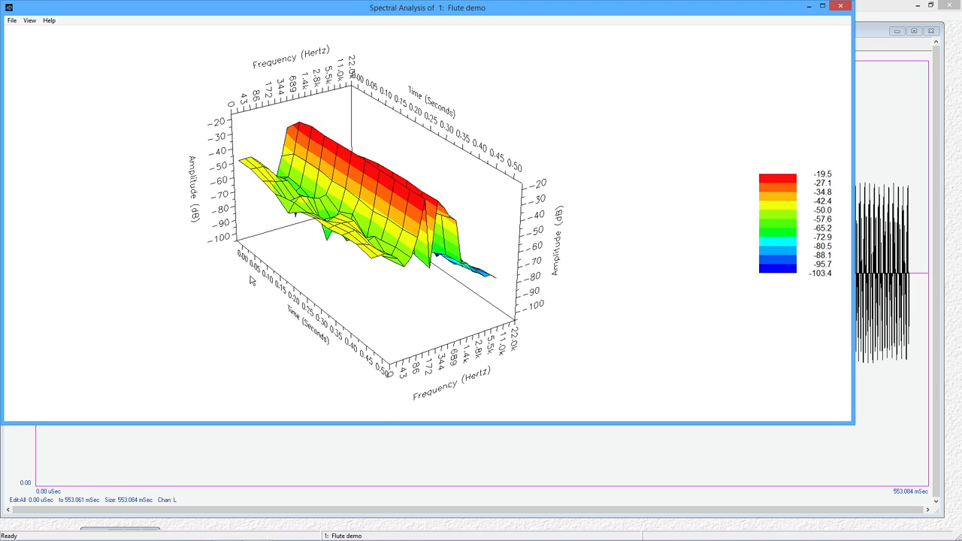
mouse_move(396, 294)
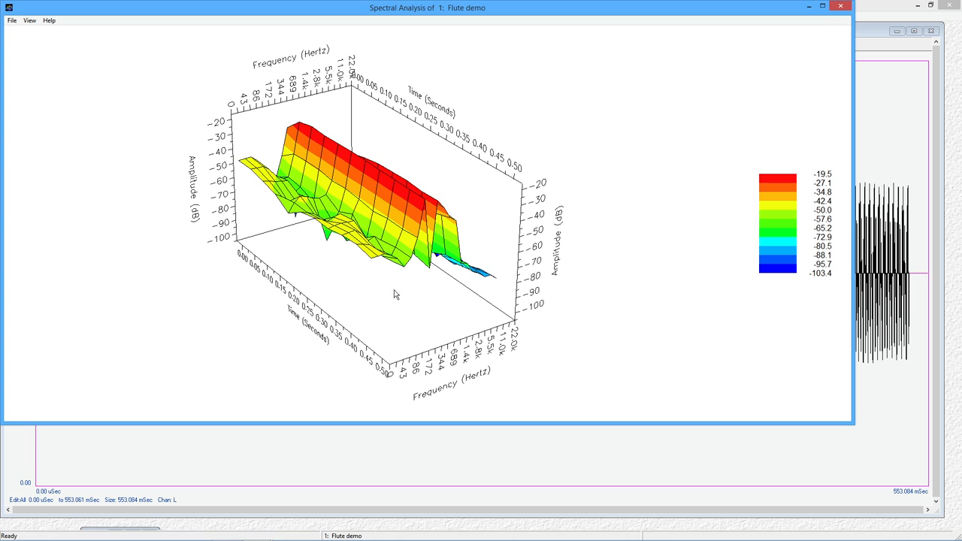
mouse_move(369, 302)
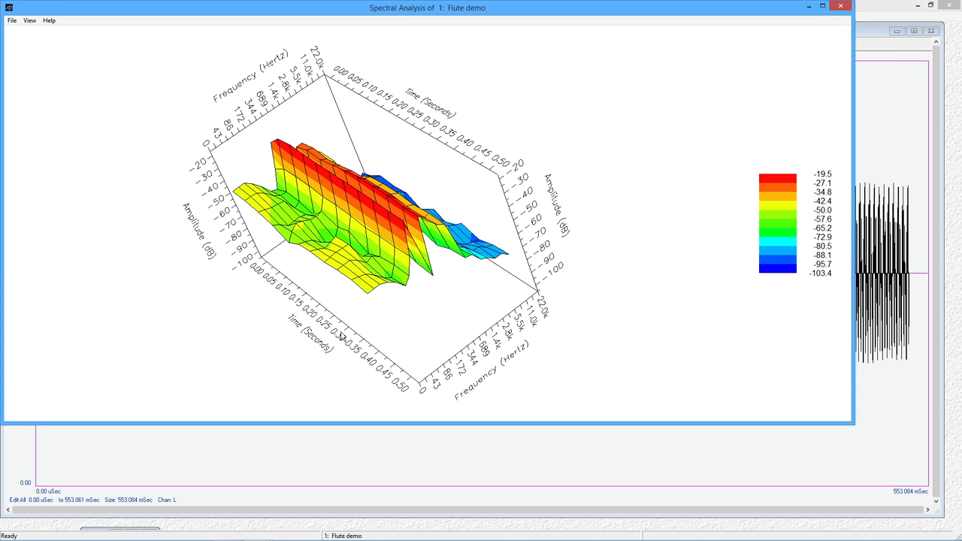
mouse_move(503, 341)
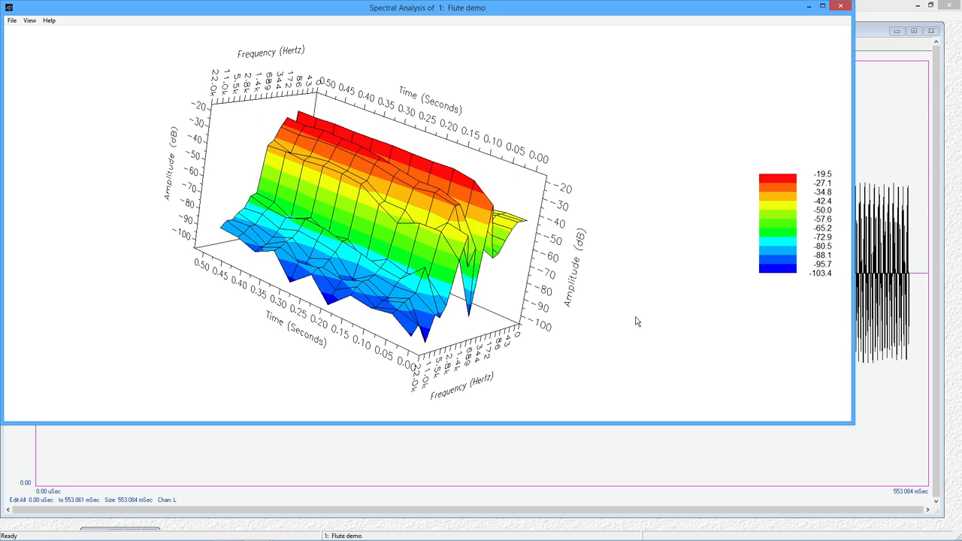
mouse_move(637, 321)
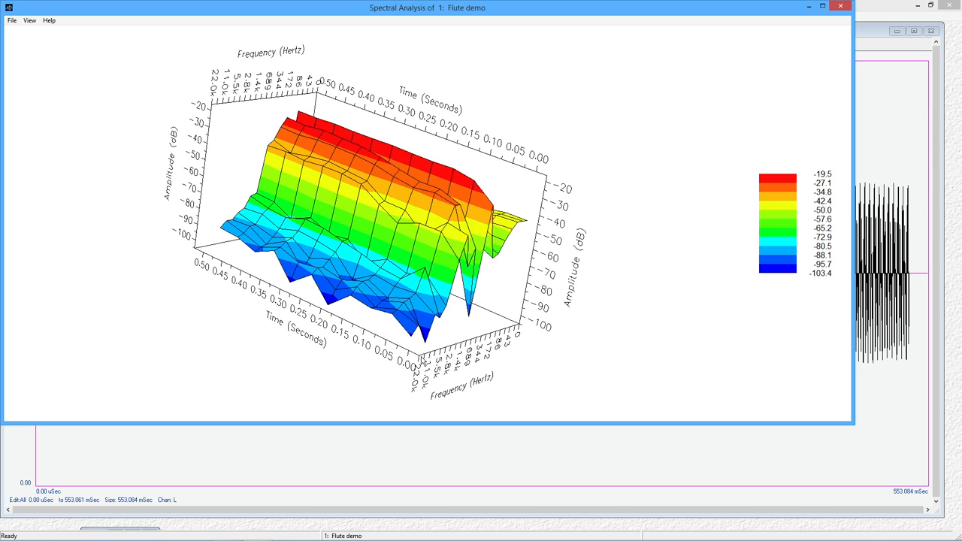
mouse_move(143, 245)
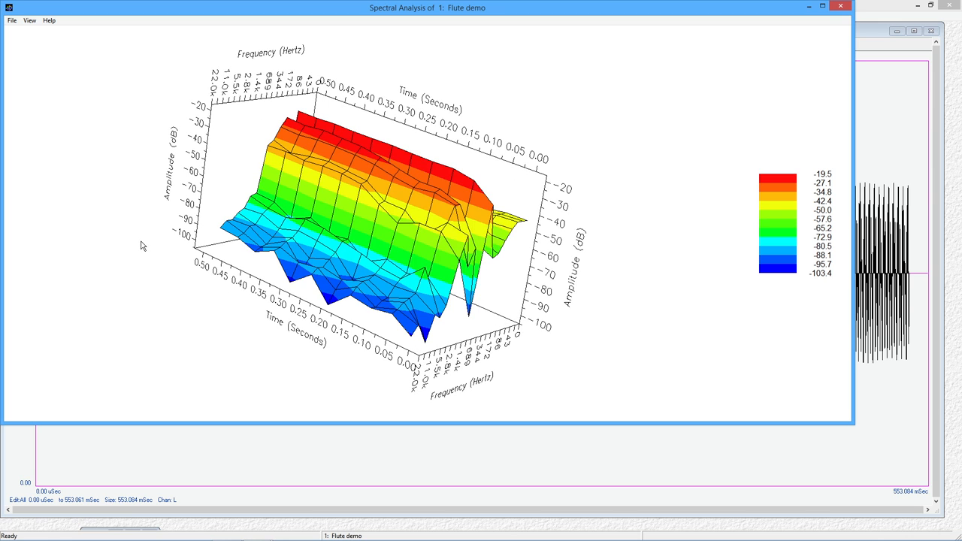
mouse_move(526, 346)
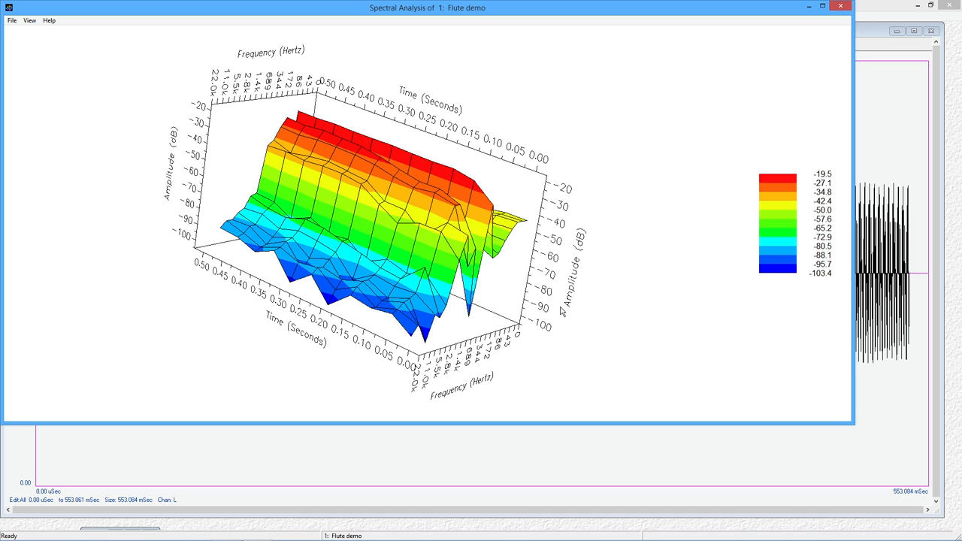
mouse_move(287, 399)
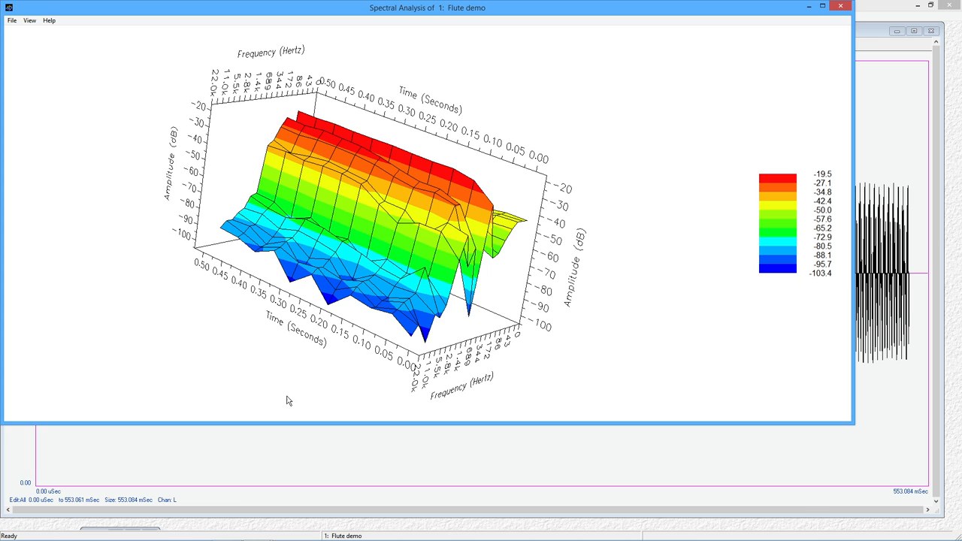
mouse_move(489, 336)
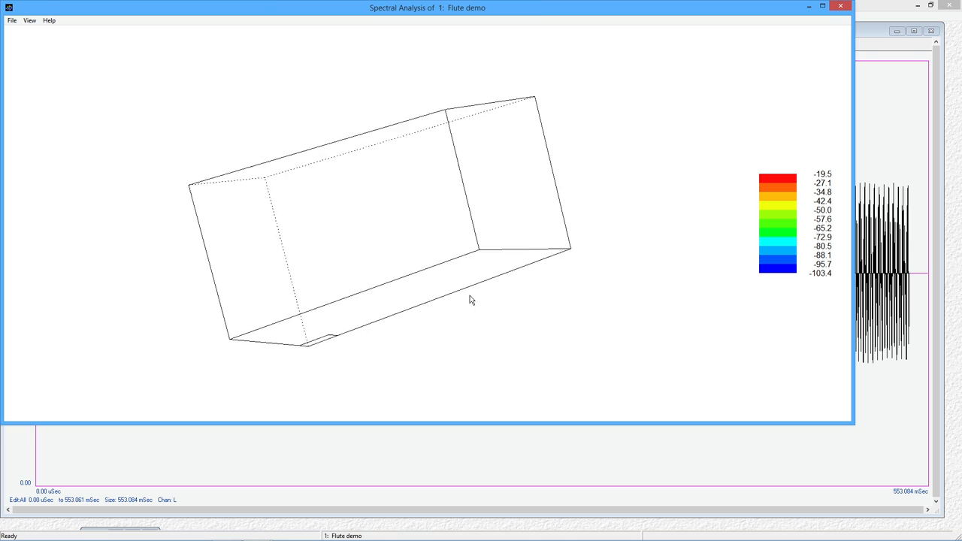
Step: Drag the plot's wireframe box to tilt the 3D spectrogram near-vertical
left_click_drag(469, 299, 505, 250)
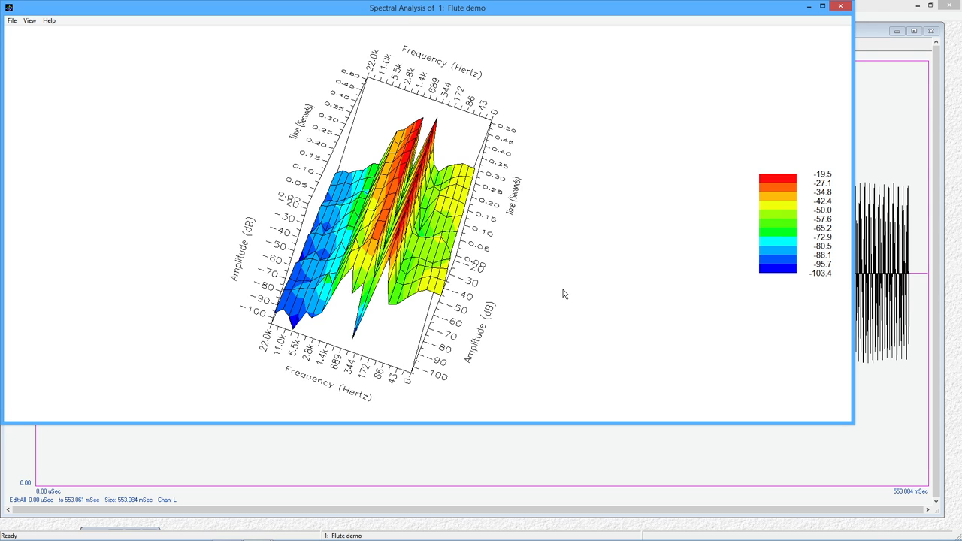
mouse_move(425, 201)
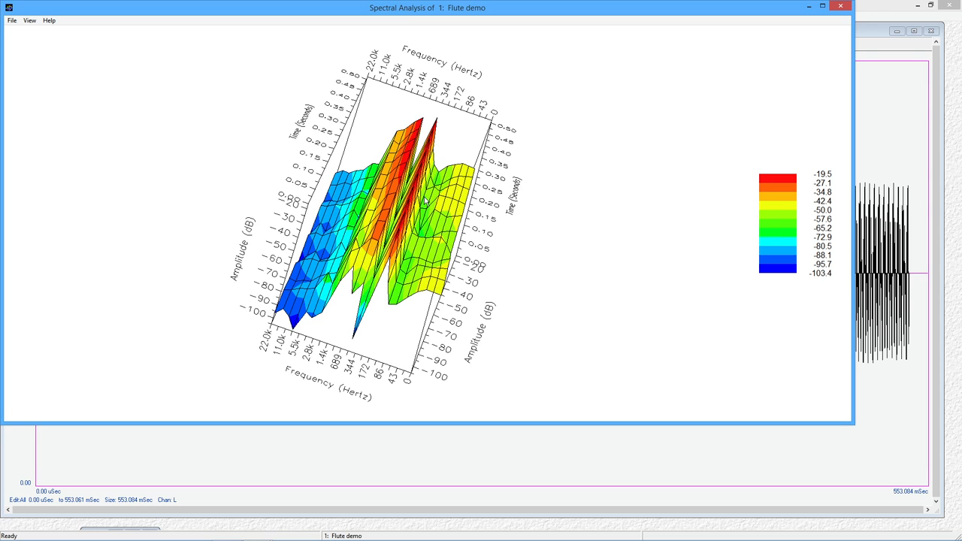
mouse_move(390, 253)
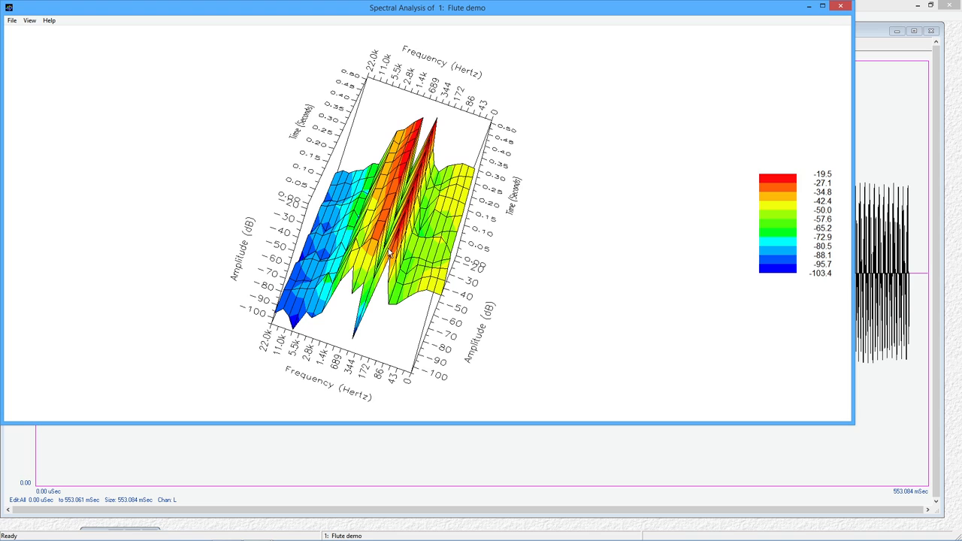
mouse_move(163, 174)
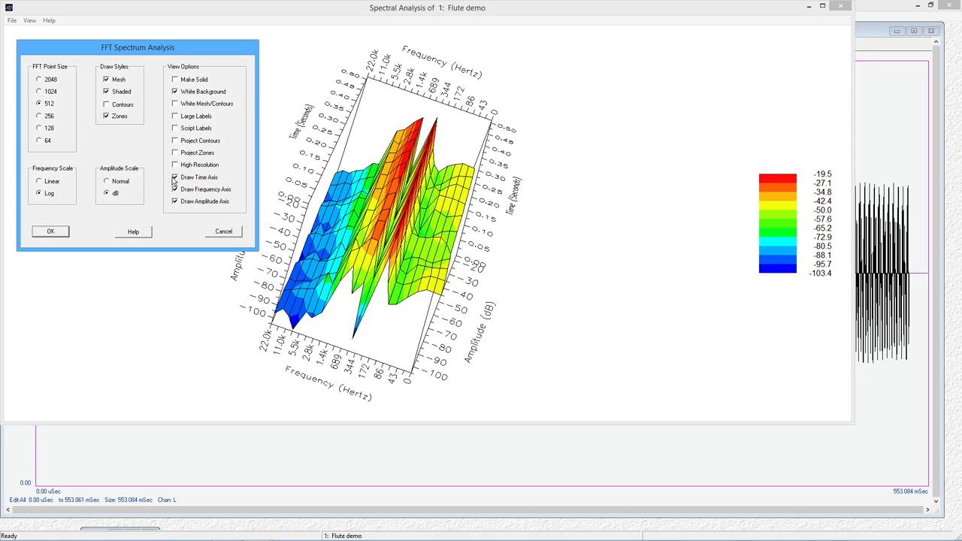
Step: Apply the shaded, zoned, log-frequency dB settings to redraw the flute spectrogram
left_click(40, 80)
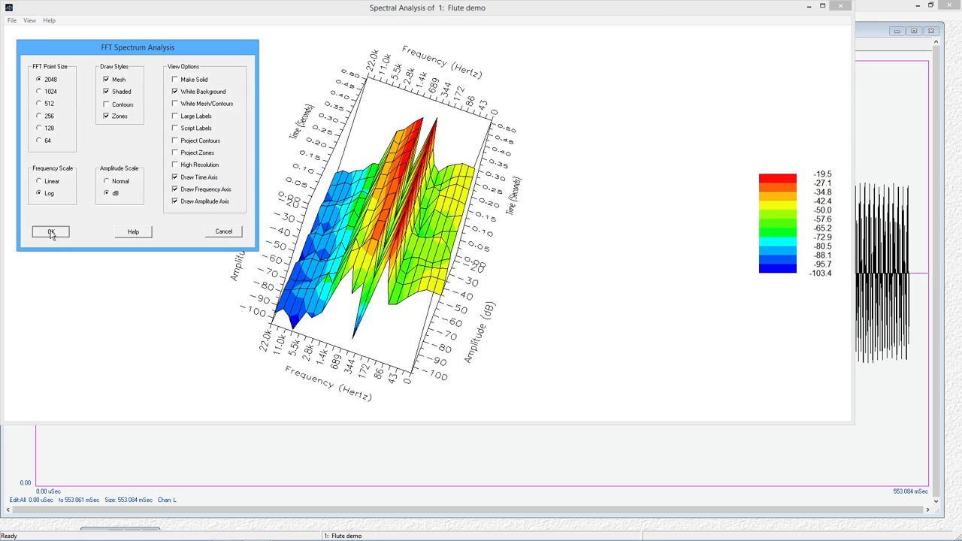
left_click(51, 231)
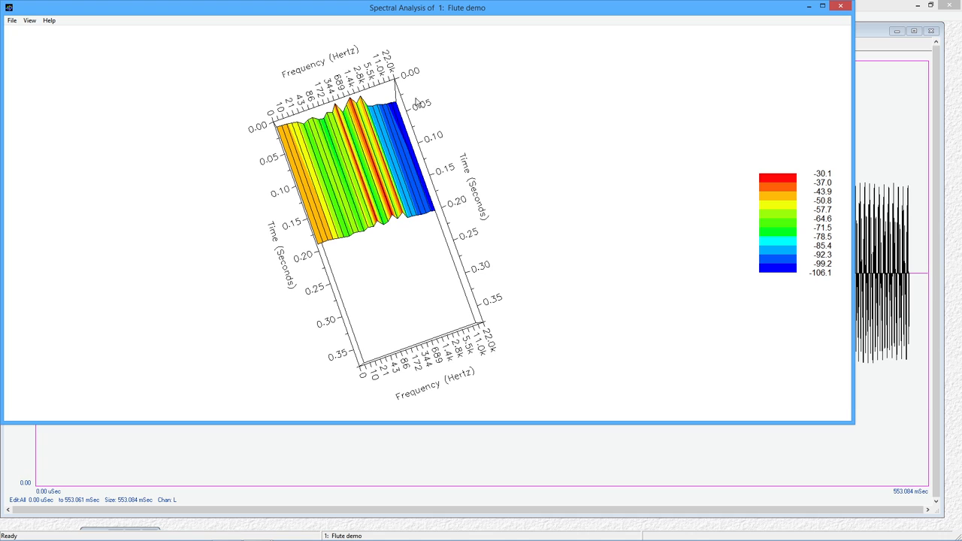
mouse_move(238, 252)
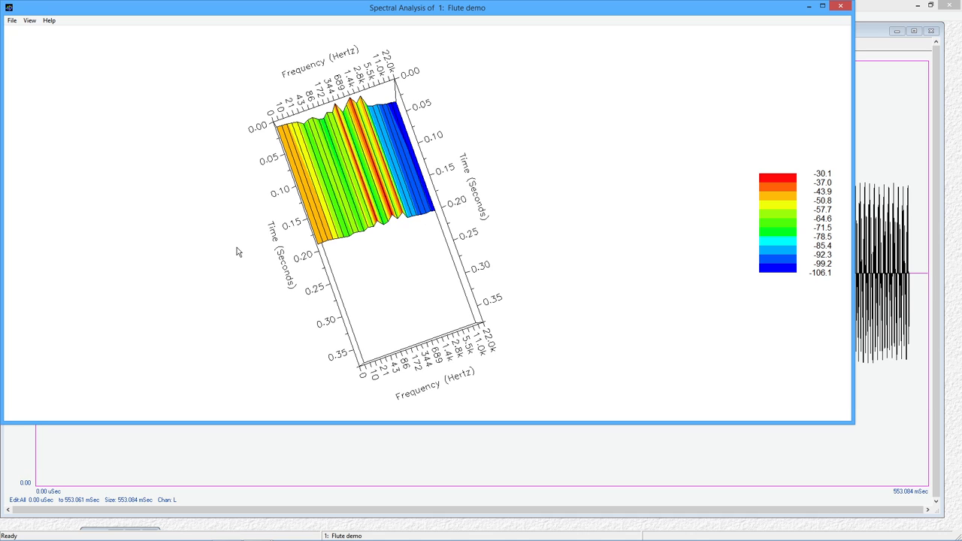
mouse_move(517, 247)
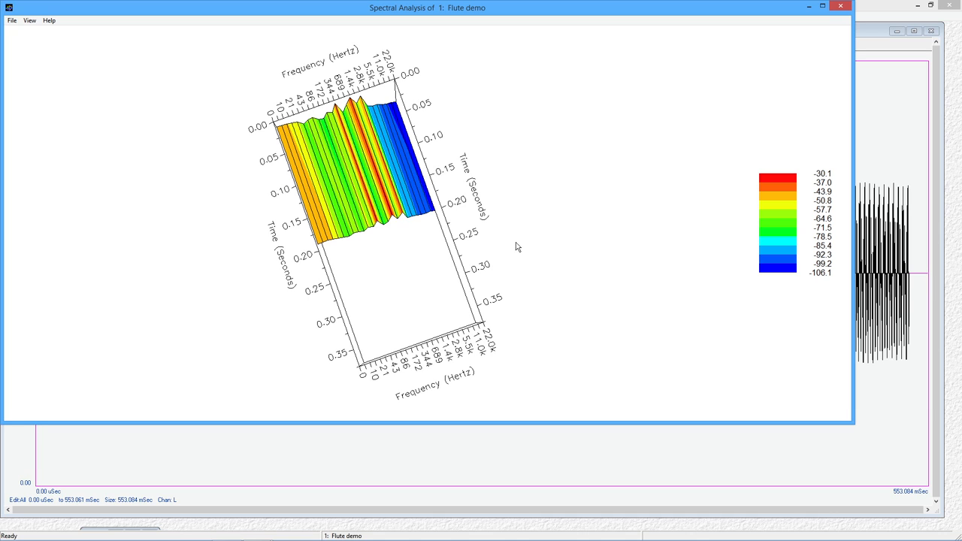
mouse_move(572, 274)
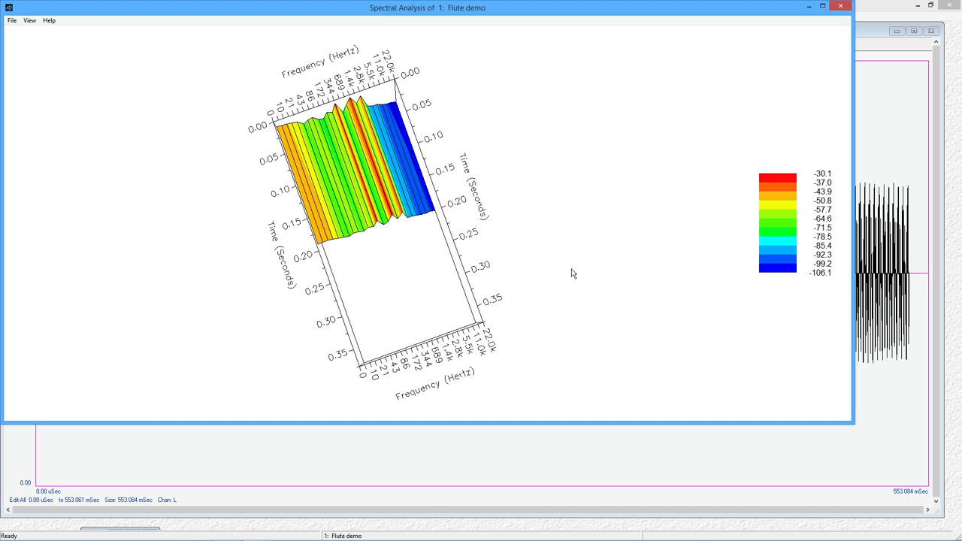
mouse_move(492, 261)
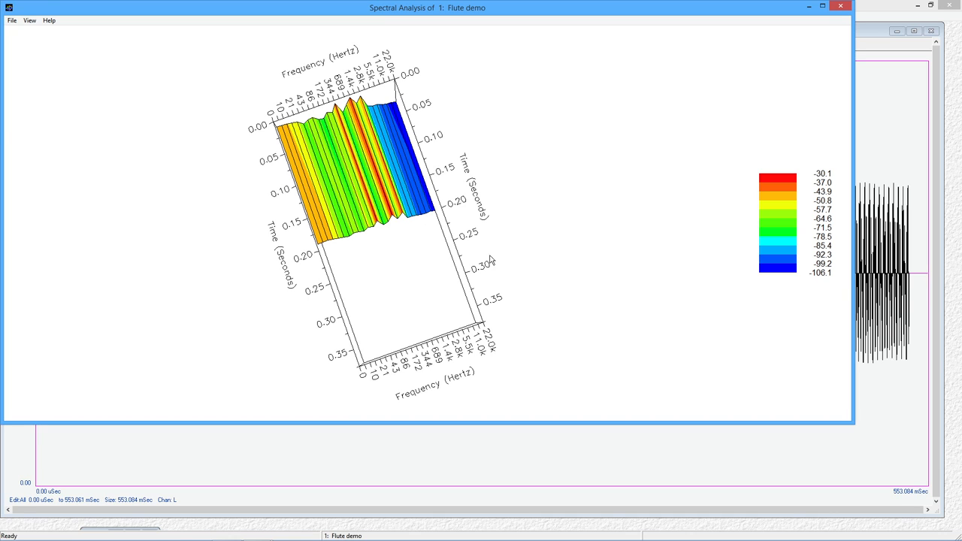
mouse_move(472, 314)
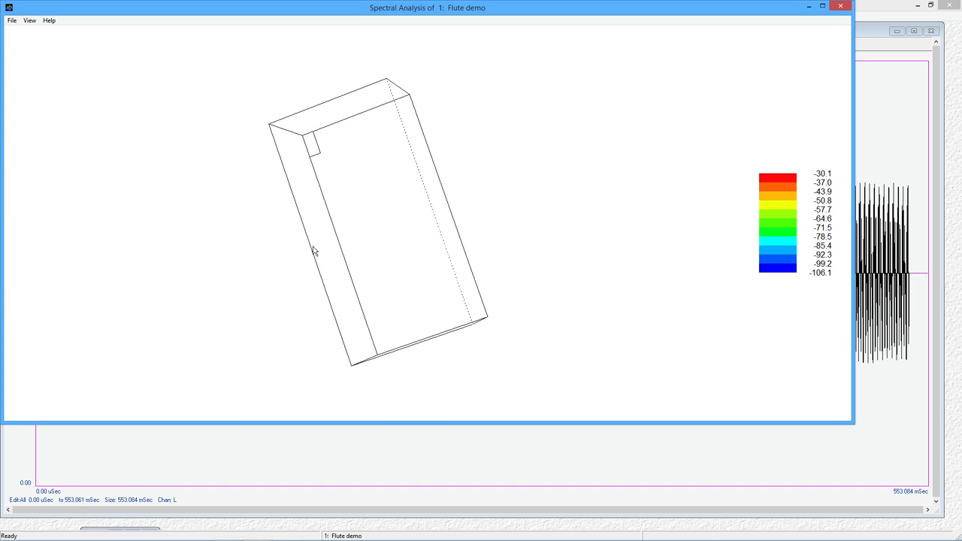
Step: Rotate the flute spectrogram, then redraw it with High Resolution enabled
left_click_drag(314, 250, 386, 242)
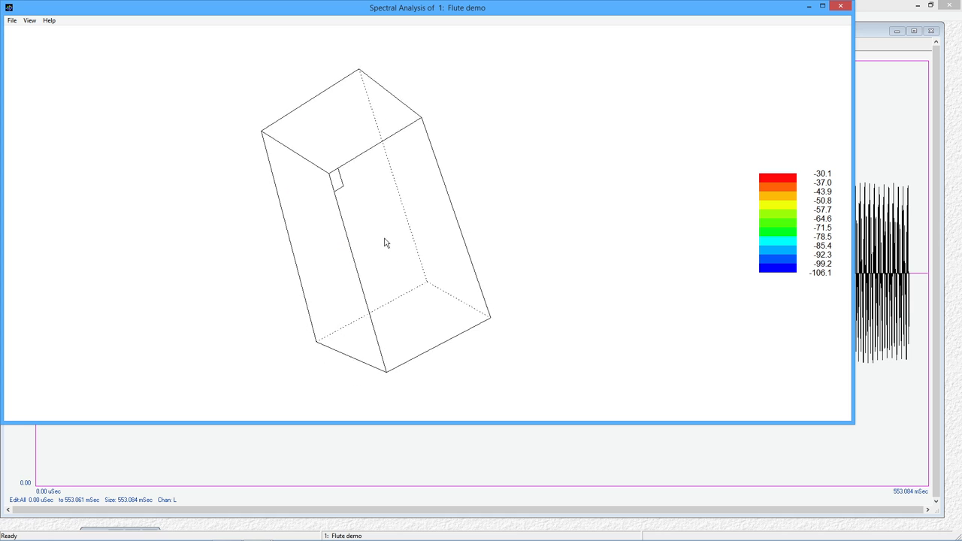
right_click(385, 242)
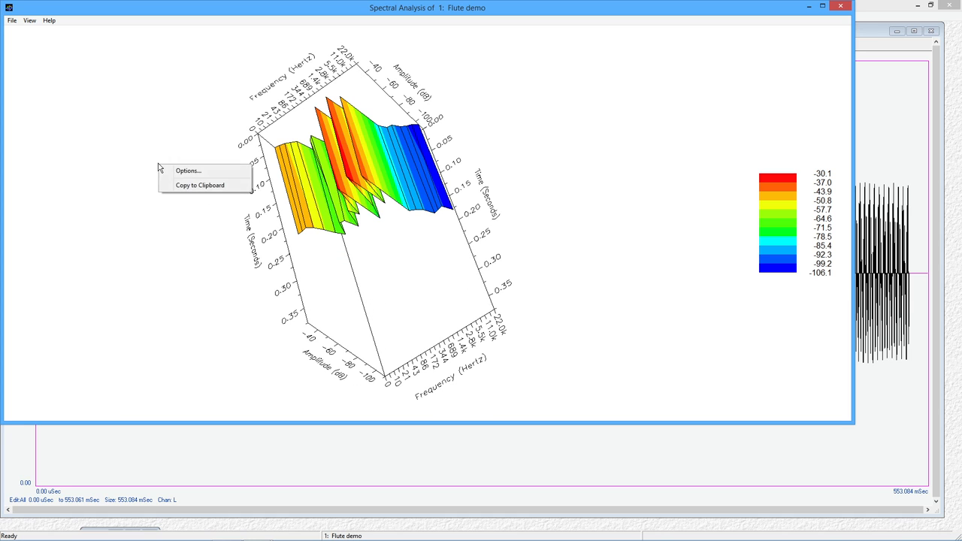
left_click(187, 171)
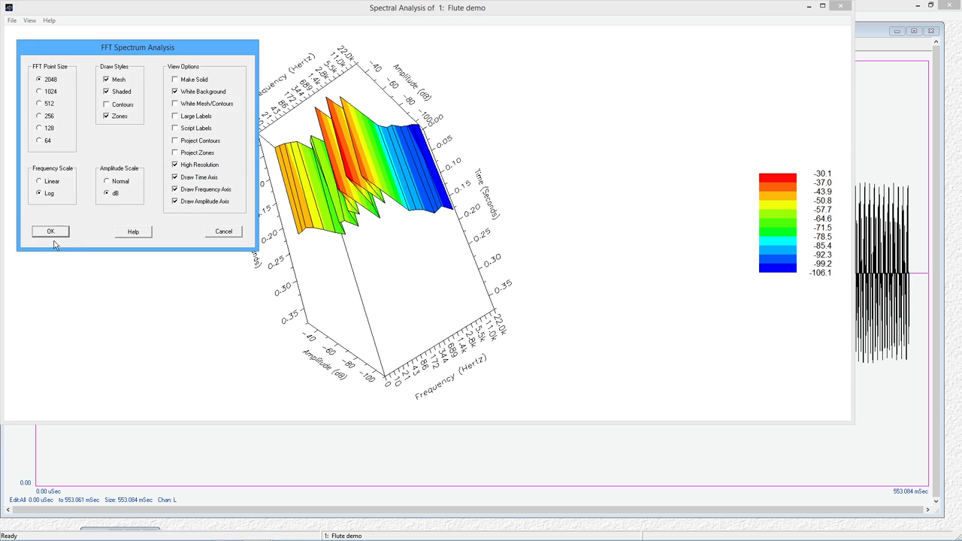
left_click(51, 231)
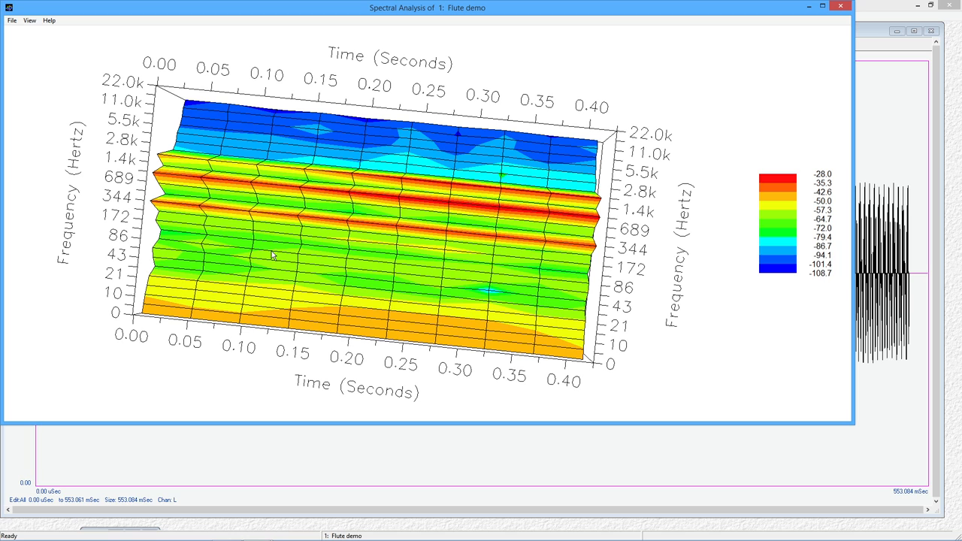
mouse_move(349, 254)
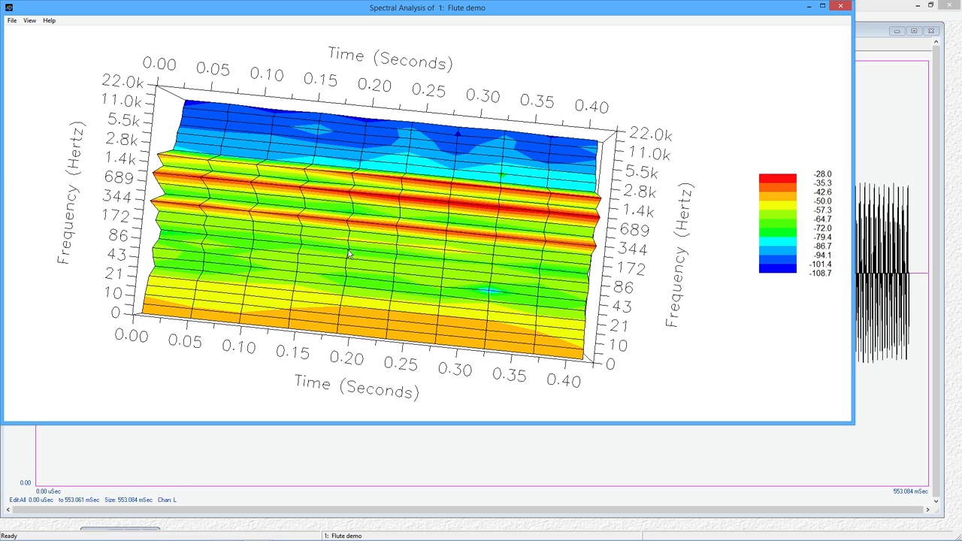
mouse_move(387, 277)
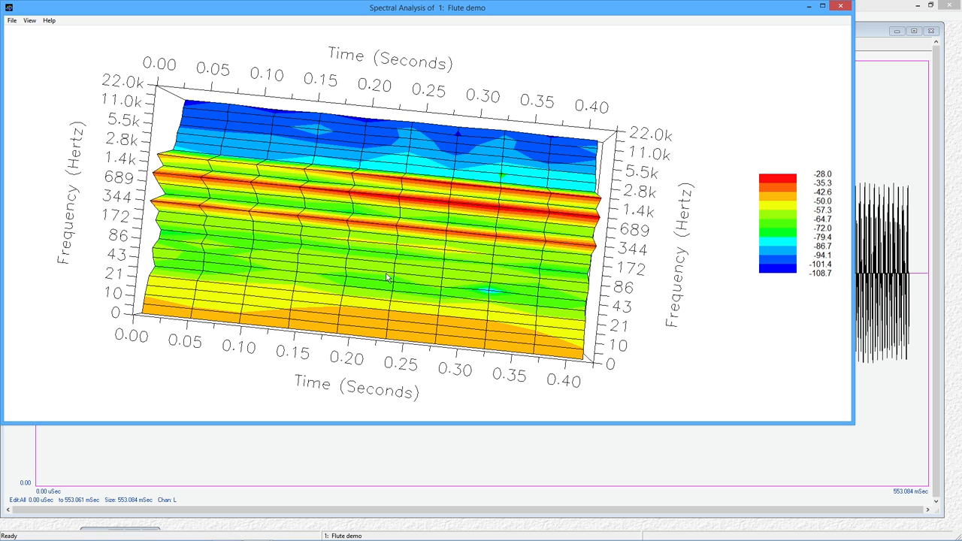
mouse_move(300, 198)
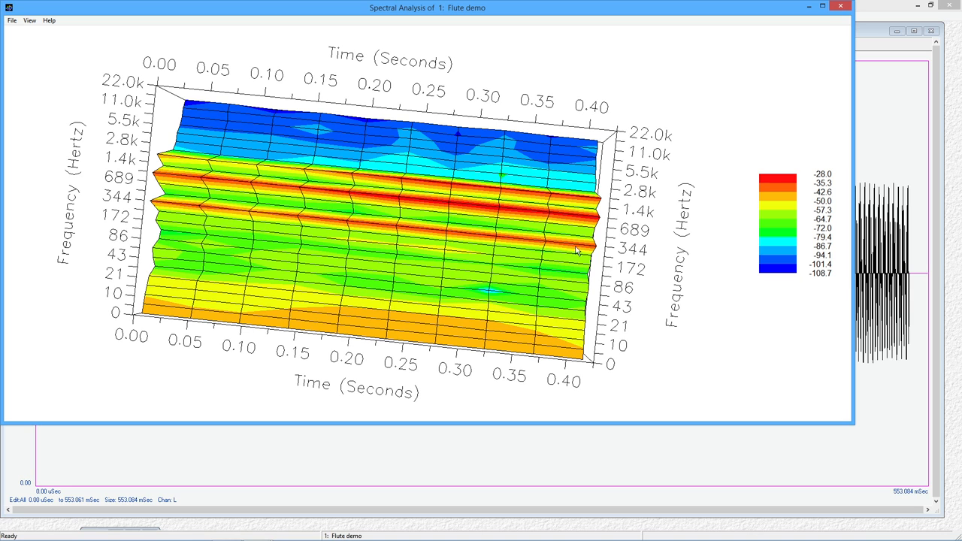
mouse_move(217, 196)
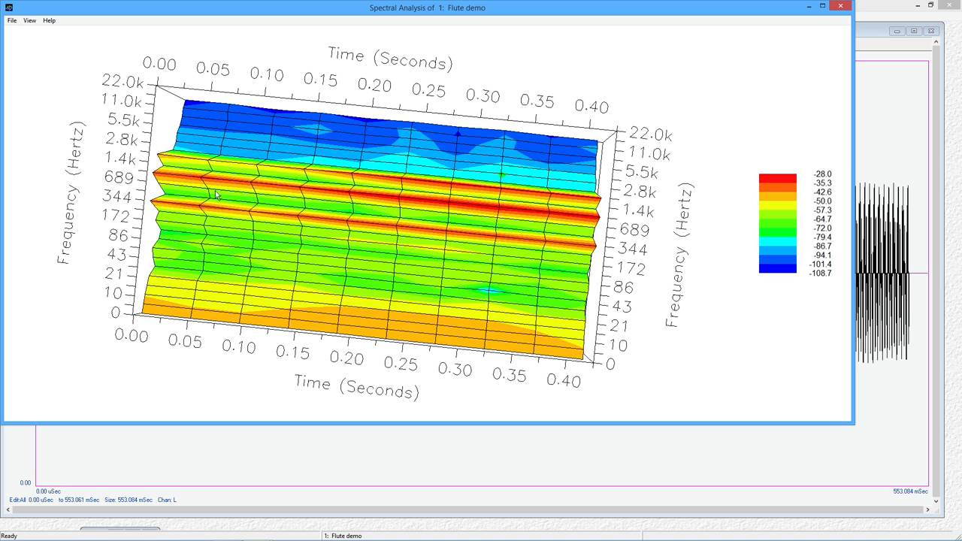
mouse_move(267, 174)
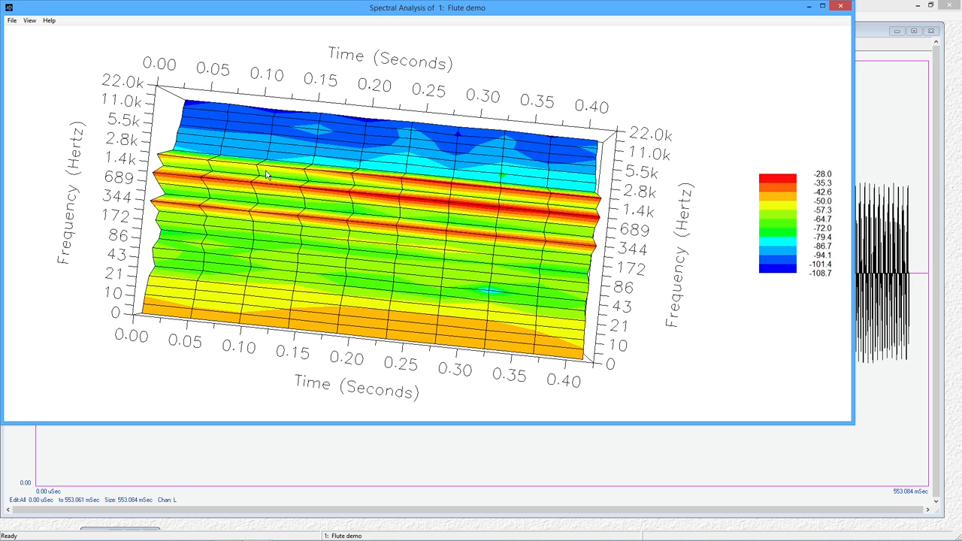
mouse_move(240, 192)
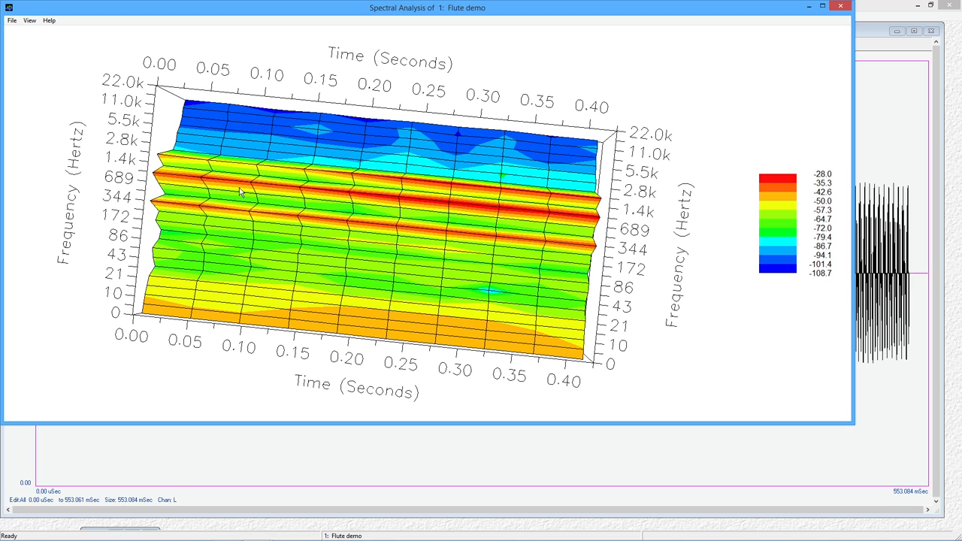
mouse_move(273, 172)
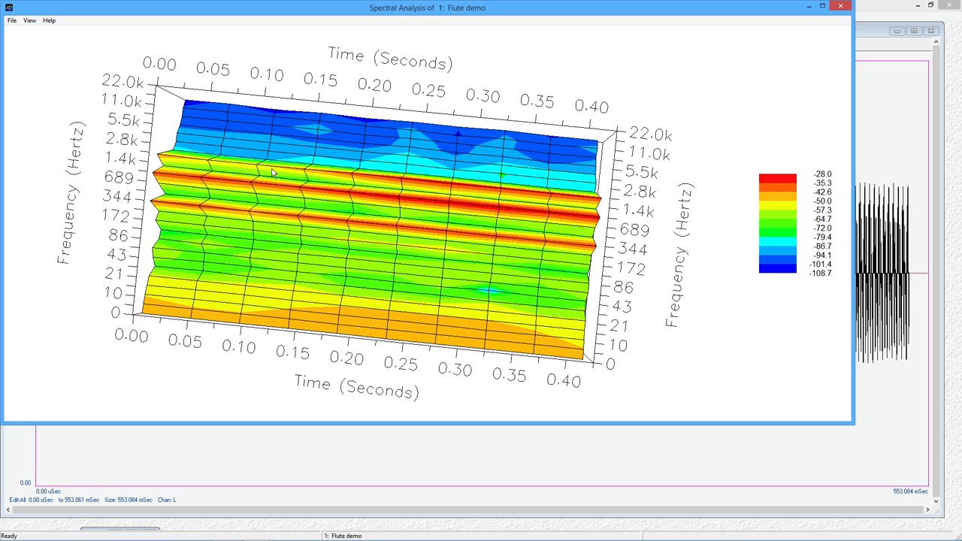
mouse_move(103, 150)
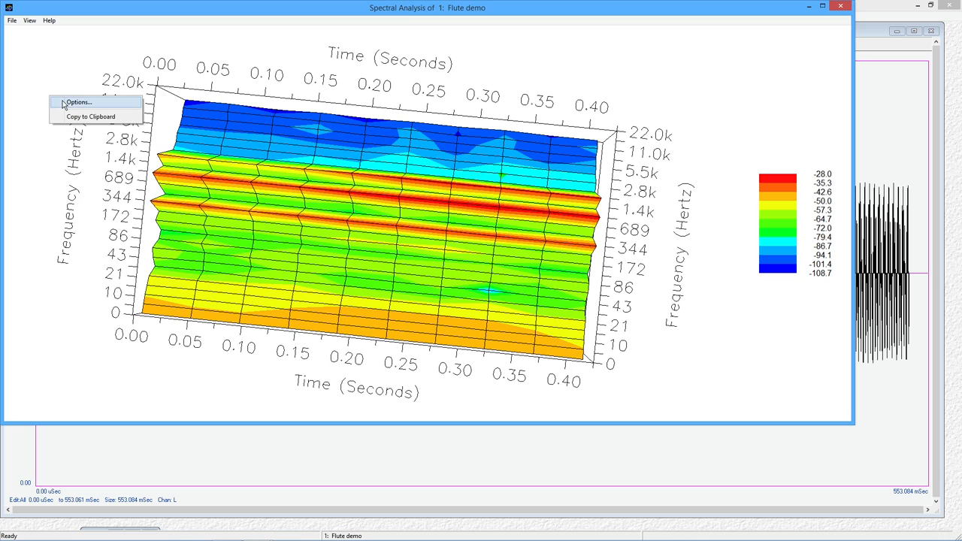
Step: Turn off High Resolution, switch to a linear frequency scale, and rotate the plot
left_click(78, 101)
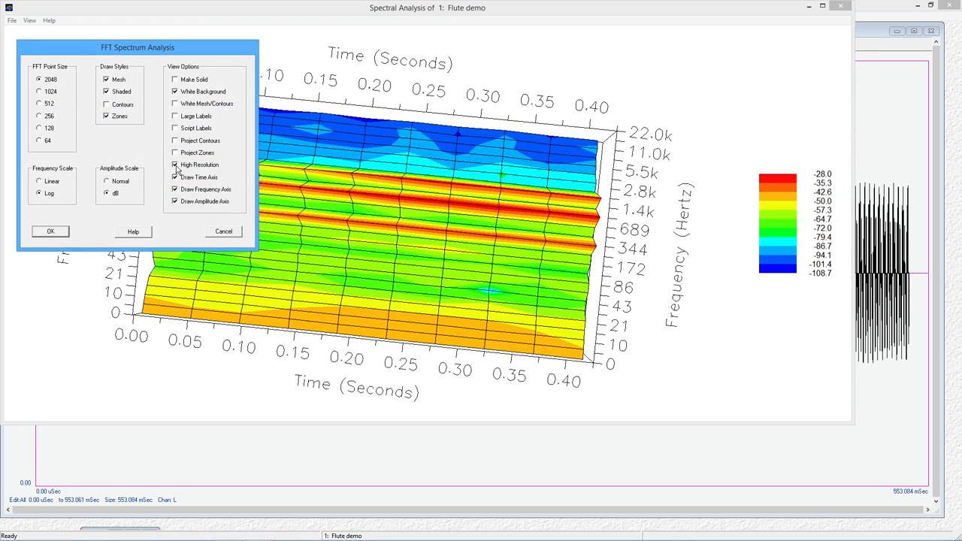
left_click(174, 165)
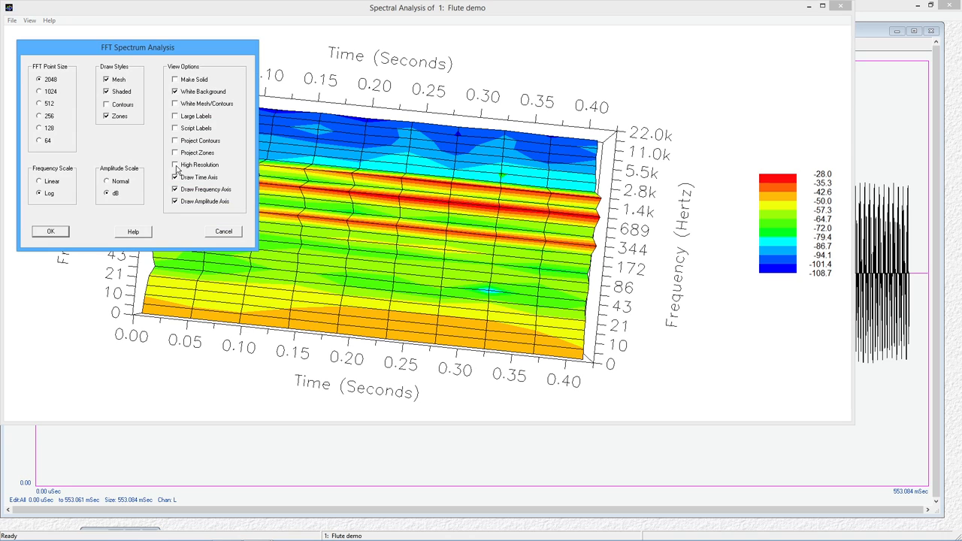
left_click(39, 181)
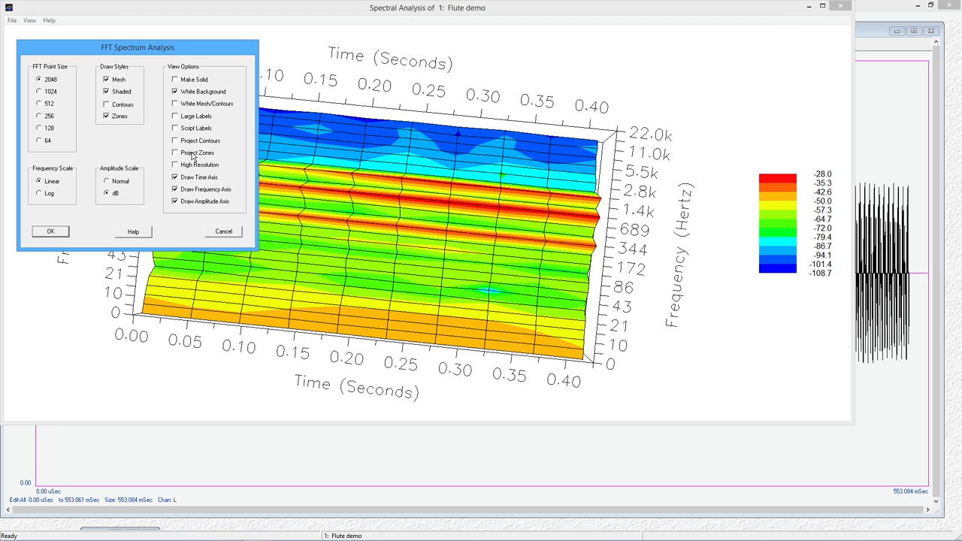
left_click(49, 230)
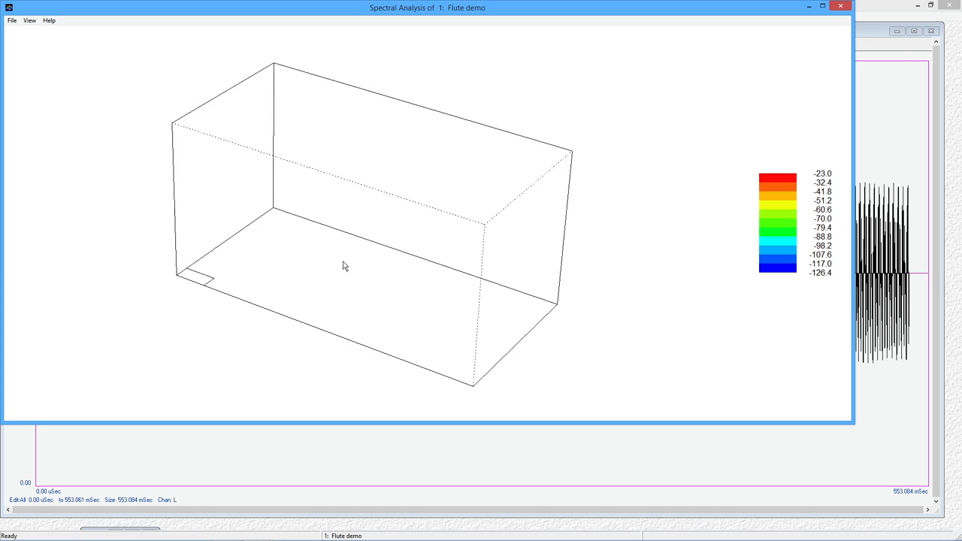
left_click_drag(343, 266, 334, 330)
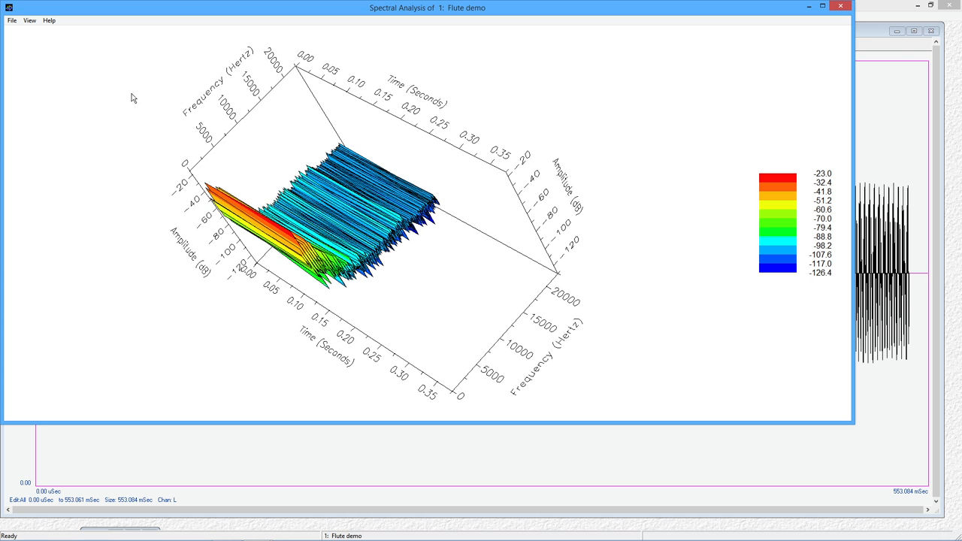
Step: Enable Project Zones and set the FFT point size to 512
left_click(29, 20)
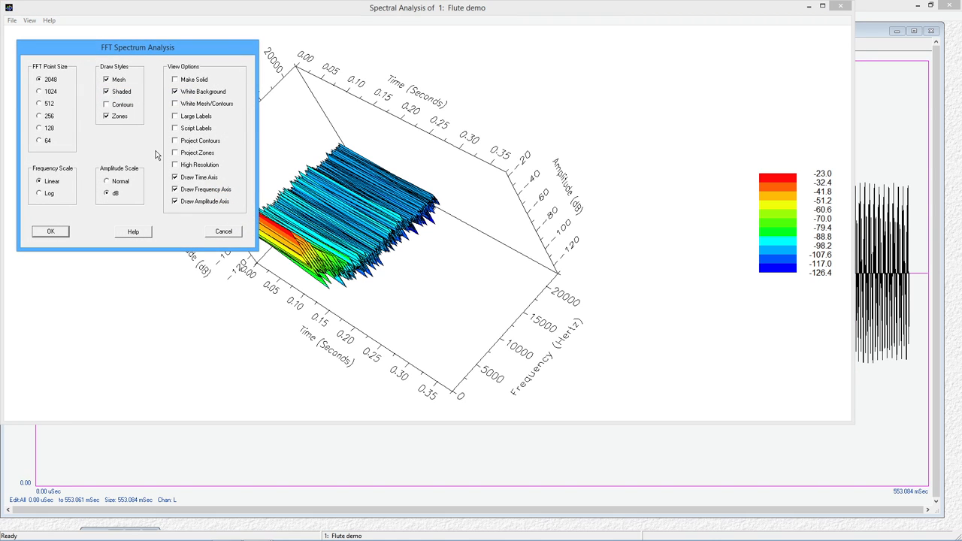
left_click(175, 152)
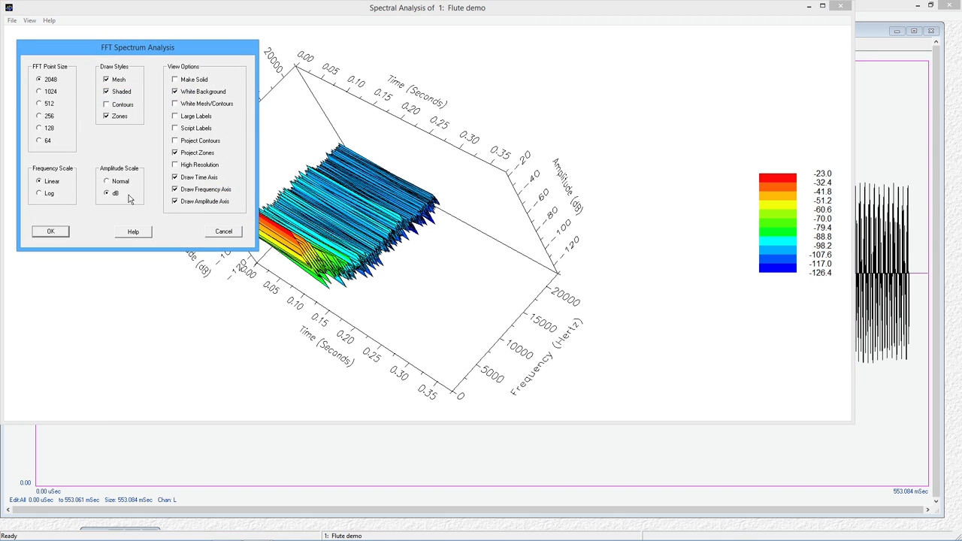
mouse_move(39, 113)
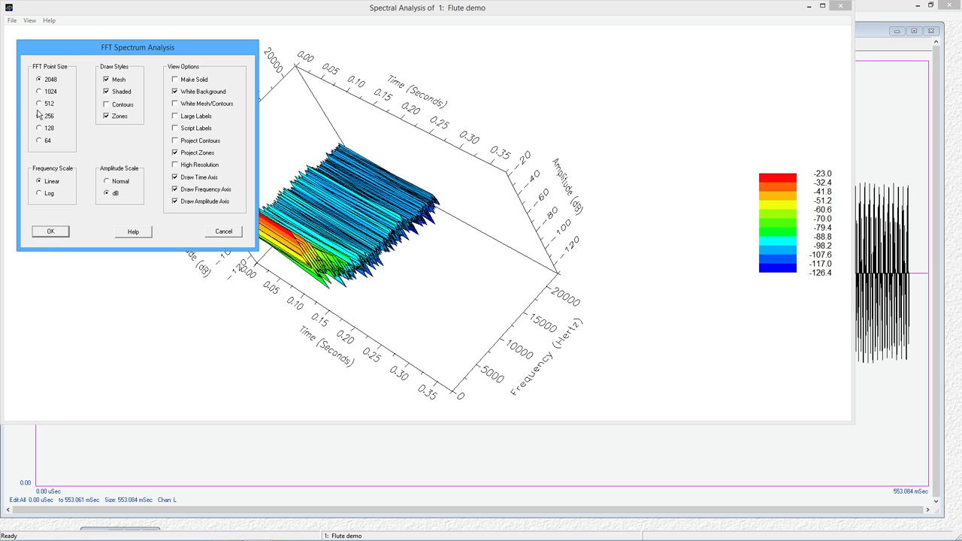
left_click(39, 103)
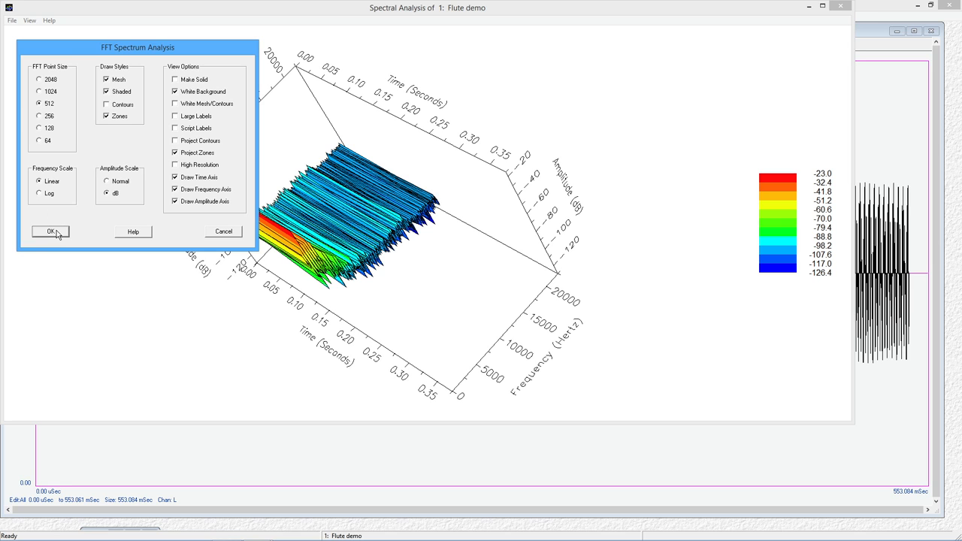
left_click(50, 231)
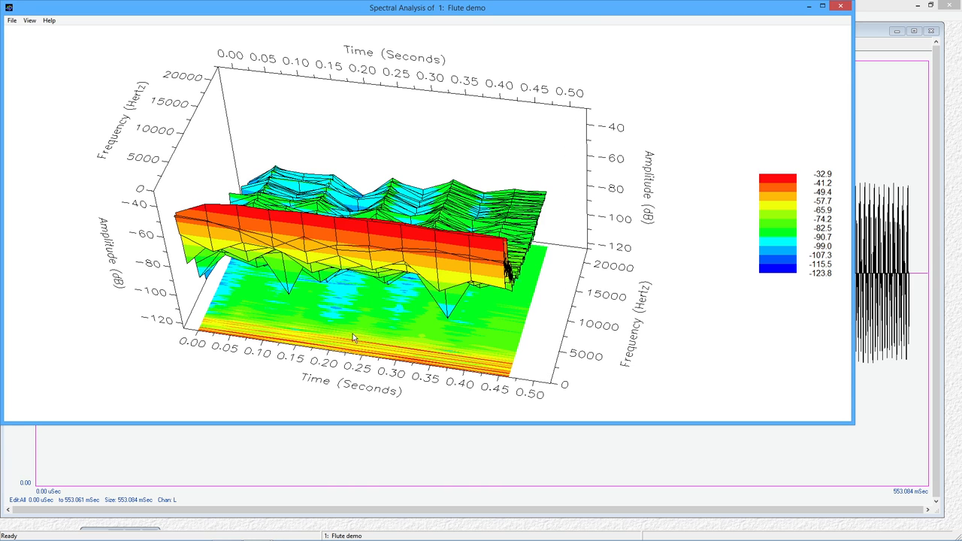
mouse_move(428, 357)
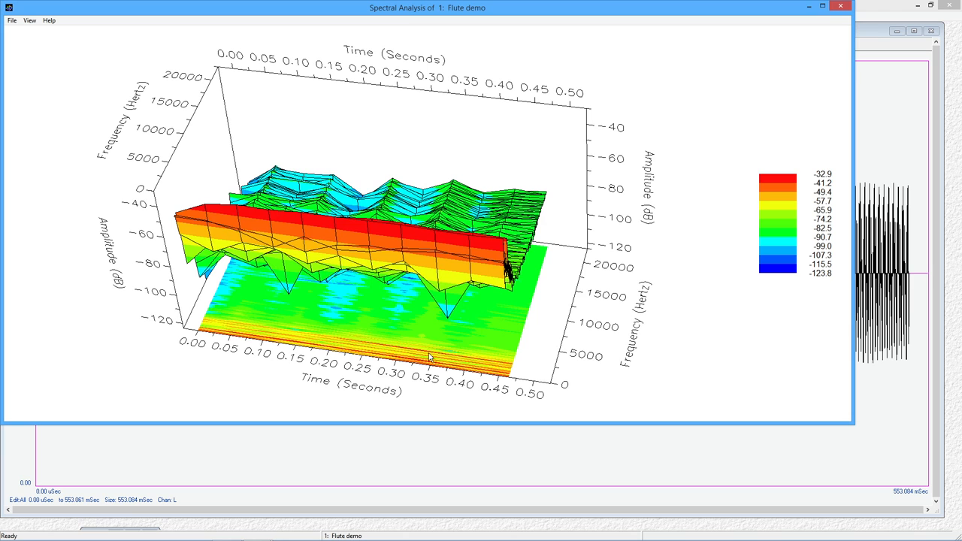
mouse_move(346, 314)
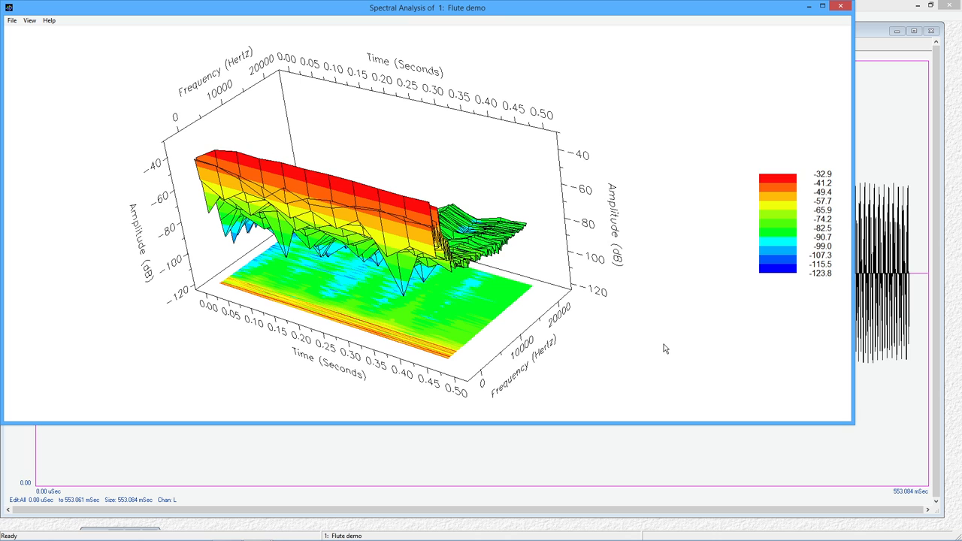
mouse_move(840, 6)
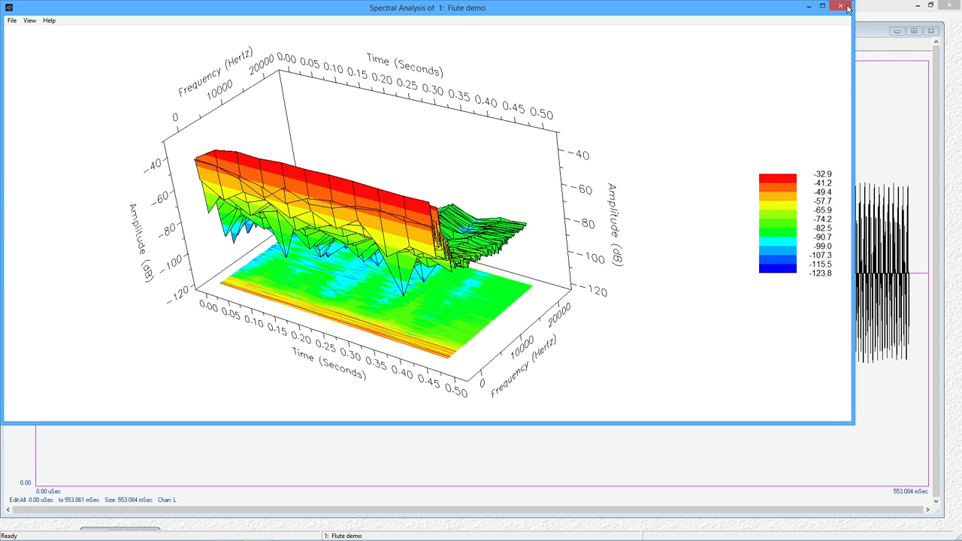
Step: Close the spectral analysis window and minimize the Flute demo recording
left_click(840, 6)
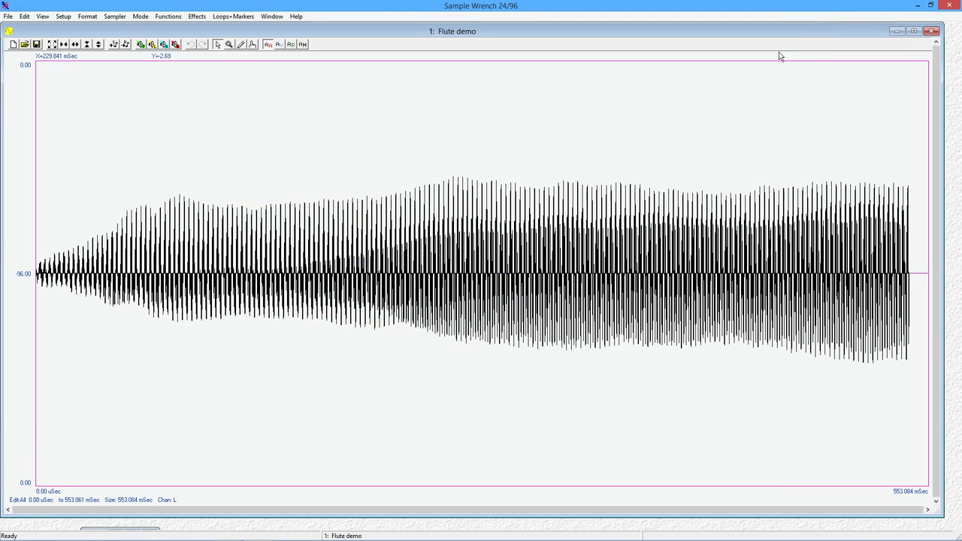
mouse_move(578, 256)
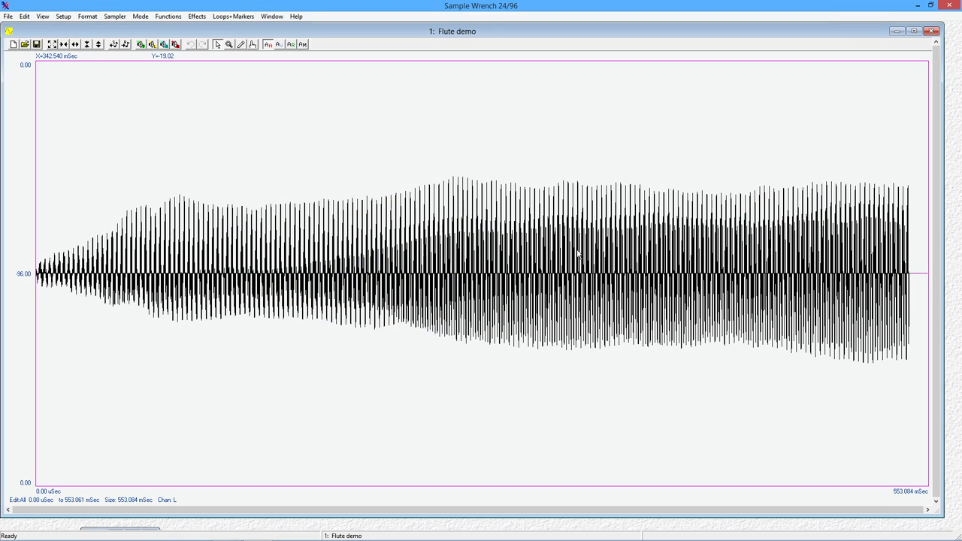
mouse_move(432, 135)
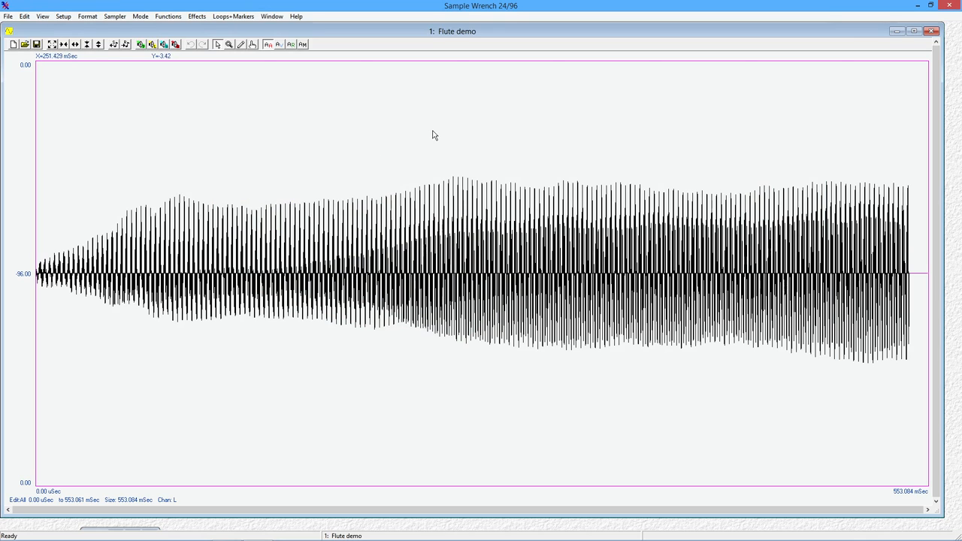
mouse_move(600, 156)
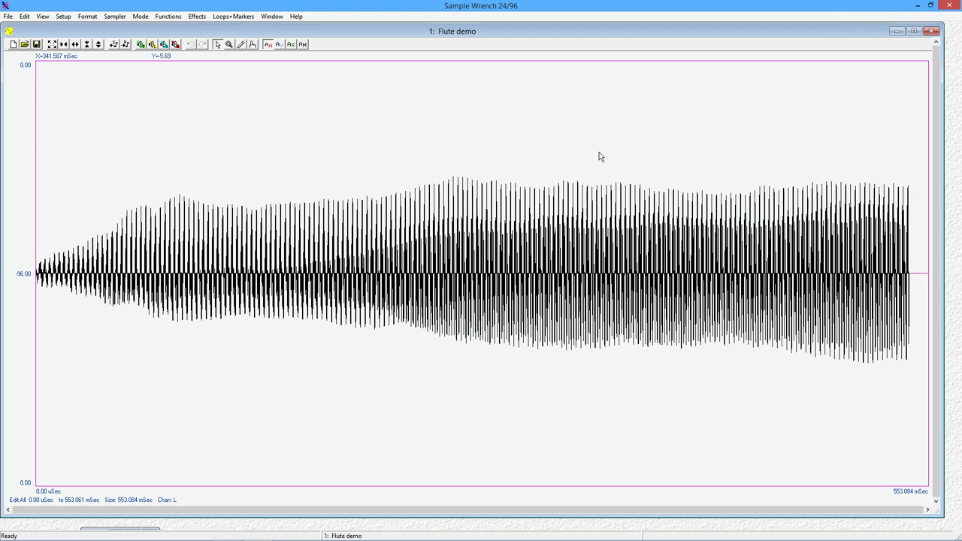
left_click(271, 16)
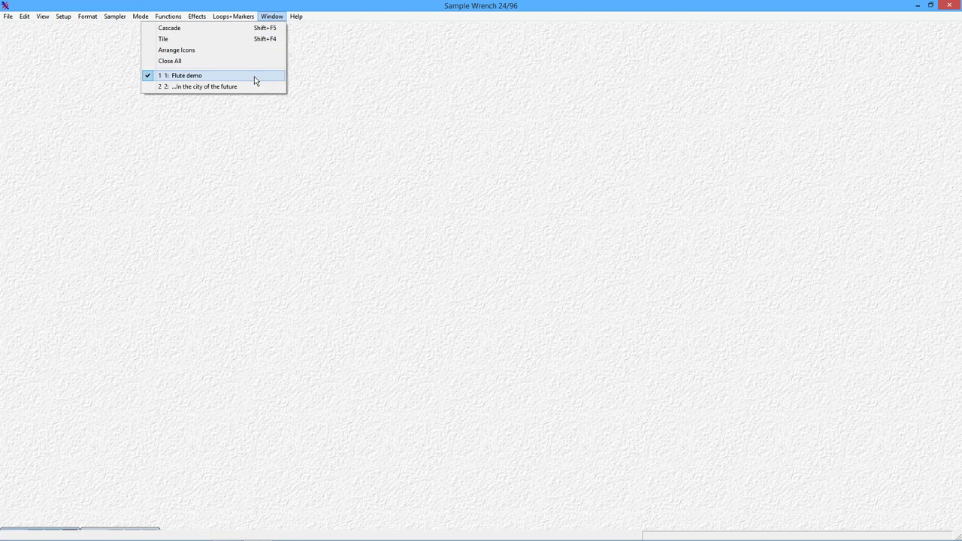
Step: Switch to '...In the city of the future' and begin its spectral analysis
left_click(204, 86)
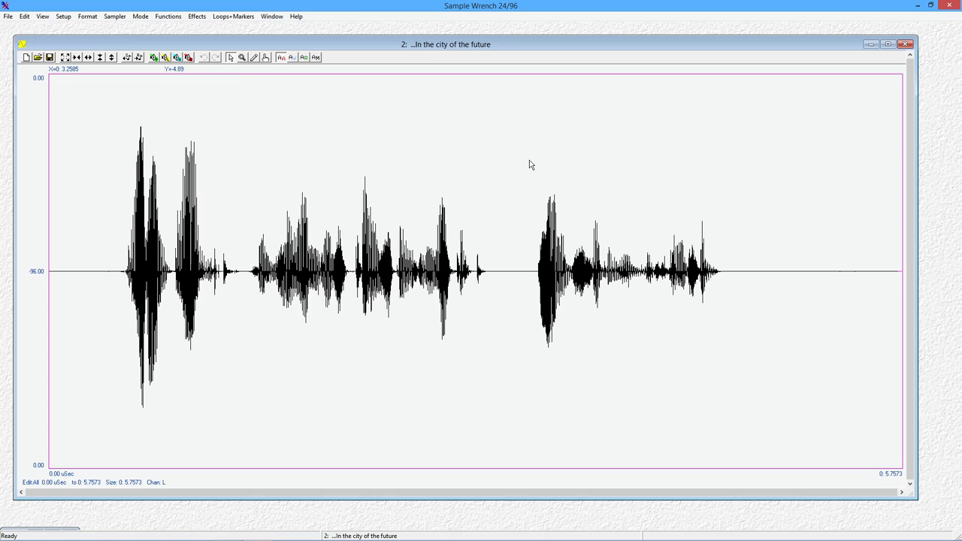
mouse_move(292, 173)
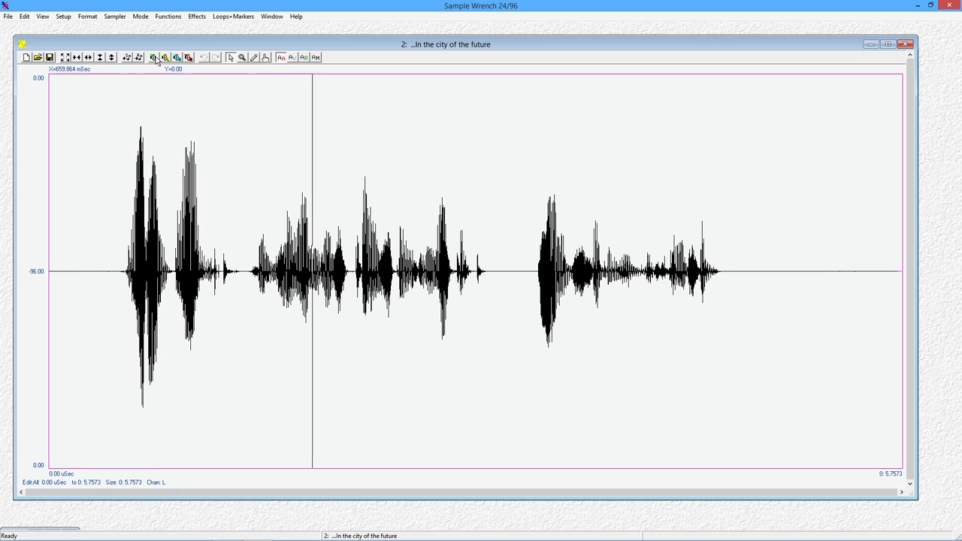
left_click(607, 271)
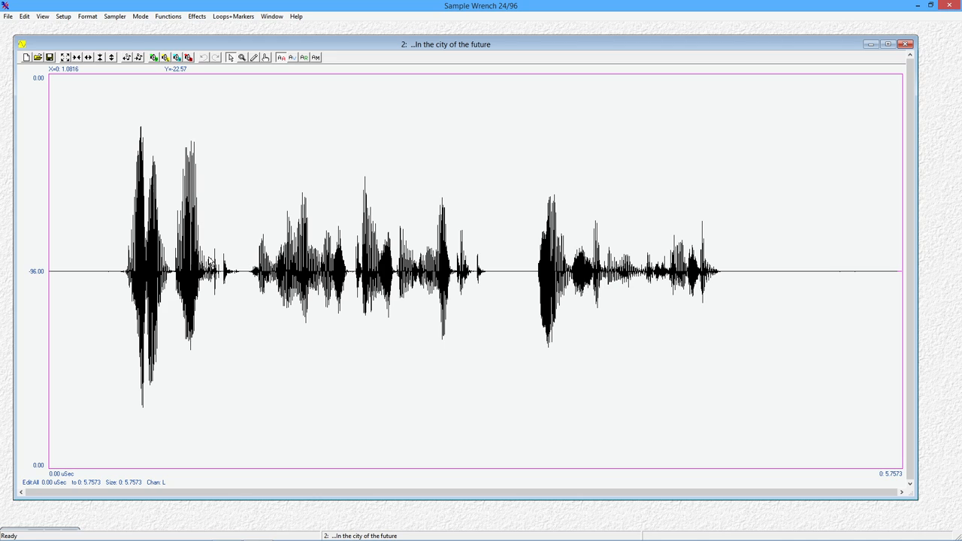
mouse_move(174, 16)
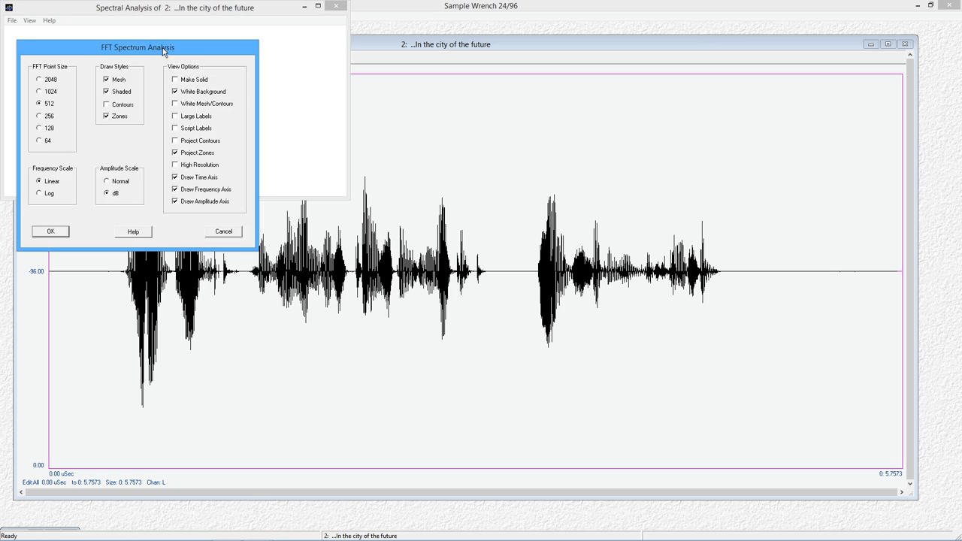
Step: Set amplitude scale to Normal, turn off shaded mesh, and draw the zones plot
left_click_drag(138, 48, 478, 111)
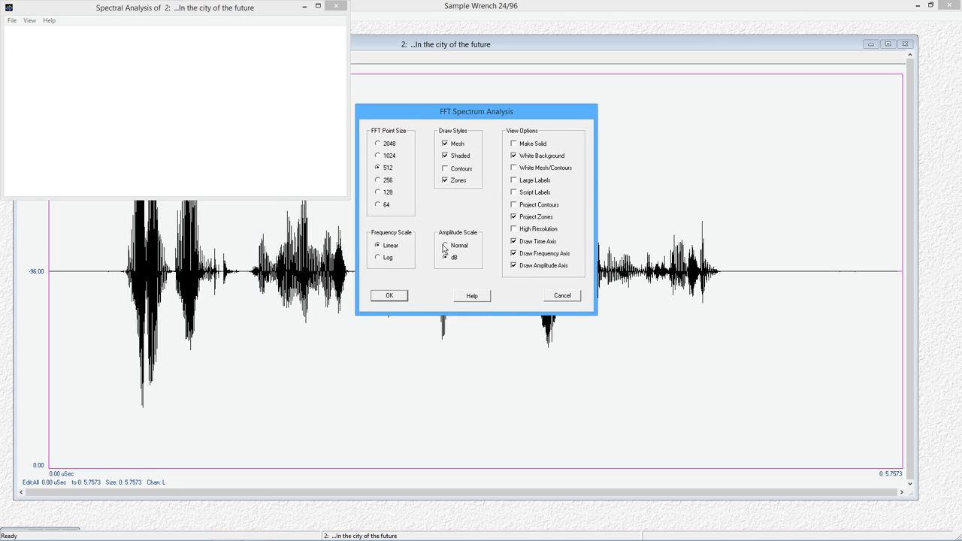
left_click(513, 216)
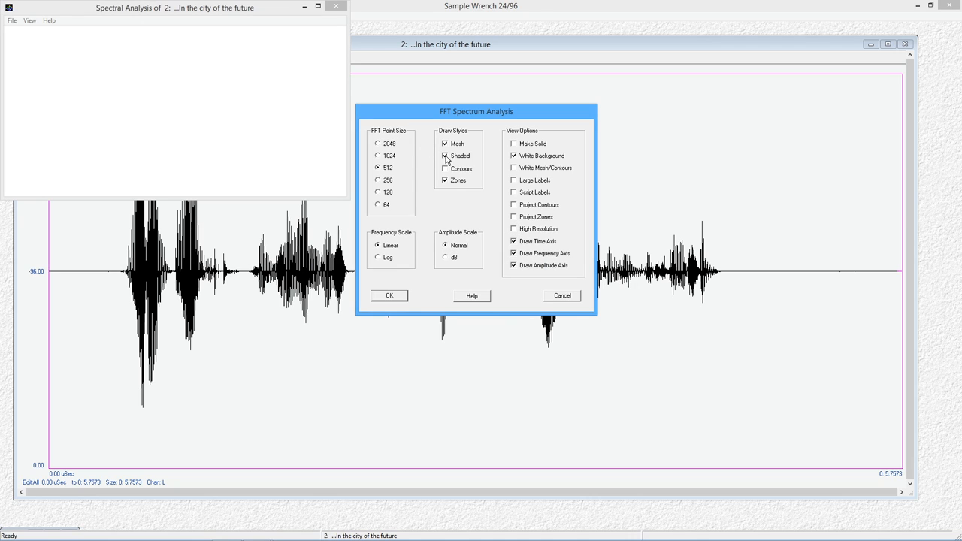
left_click(445, 156)
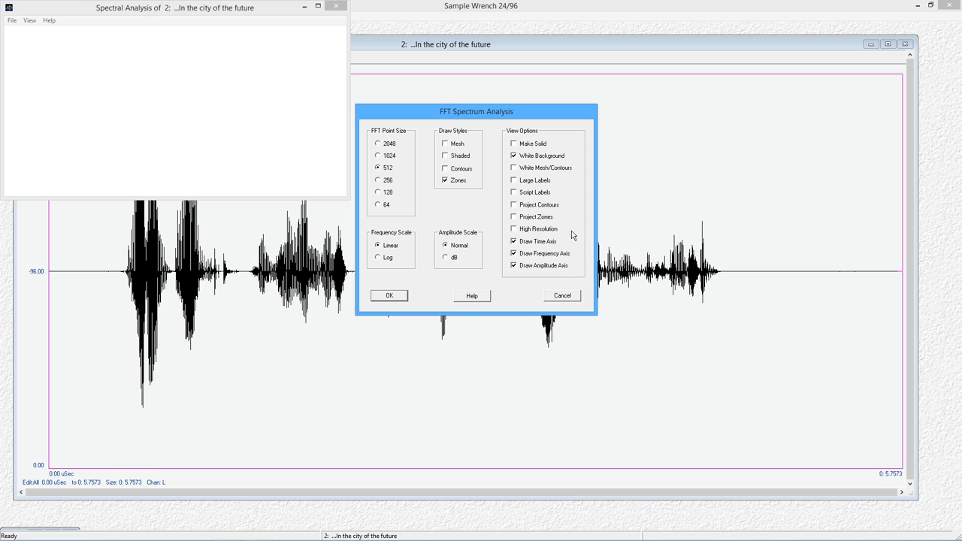
mouse_move(432, 217)
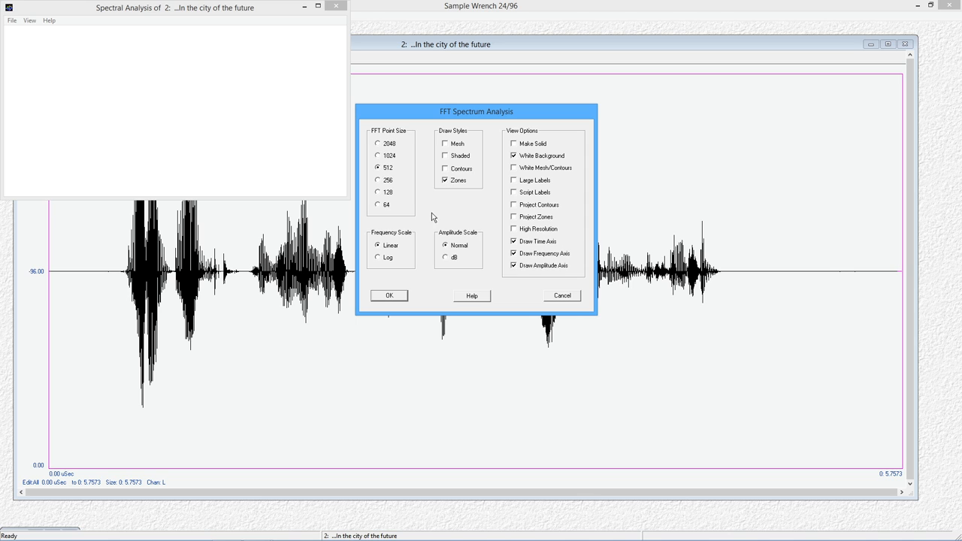
left_click(390, 296)
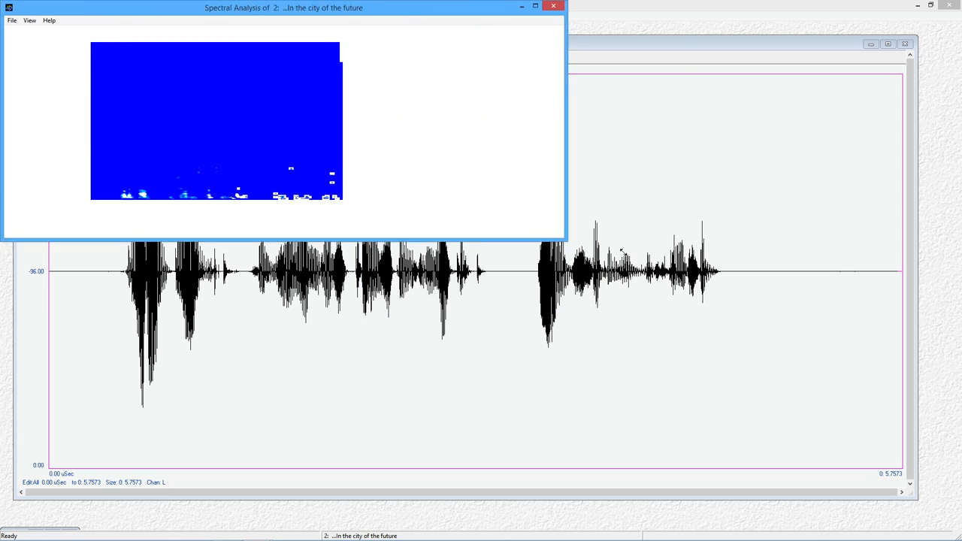
Step: Maximize the Spectral Analysis window to show the full zone plot and legend
left_click(536, 7)
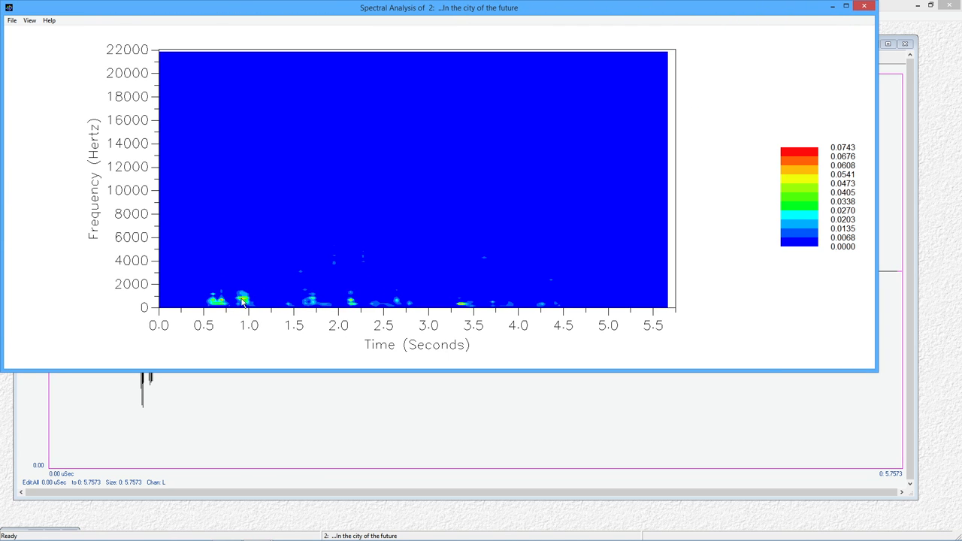
mouse_move(537, 306)
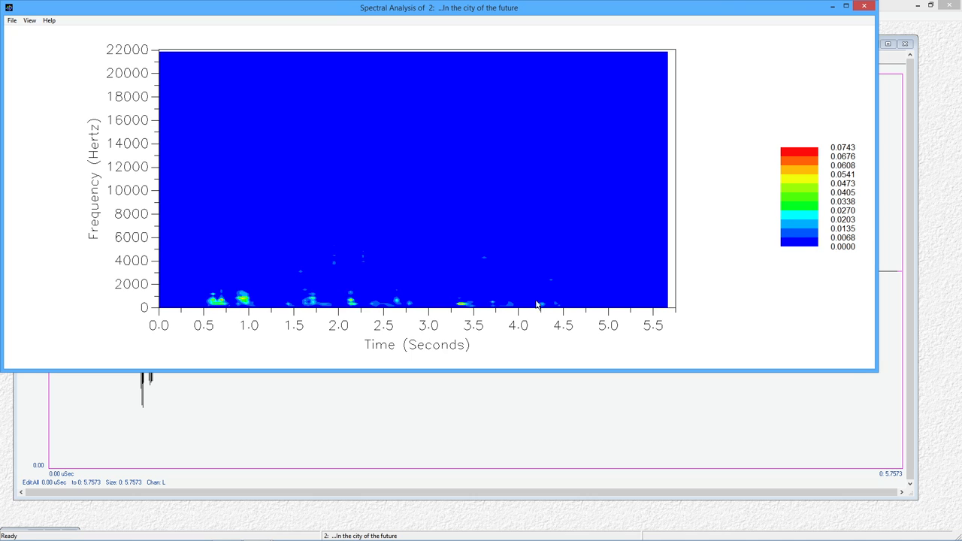
mouse_move(445, 297)
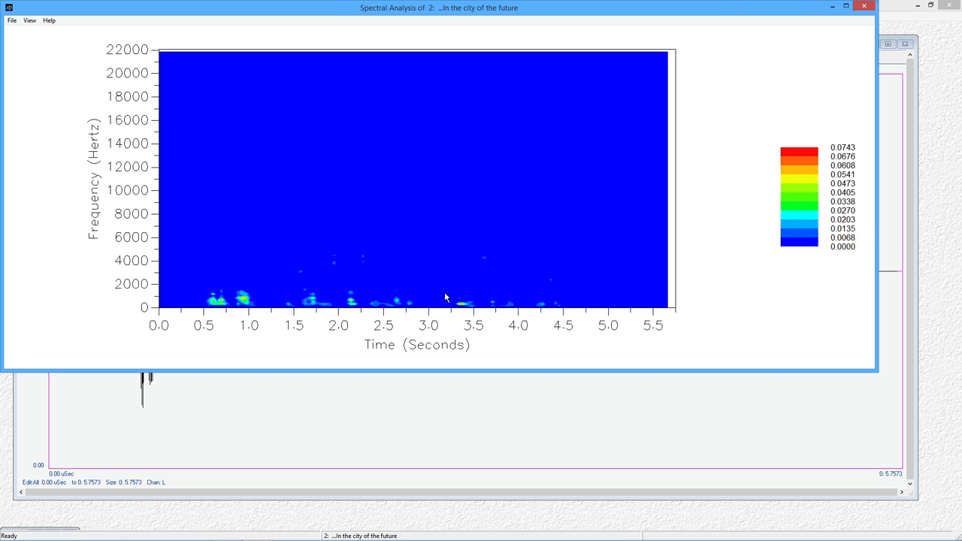
mouse_move(400, 9)
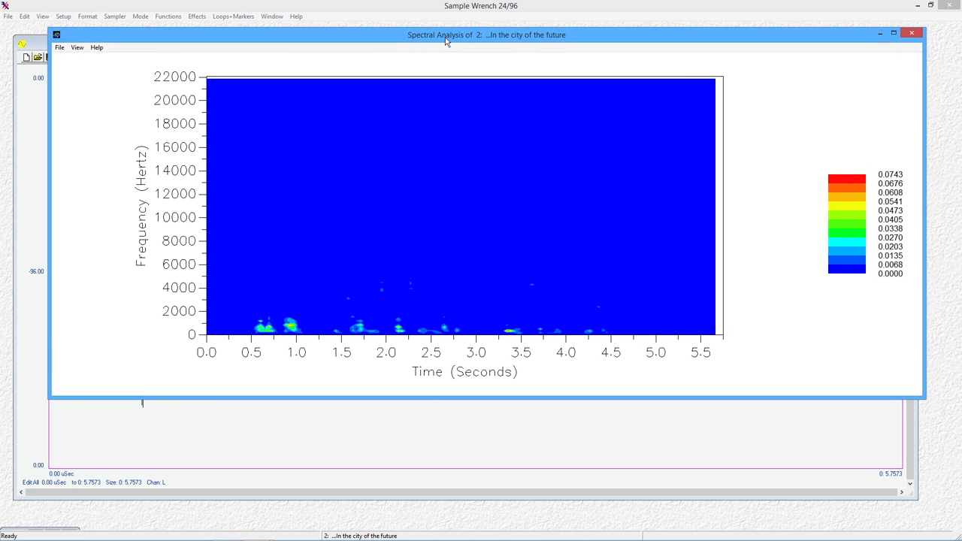
mouse_move(214, 198)
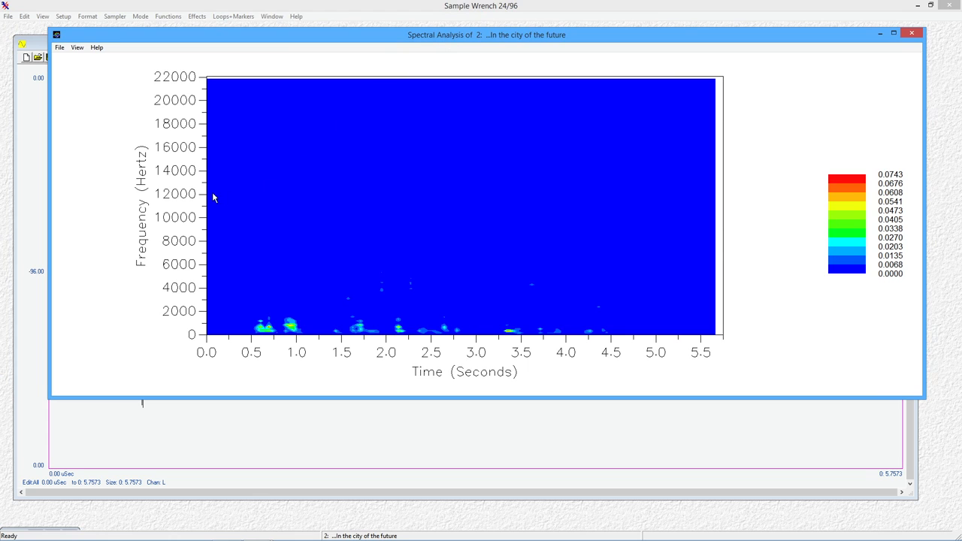
mouse_move(130, 111)
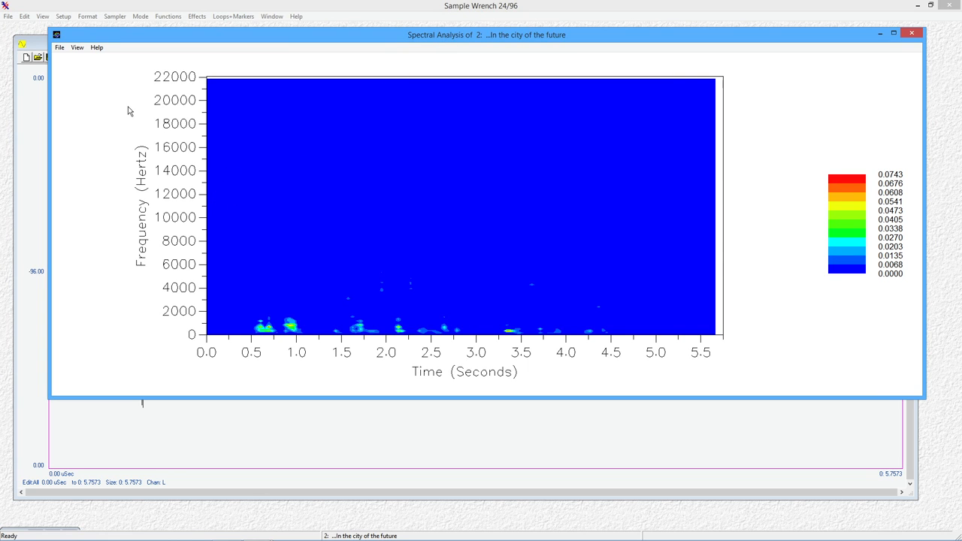
right_click(349, 154)
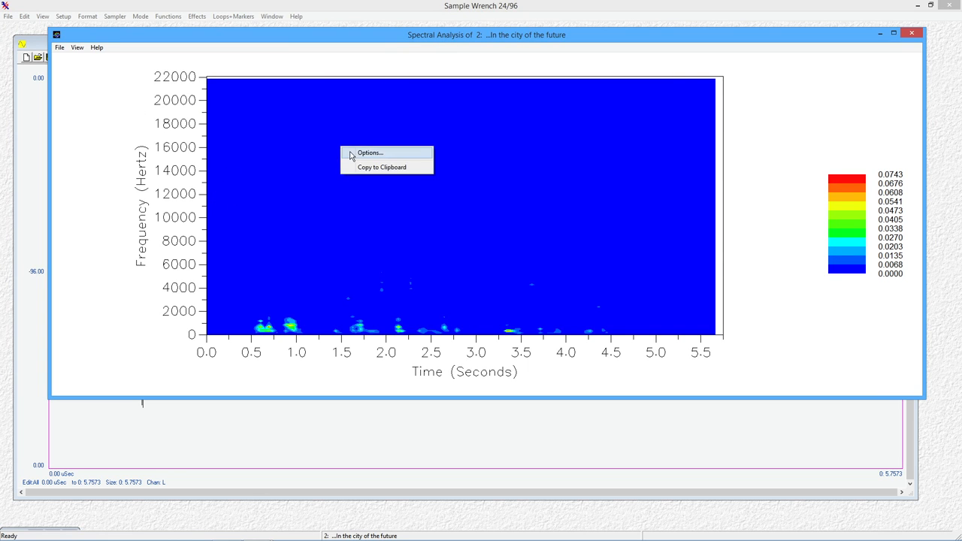
left_click(370, 153)
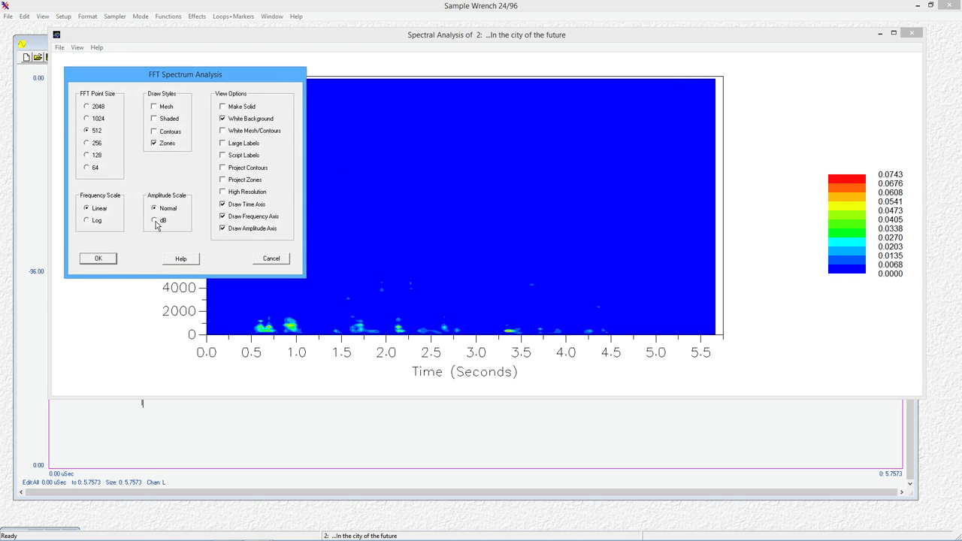
left_click(98, 258)
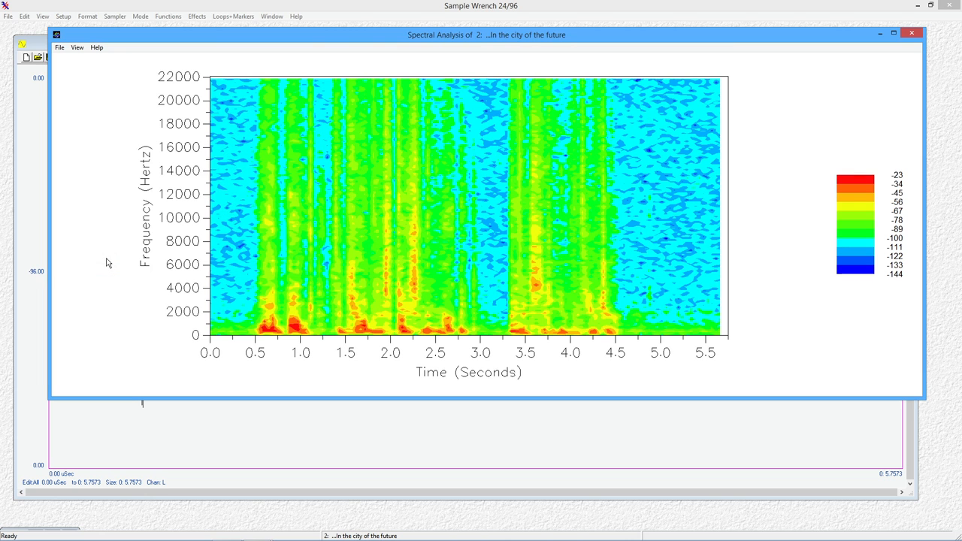
mouse_move(406, 335)
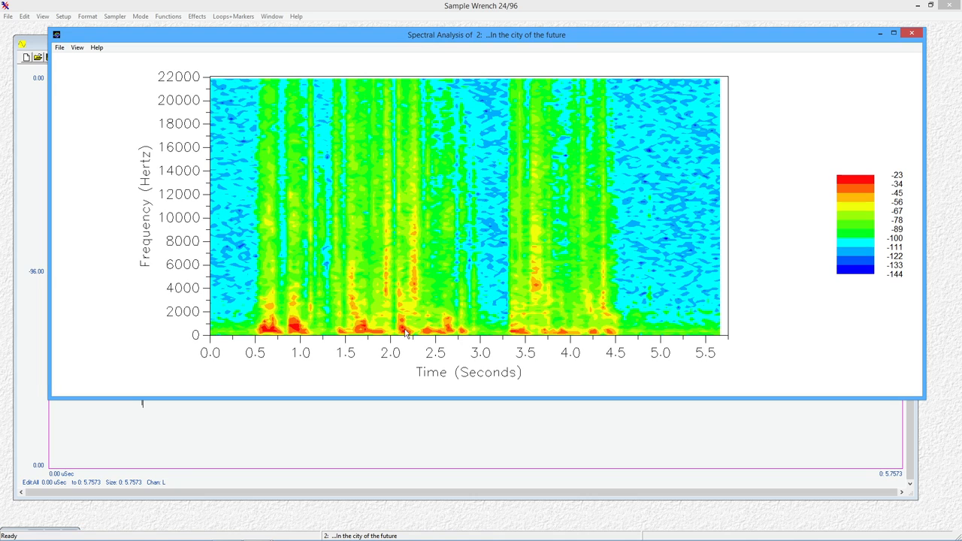
mouse_move(441, 280)
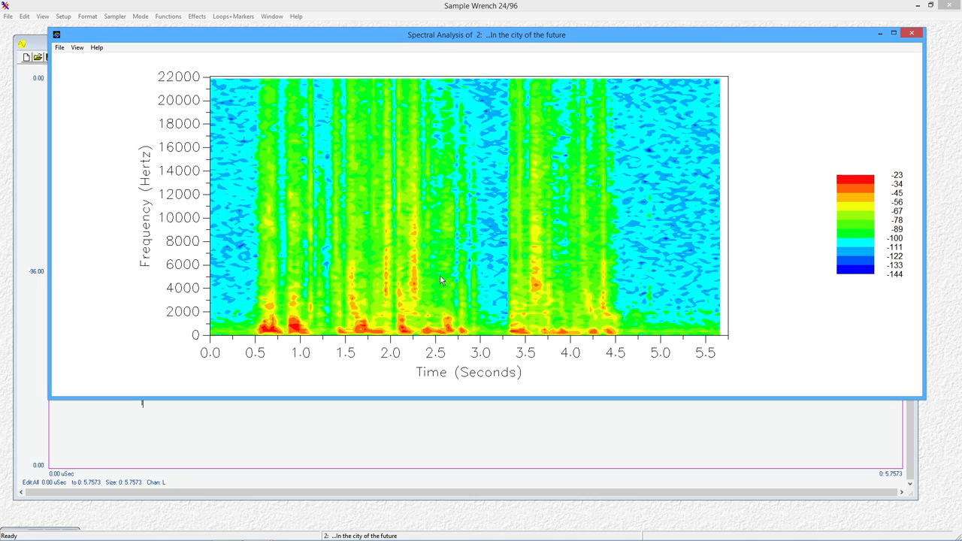
mouse_move(403, 310)
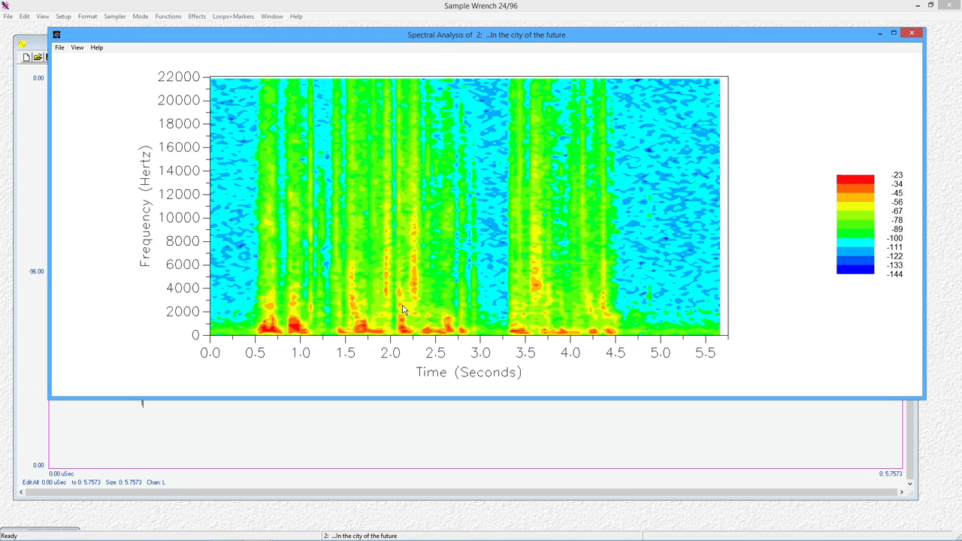
mouse_move(428, 228)
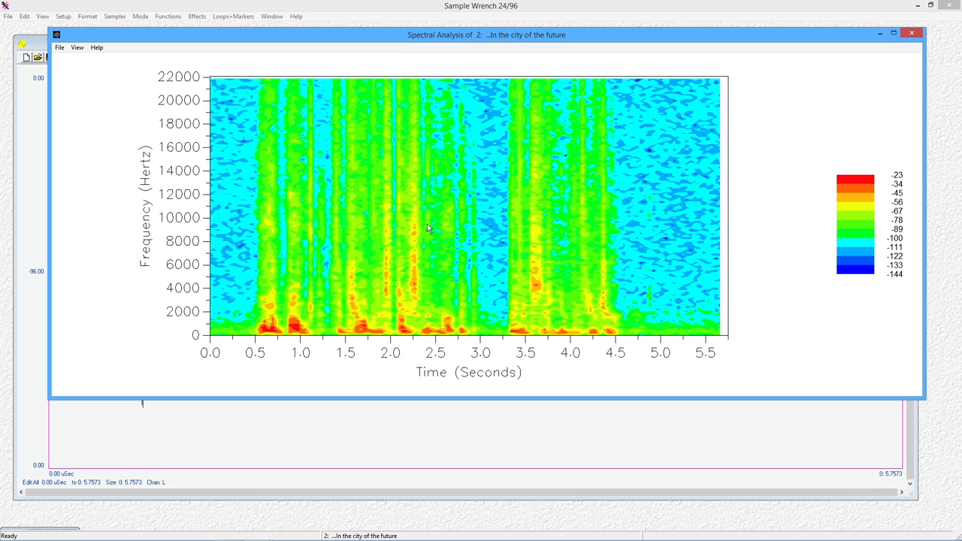
mouse_move(420, 270)
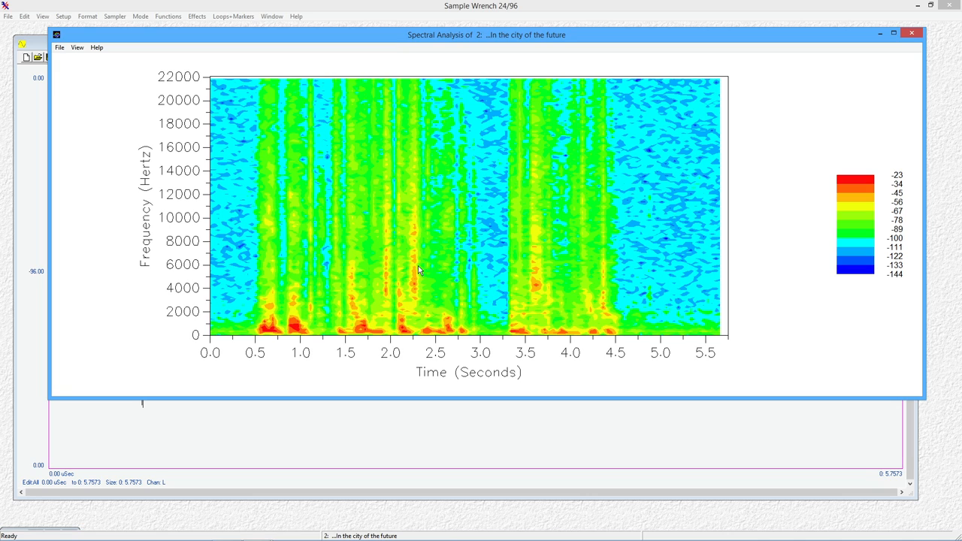
mouse_move(411, 234)
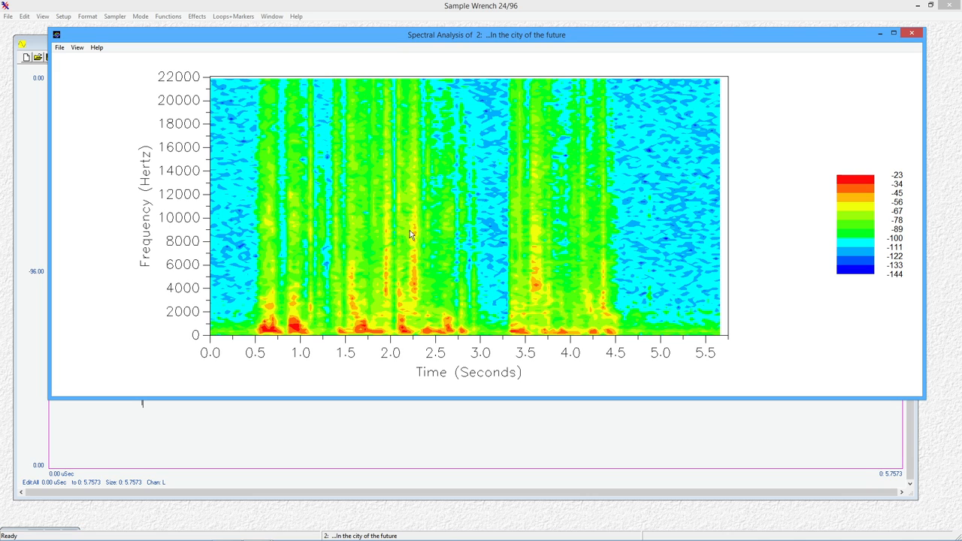
mouse_move(426, 203)
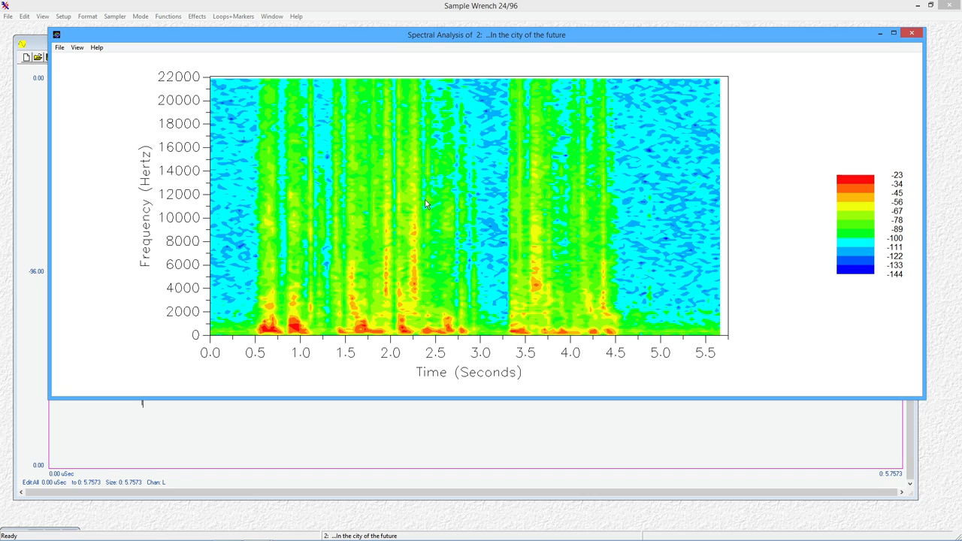
mouse_move(516, 336)
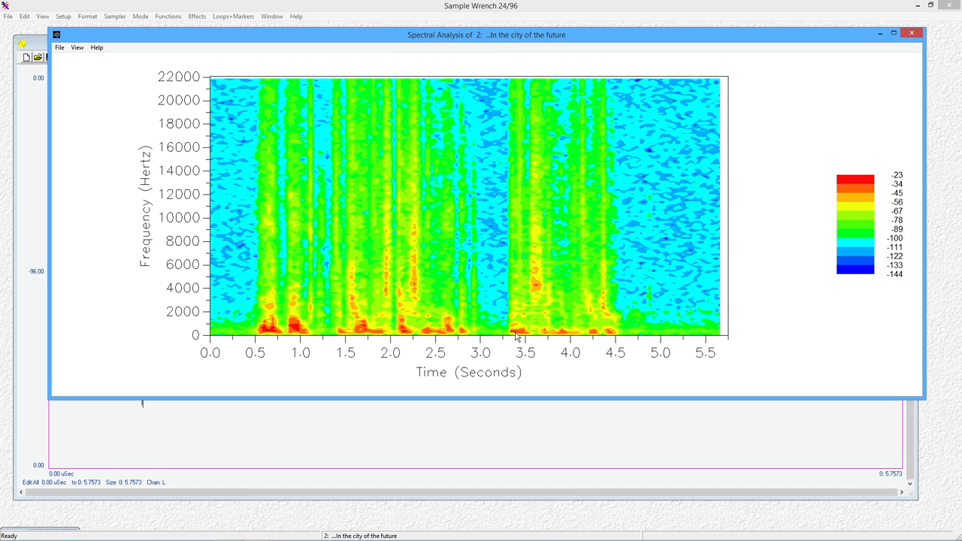
mouse_move(446, 333)
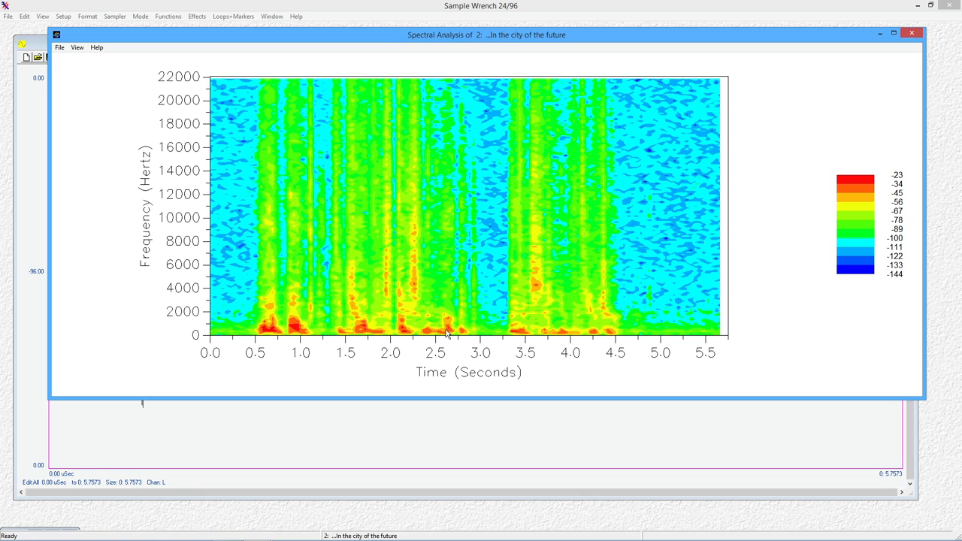
mouse_move(517, 334)
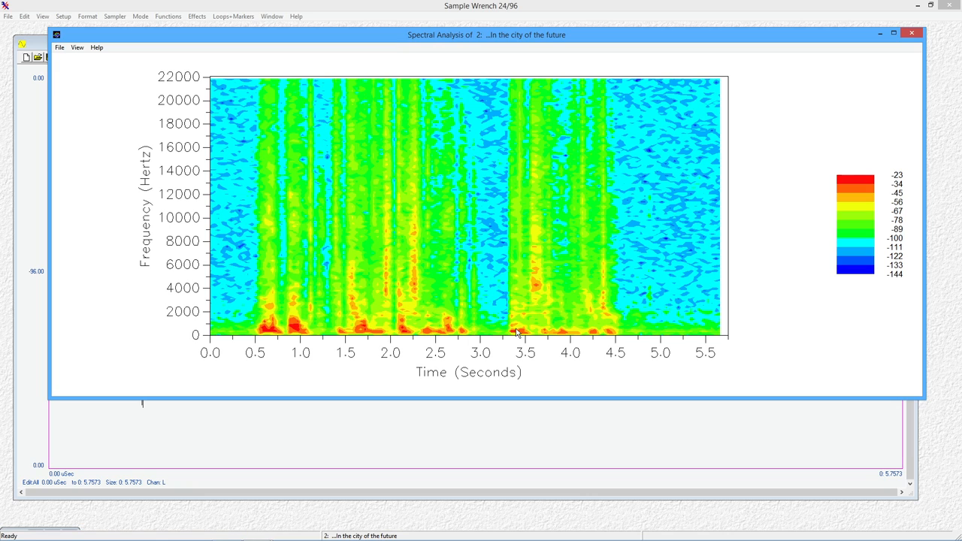
mouse_move(454, 332)
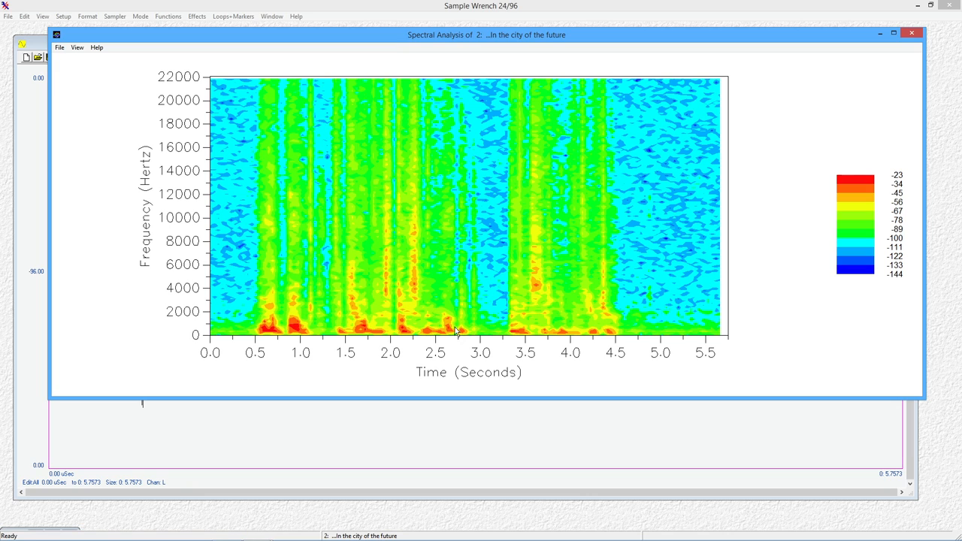
mouse_move(404, 327)
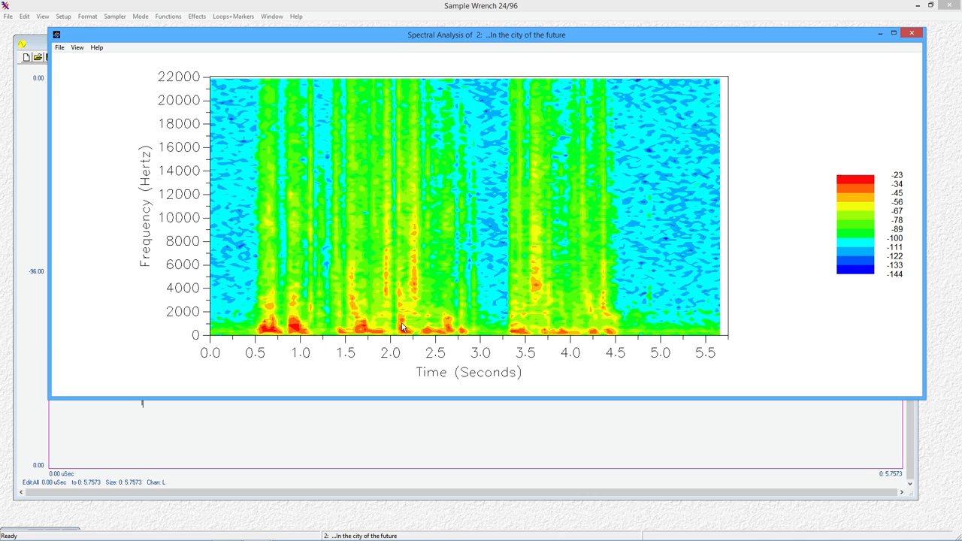
mouse_move(621, 325)
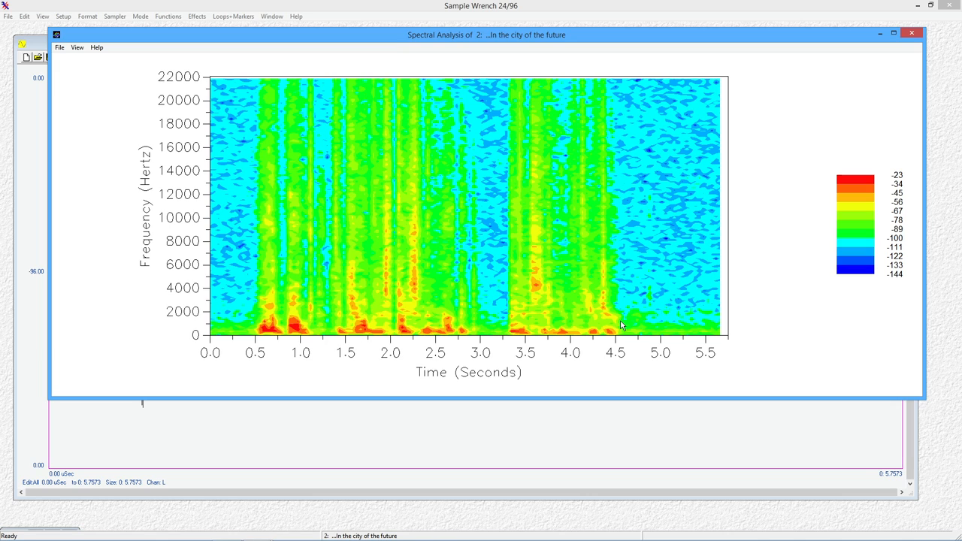
mouse_move(466, 198)
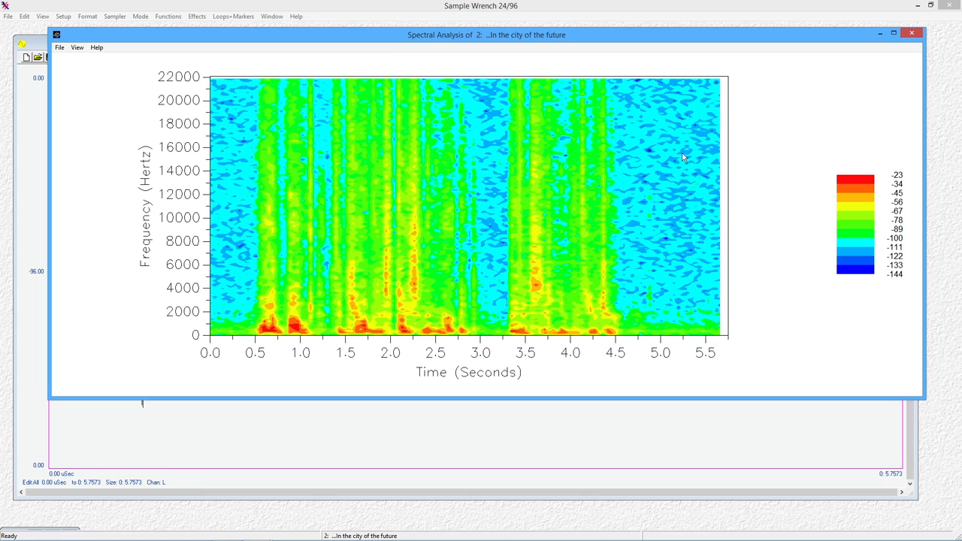
mouse_move(339, 299)
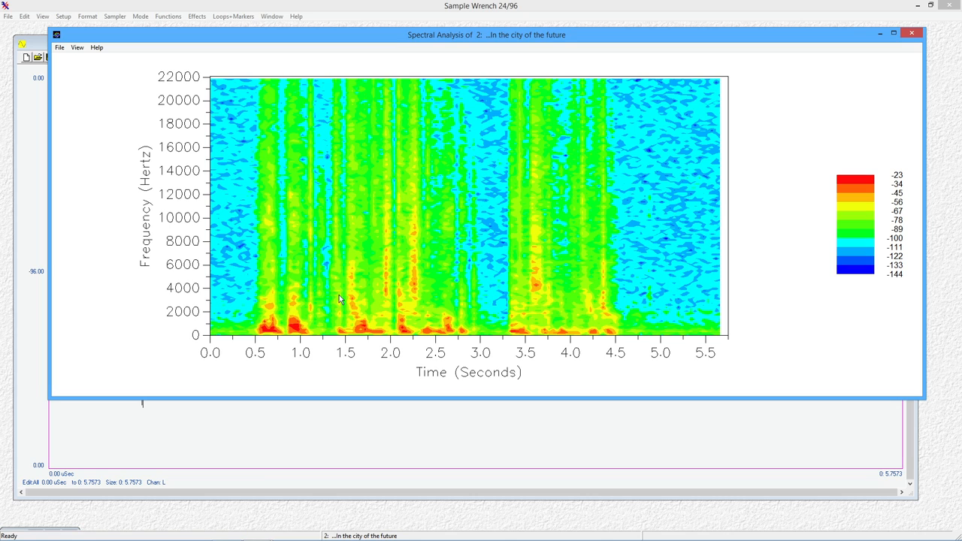
mouse_move(254, 248)
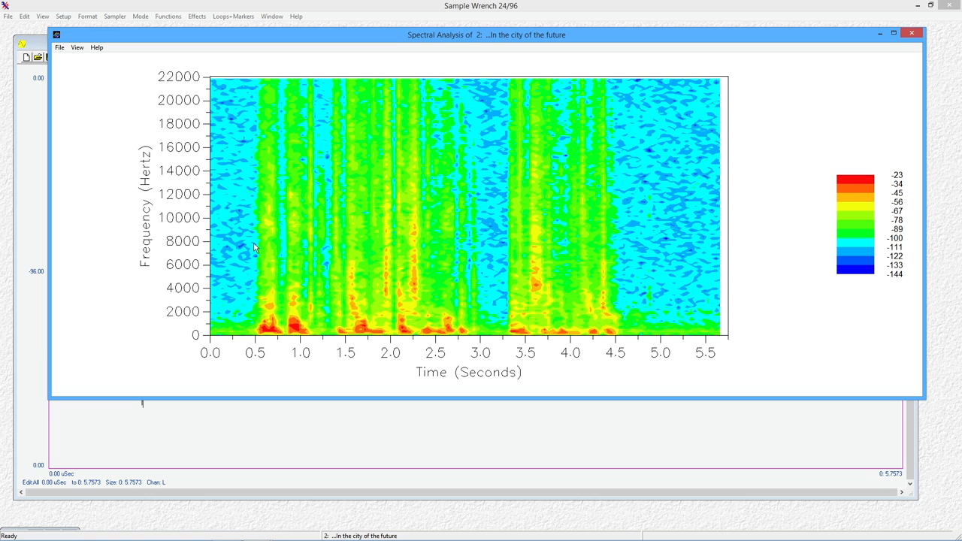
Step: Turn on High Resolution for the voice spectrogram and apply it
right_click(255, 248)
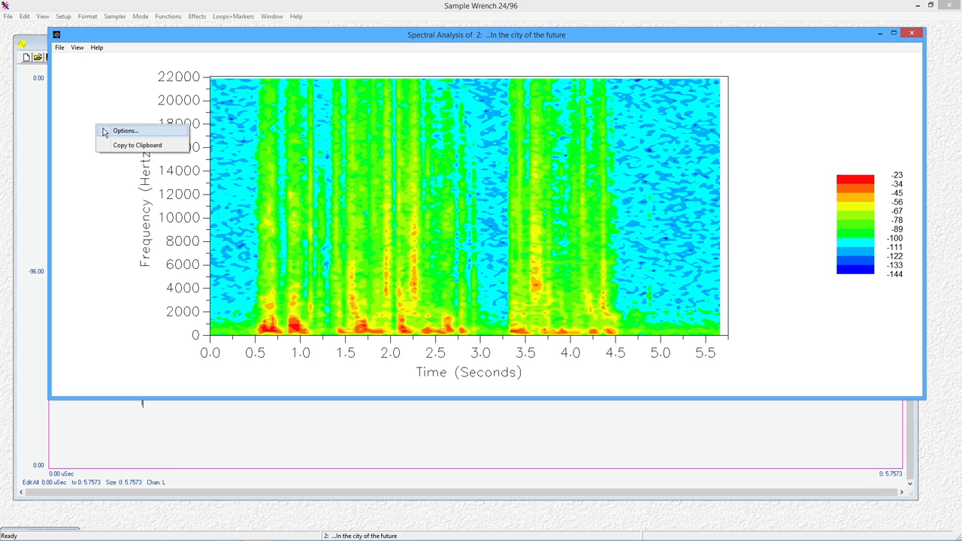
left_click(125, 130)
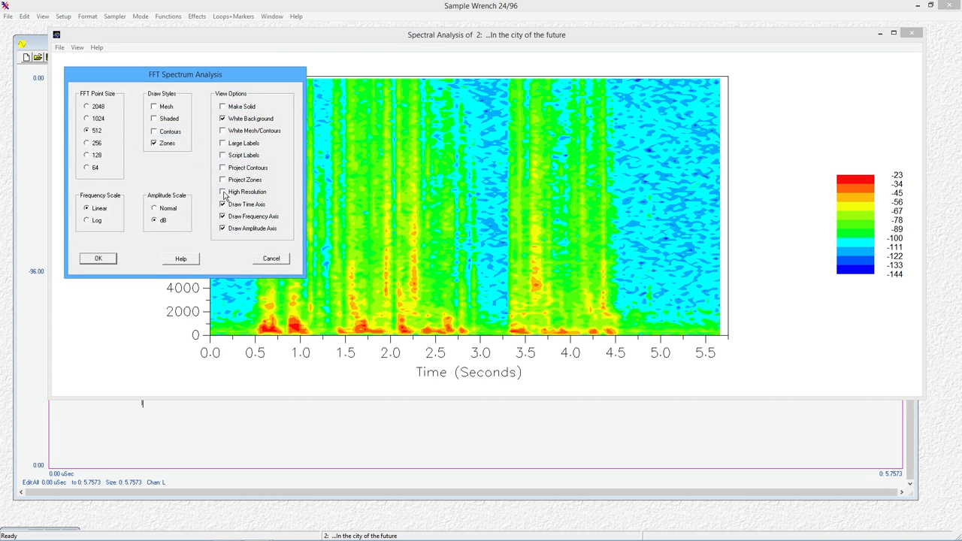
left_click(223, 192)
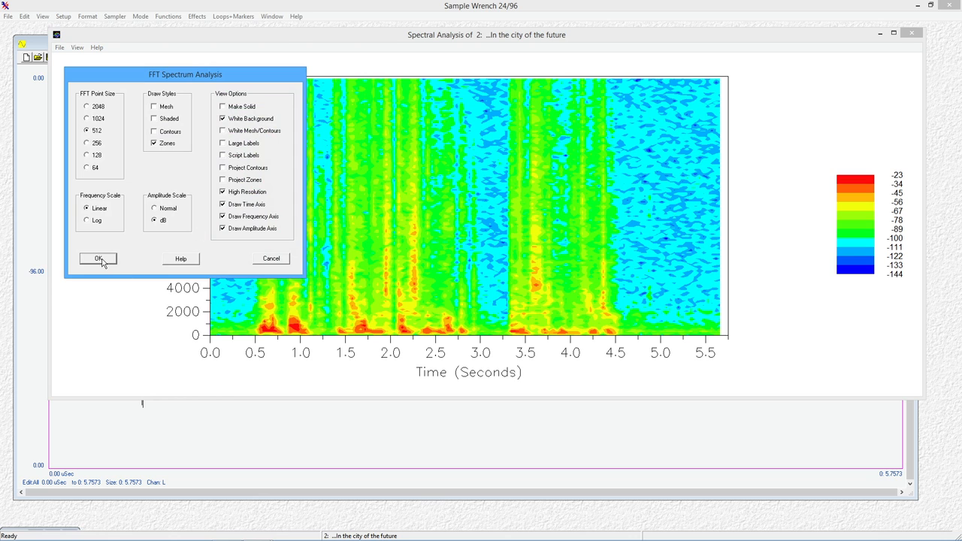
left_click(98, 258)
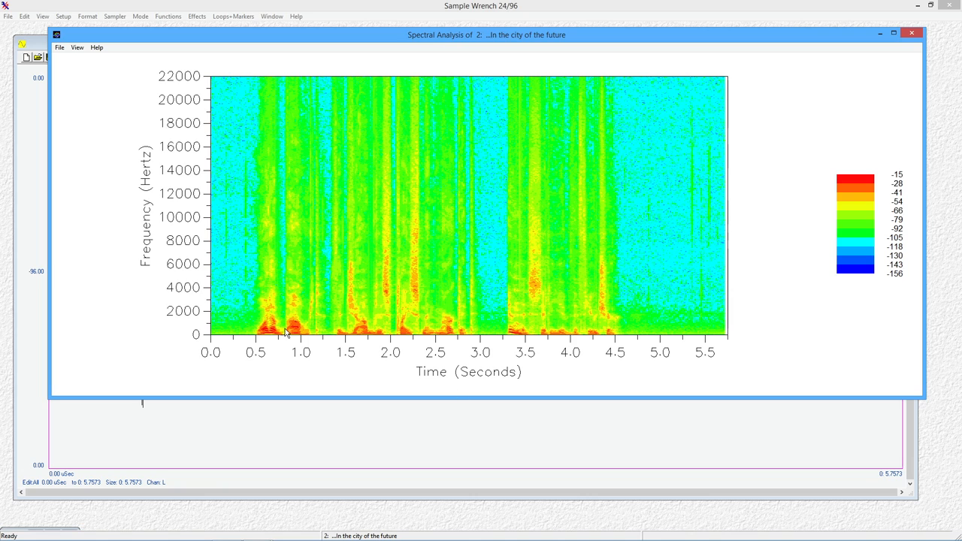
mouse_move(438, 293)
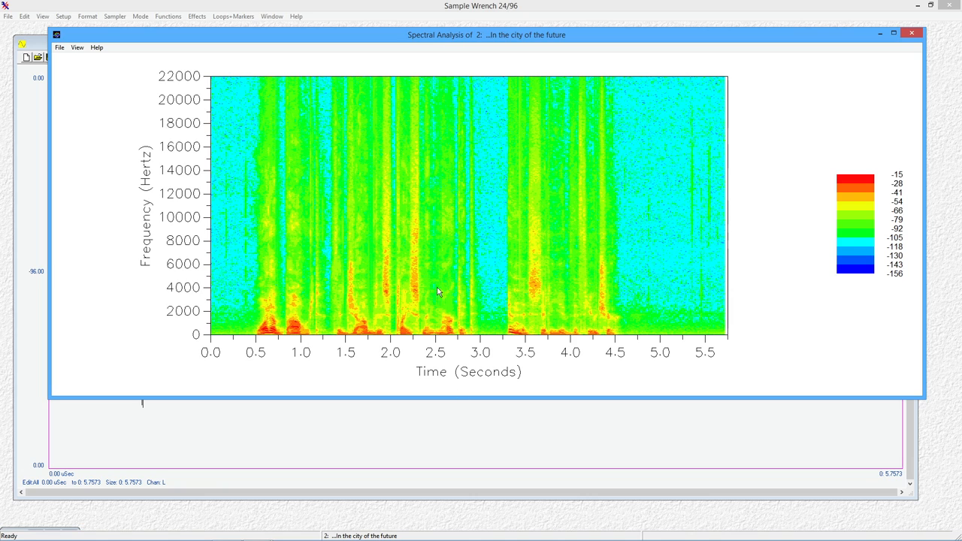
mouse_move(537, 292)
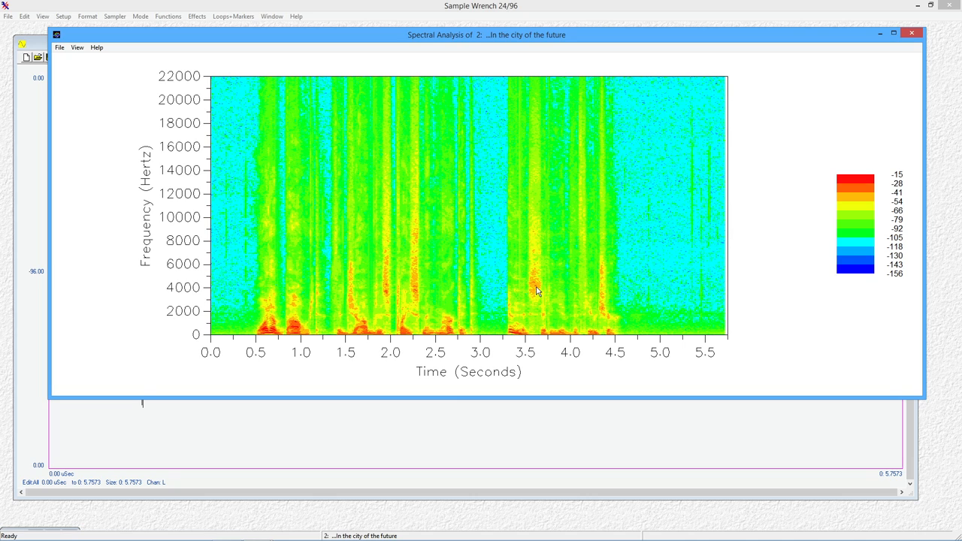
mouse_move(69, 58)
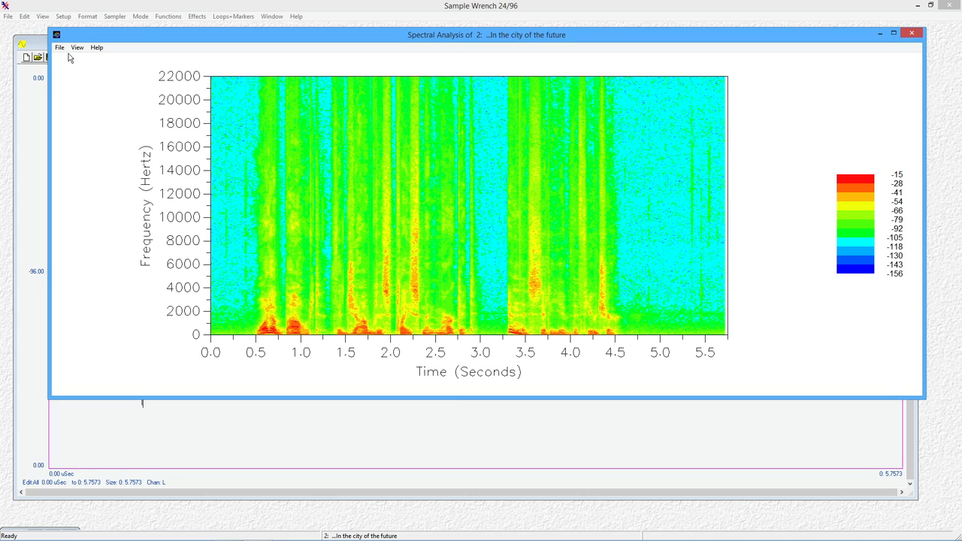
Step: Recompute the voice spectrogram at 128-point FFT, then at 2048-point FFT
left_click(77, 48)
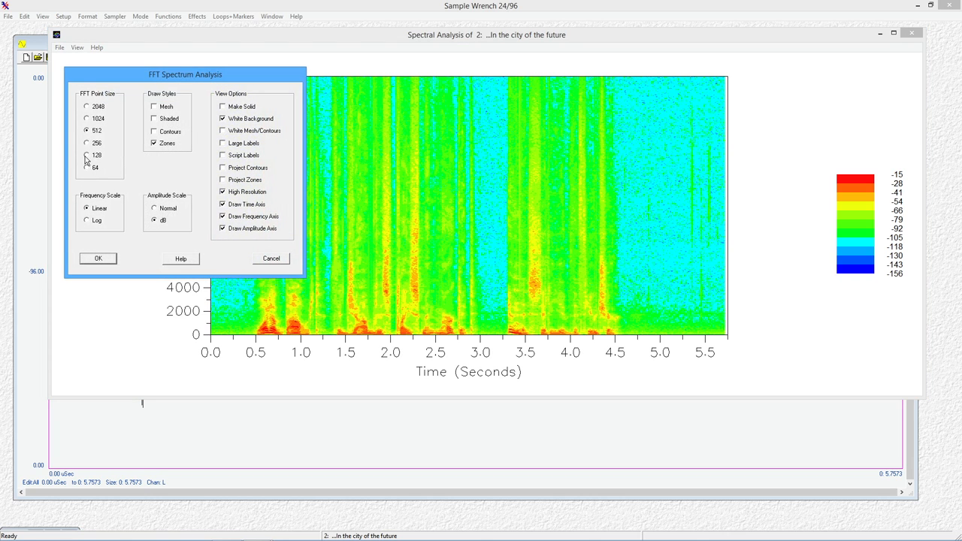
left_click(87, 155)
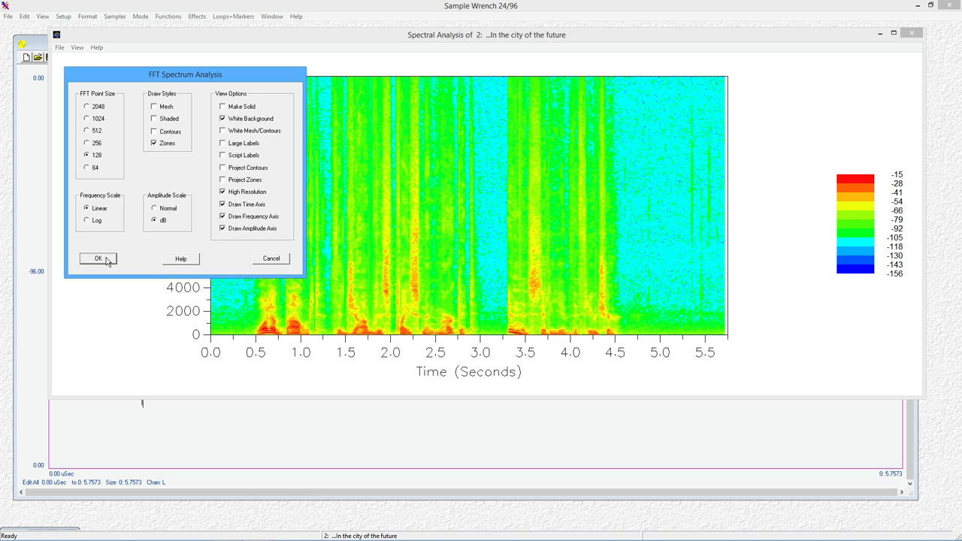
left_click(99, 258)
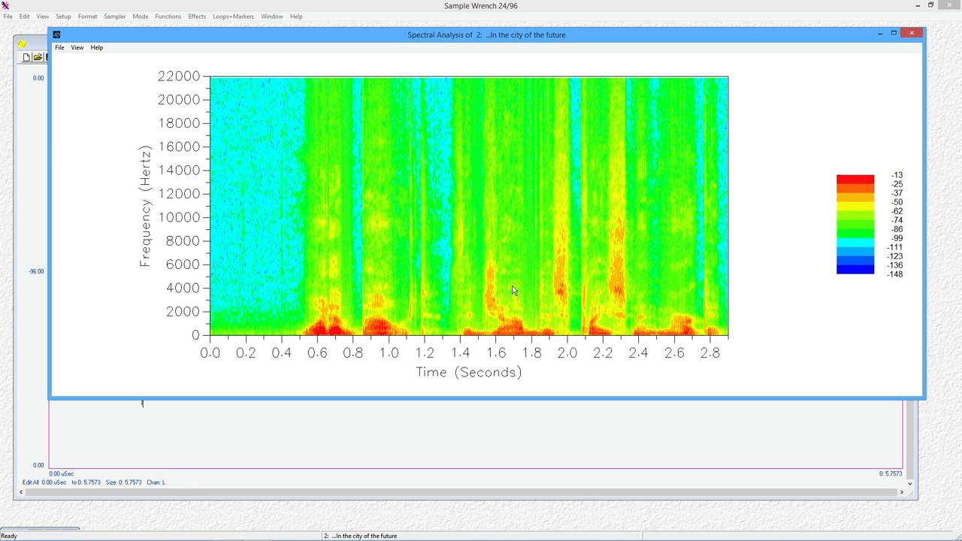
mouse_move(560, 210)
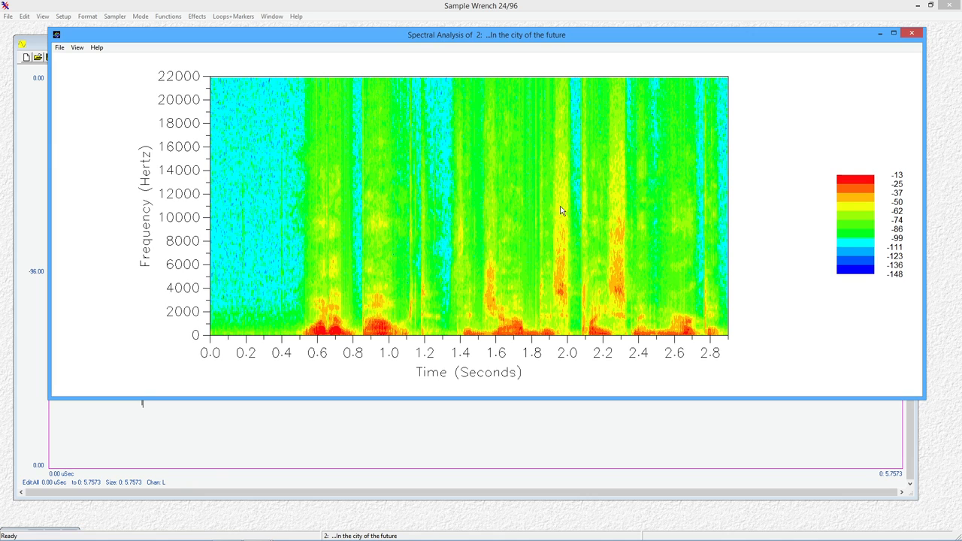
mouse_move(501, 299)
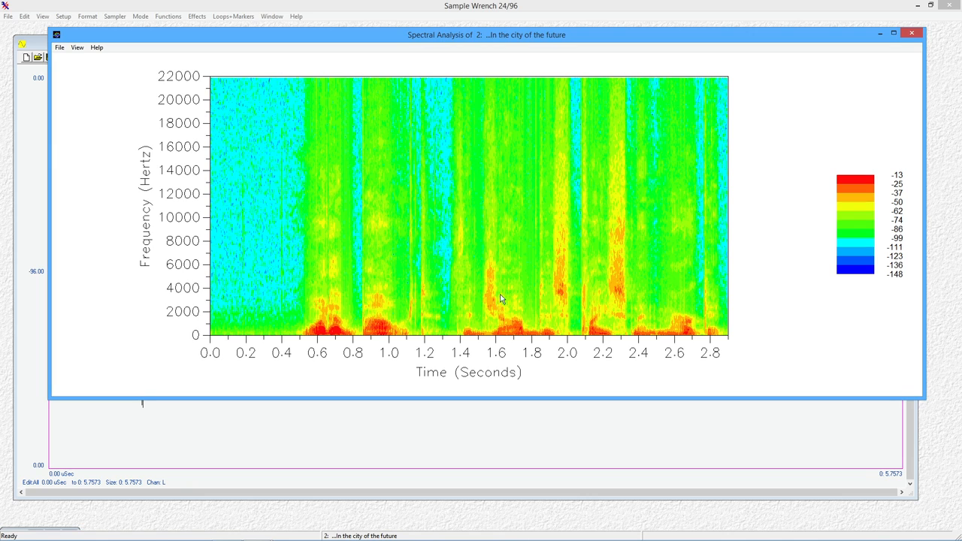
mouse_move(508, 335)
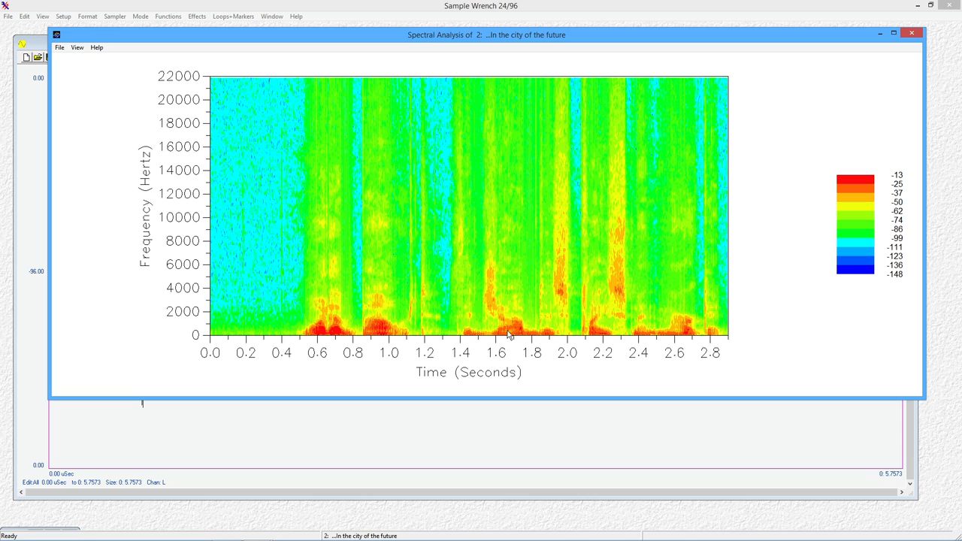
mouse_move(405, 335)
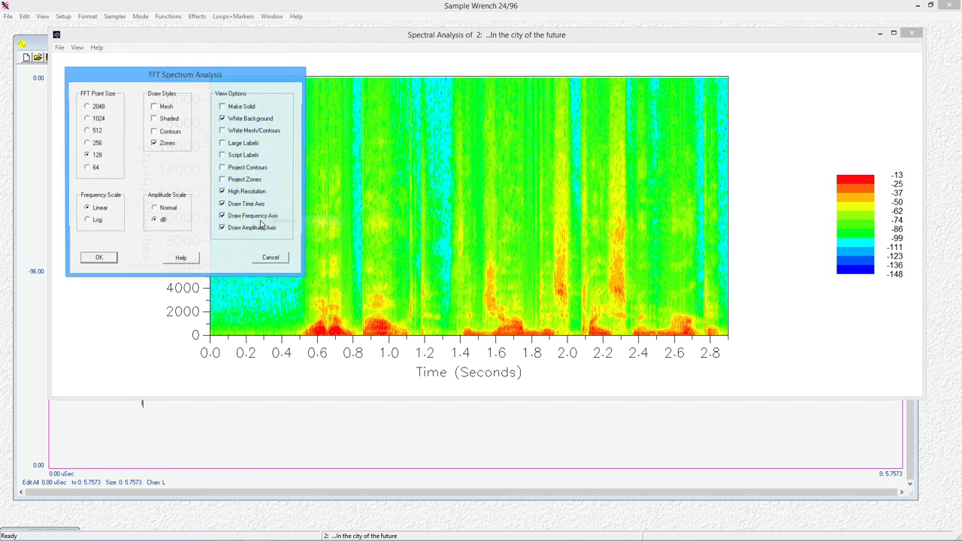
left_click(88, 106)
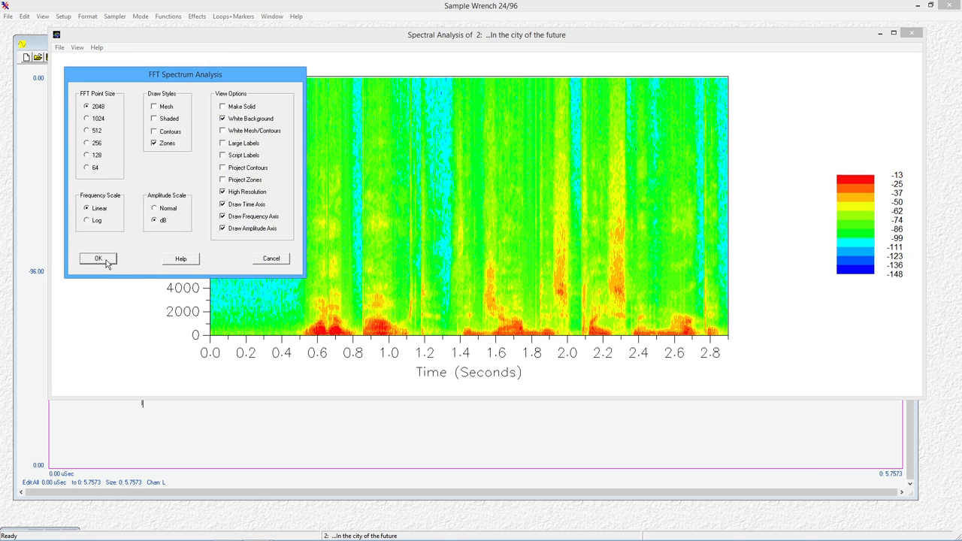
left_click(97, 258)
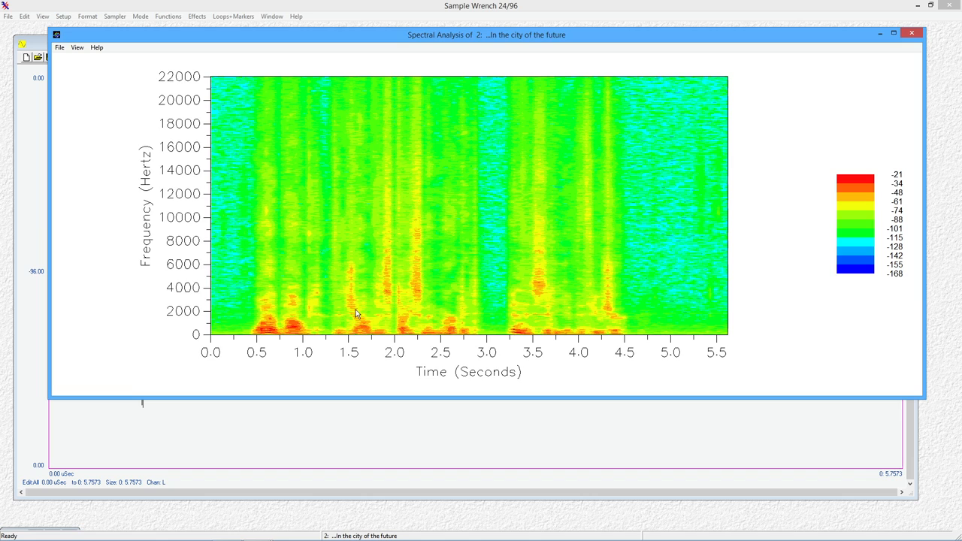
mouse_move(355, 321)
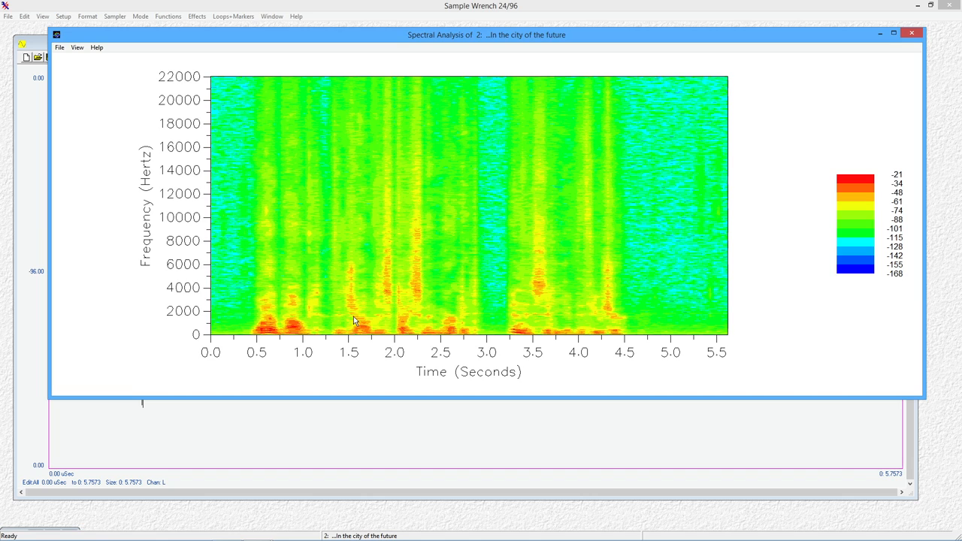
mouse_move(416, 257)
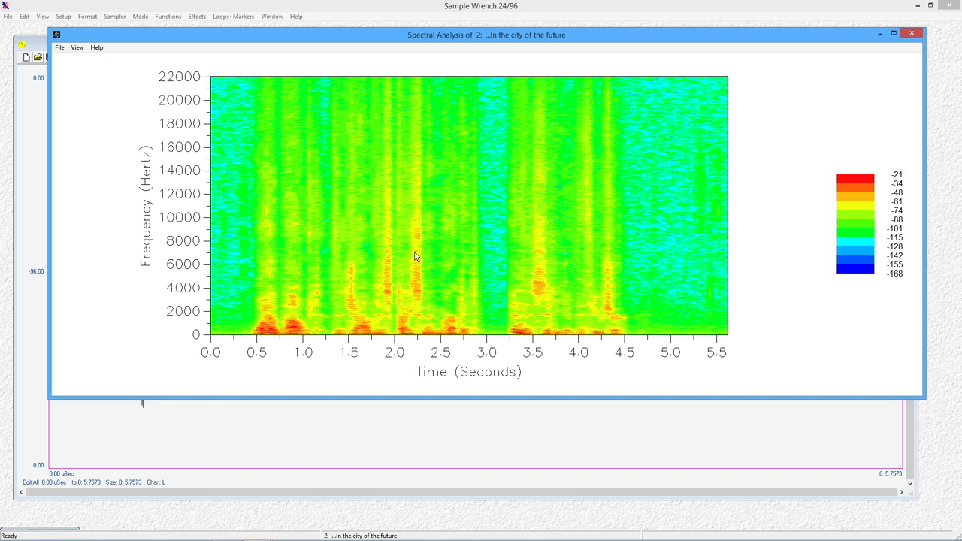
mouse_move(691, 311)
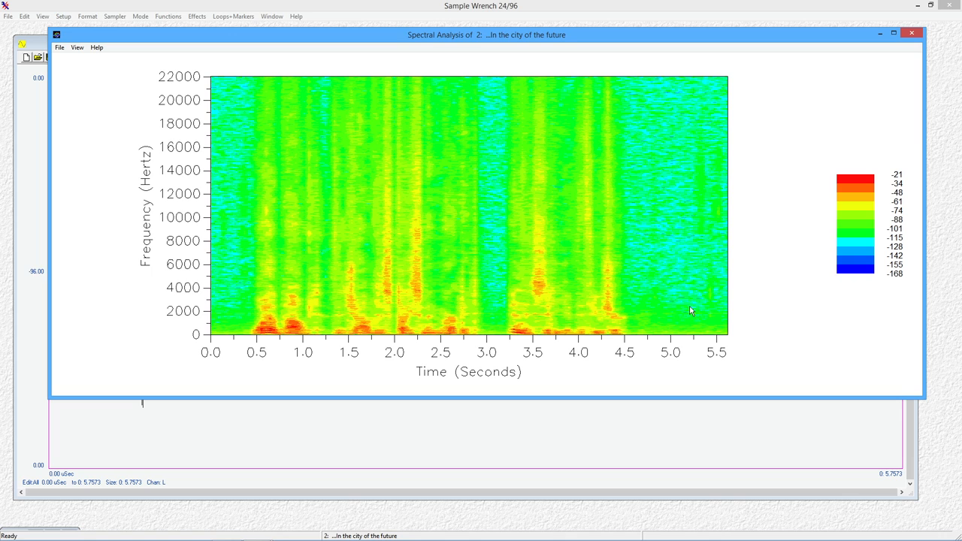
Step: Set the spectrogram back to a 512-point FFT and reopen the FFT Spectrum Analysis settings
right_click(273, 210)
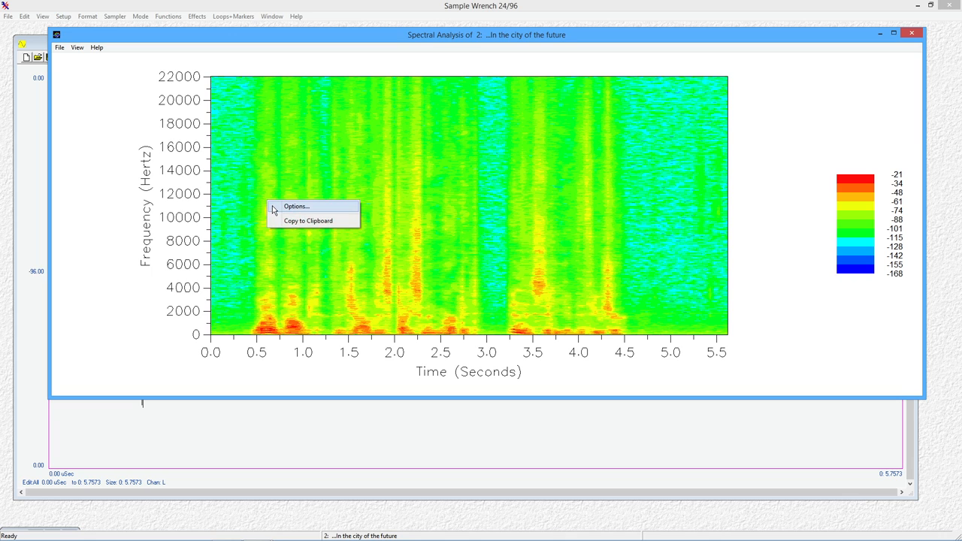
left_click(297, 206)
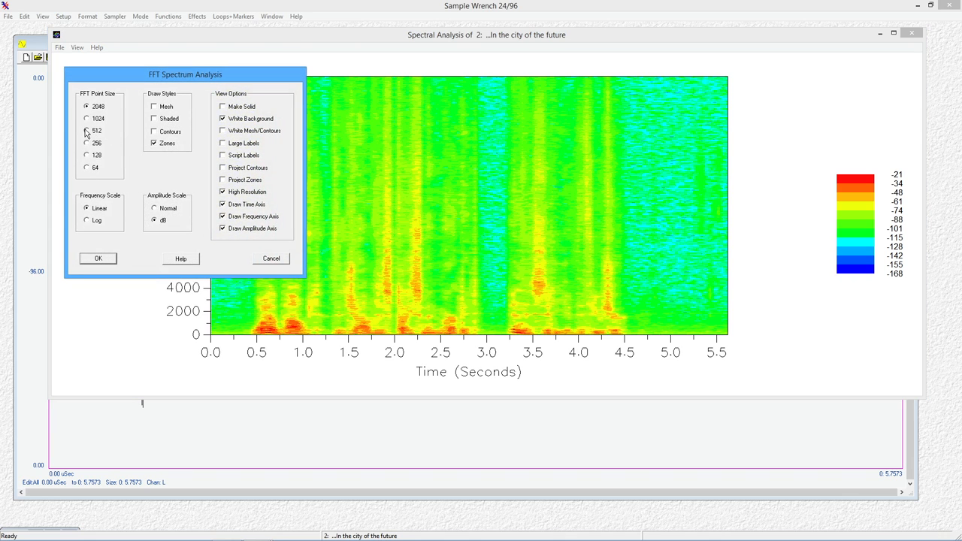
left_click(98, 257)
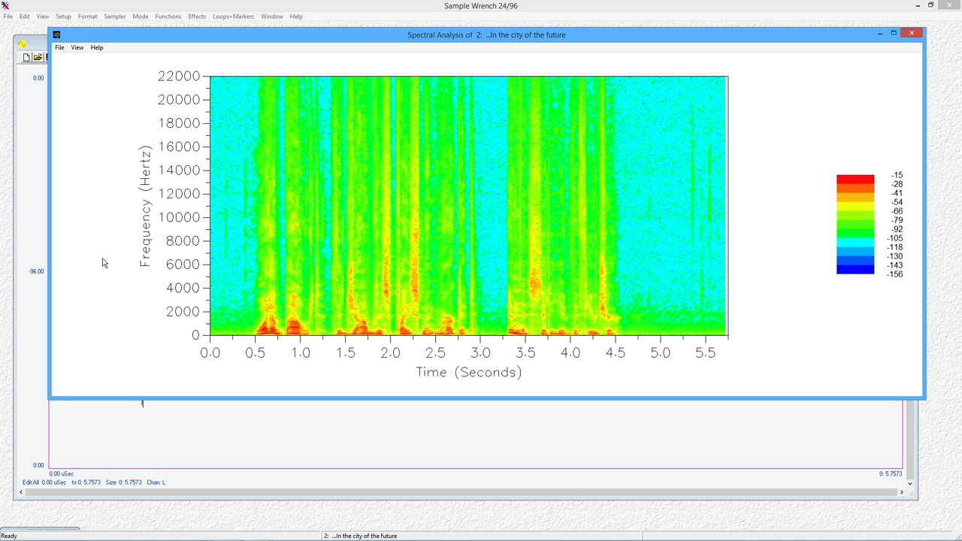
mouse_move(139, 188)
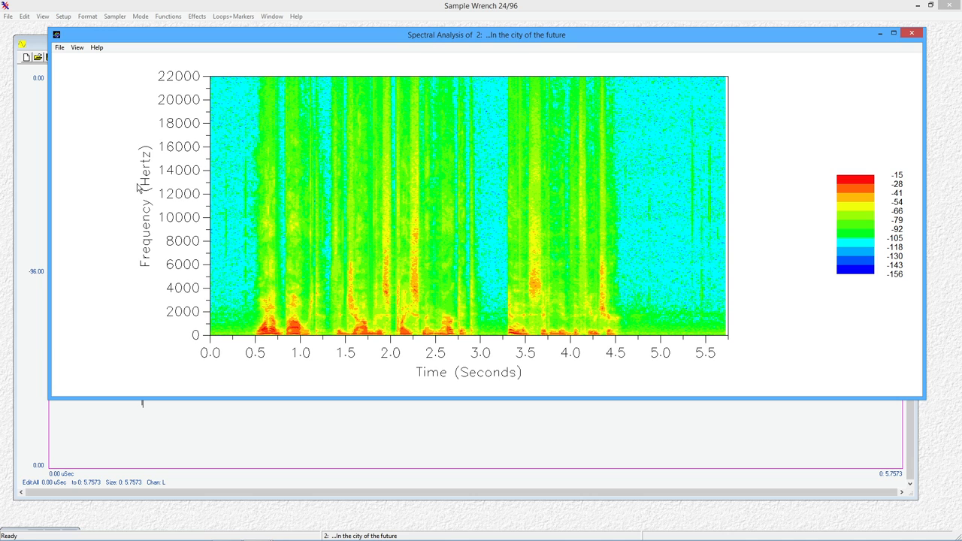
left_click(76, 48)
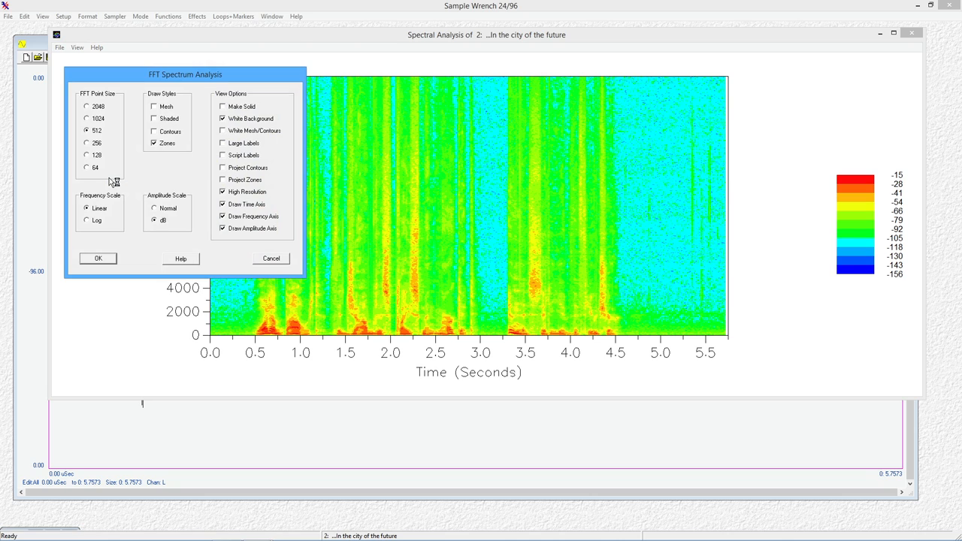
mouse_move(227, 203)
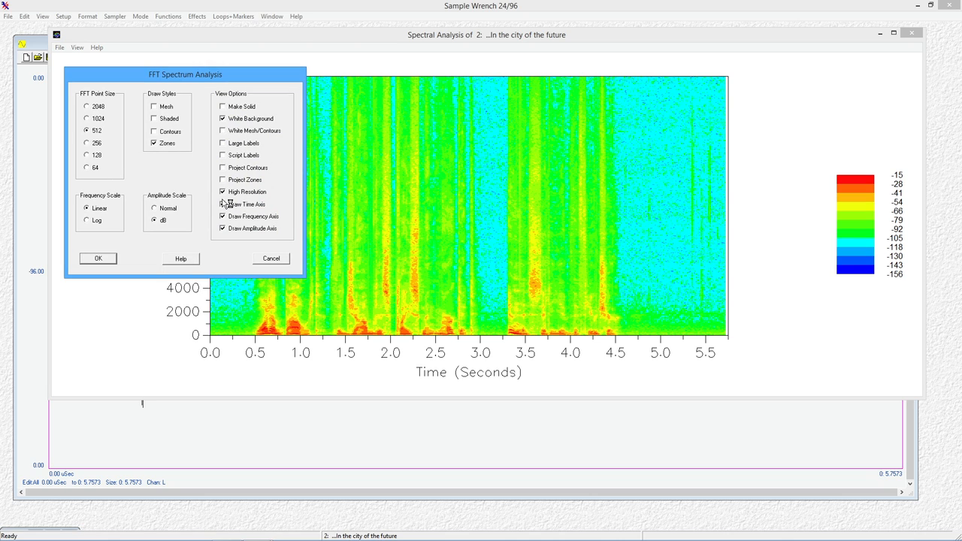
Step: Keep dB scaling and draw the spectrogram with the Mesh and Shaded styles
left_click(223, 192)
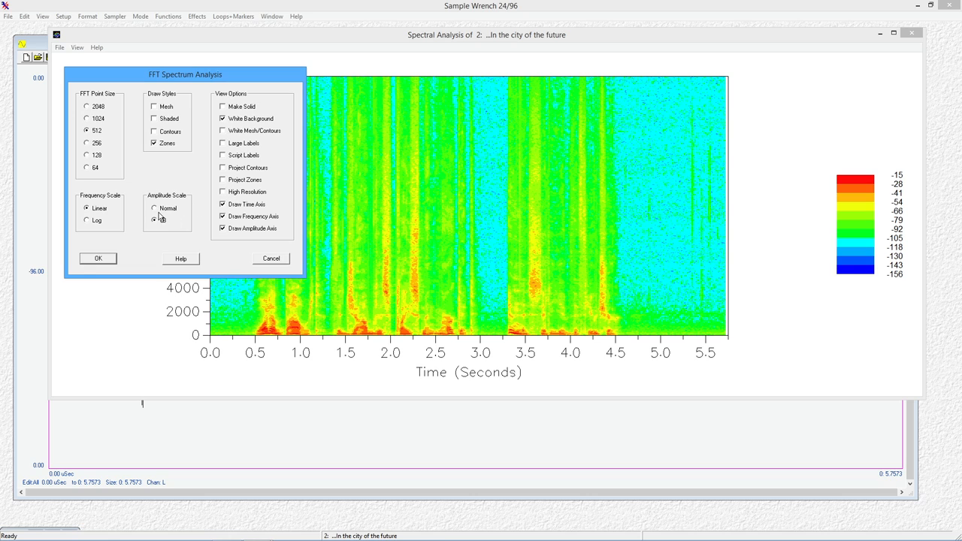
mouse_move(155, 106)
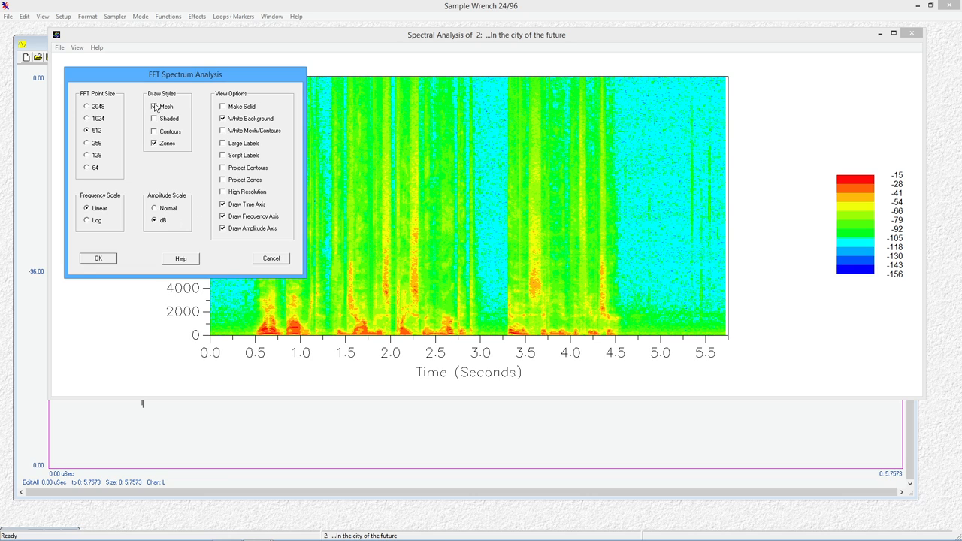
left_click(154, 118)
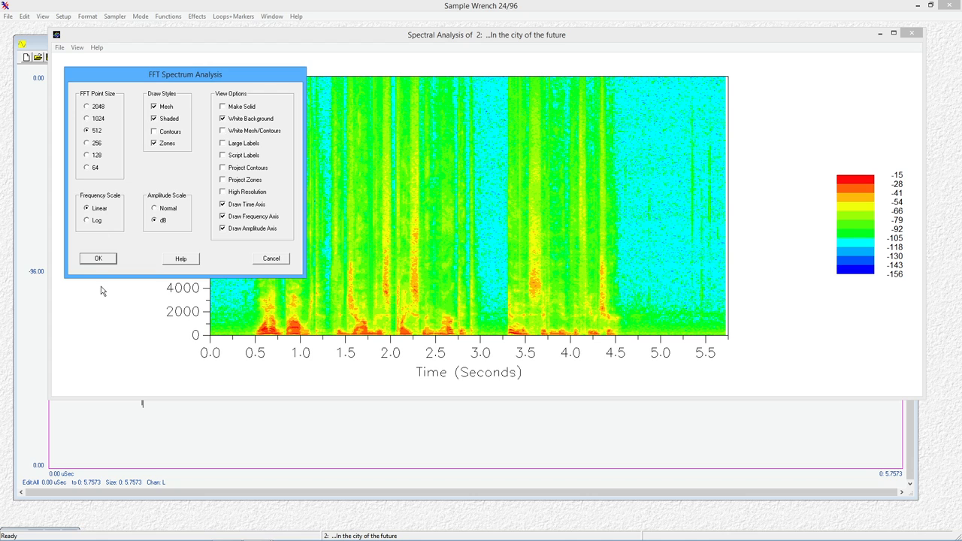
left_click(98, 258)
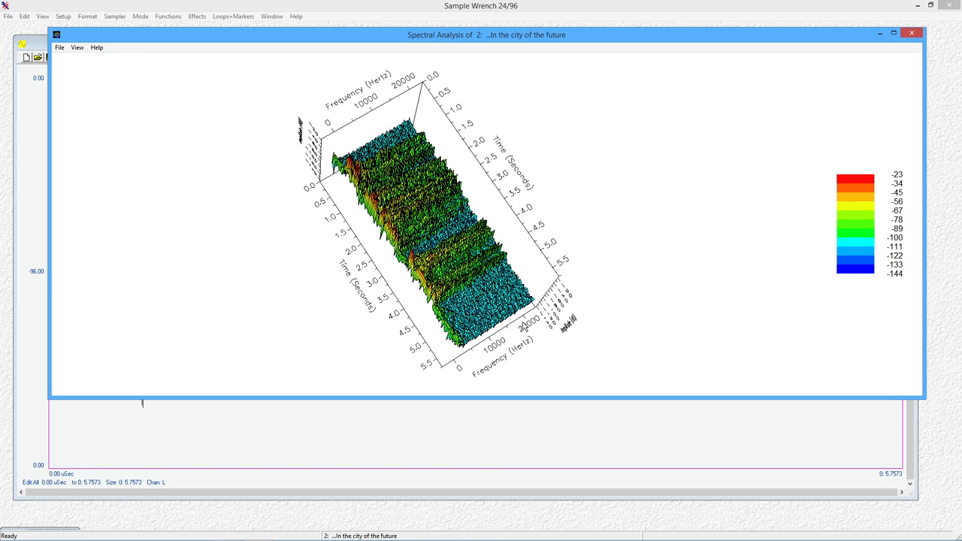
mouse_move(346, 316)
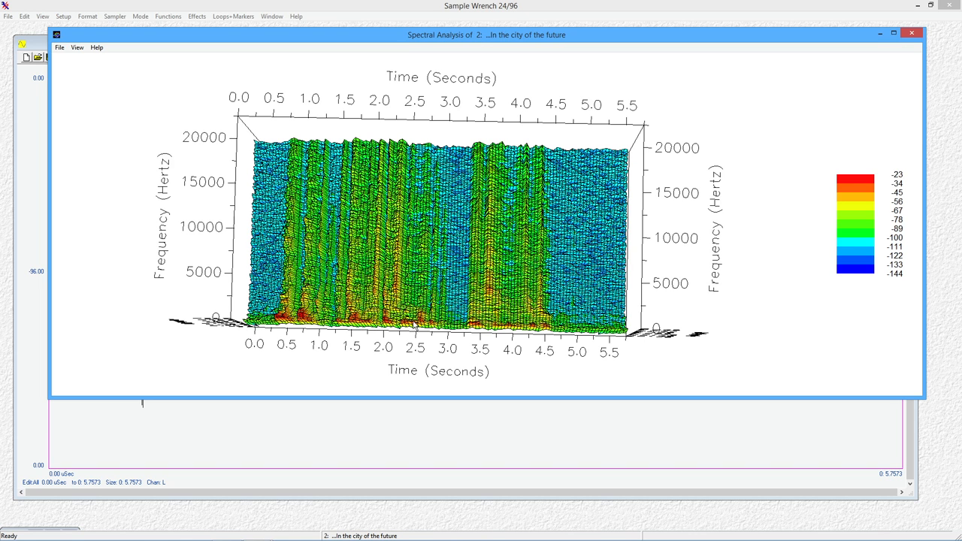
mouse_move(428, 282)
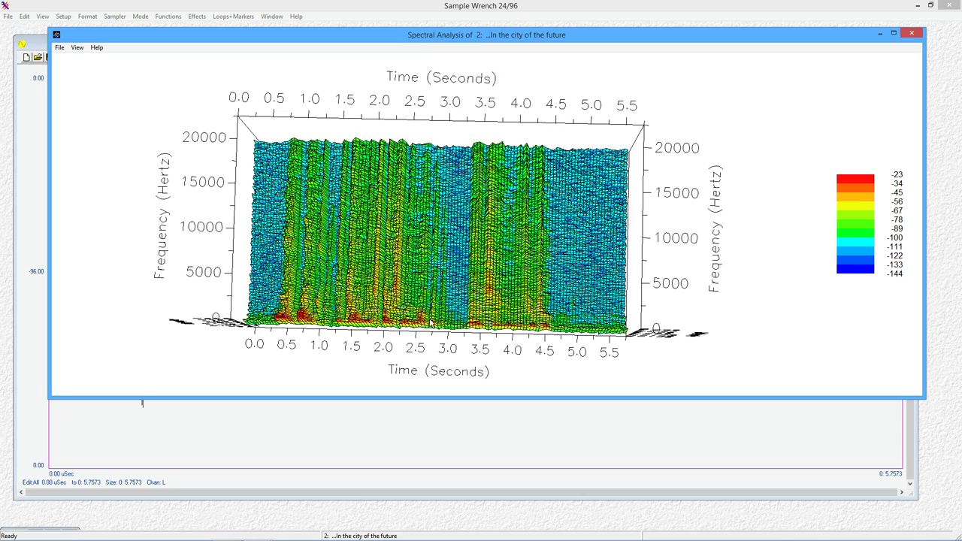
mouse_move(492, 348)
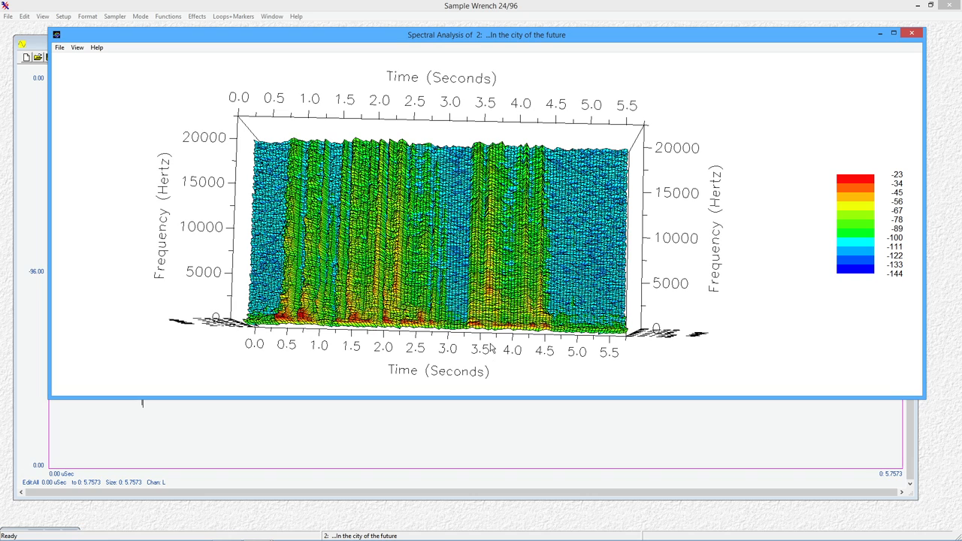
mouse_move(379, 263)
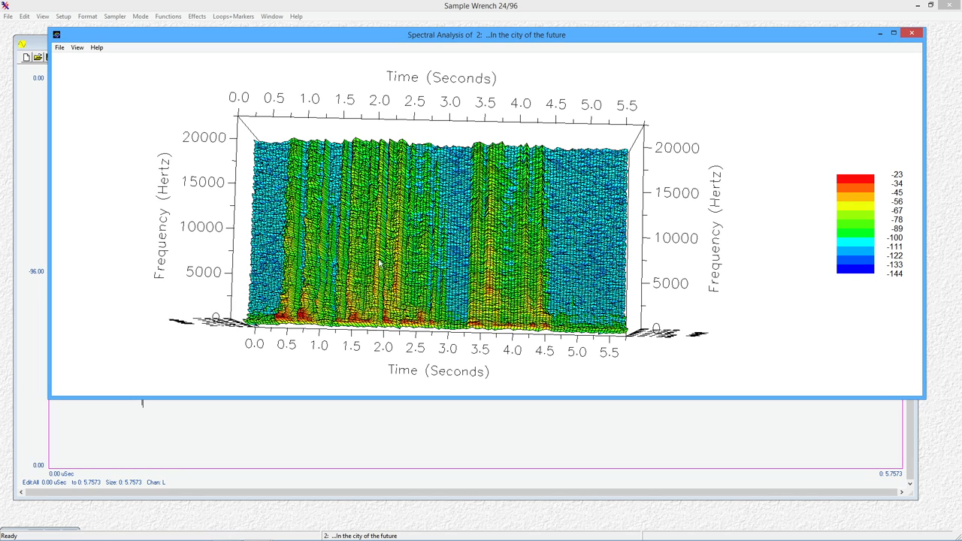
mouse_move(536, 286)
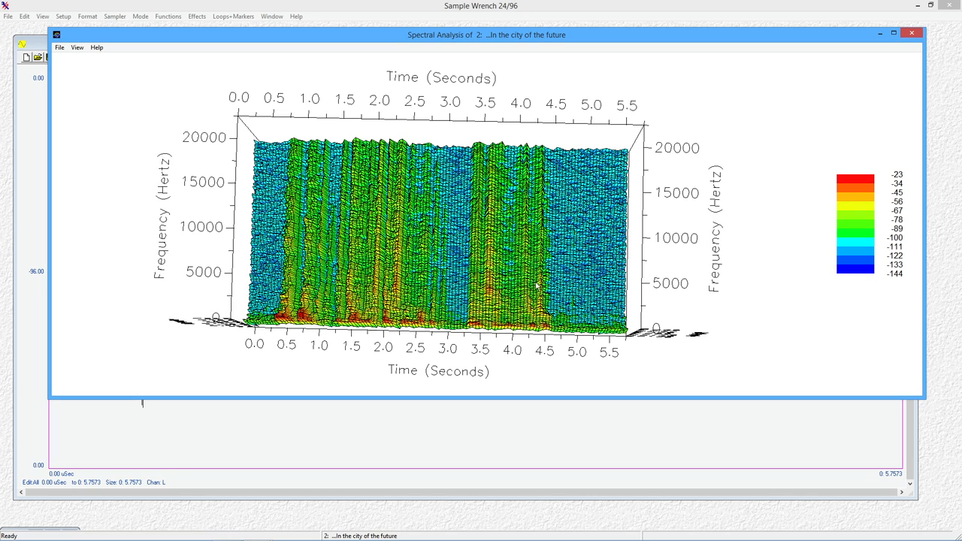
mouse_move(462, 267)
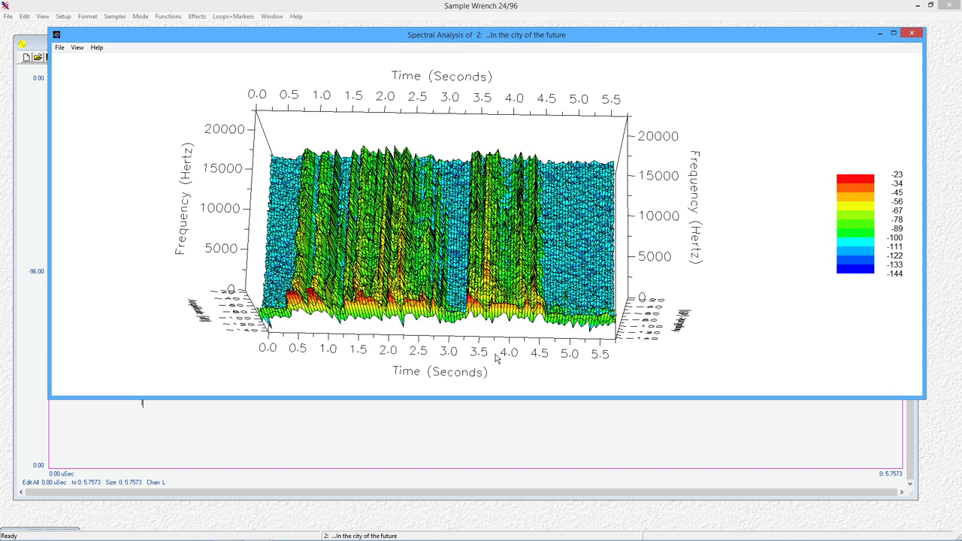
mouse_move(429, 323)
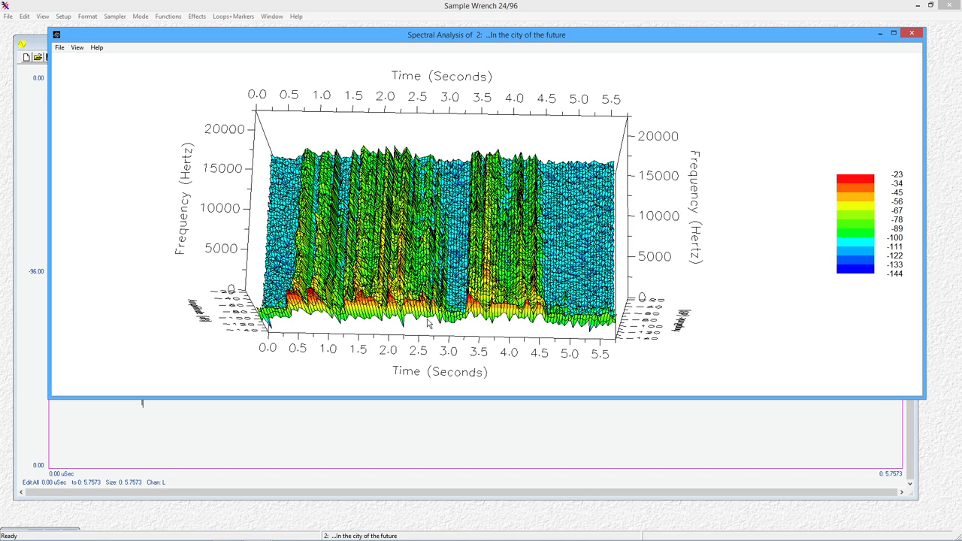
mouse_move(605, 307)
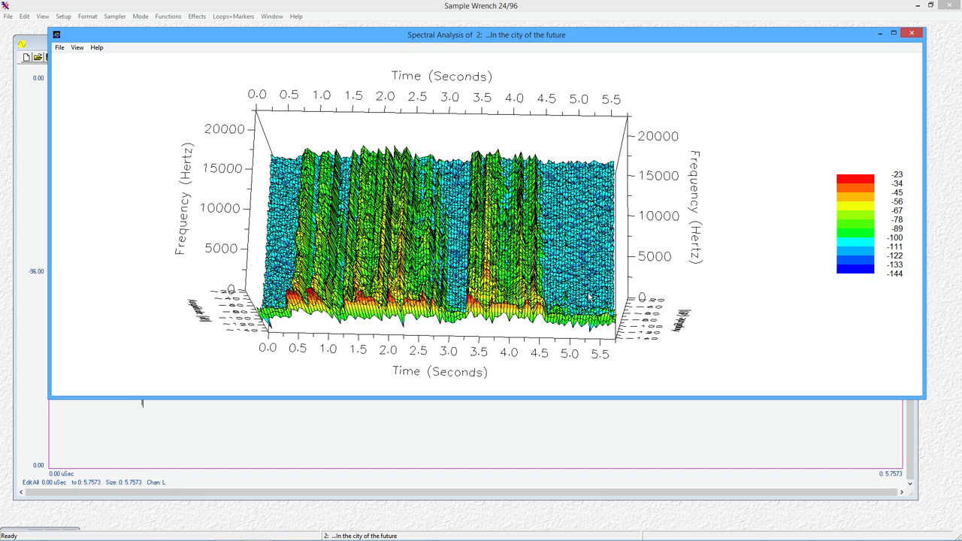
mouse_move(451, 391)
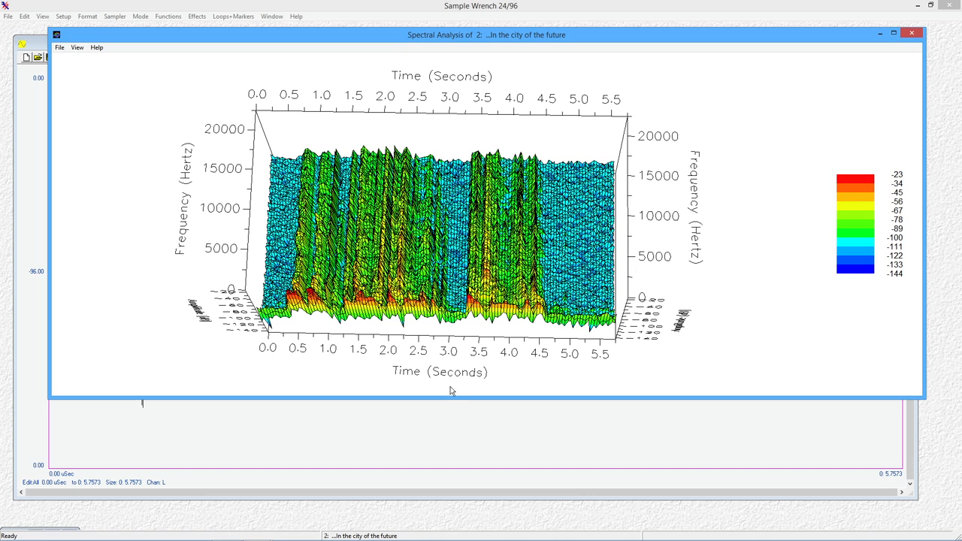
mouse_move(135, 232)
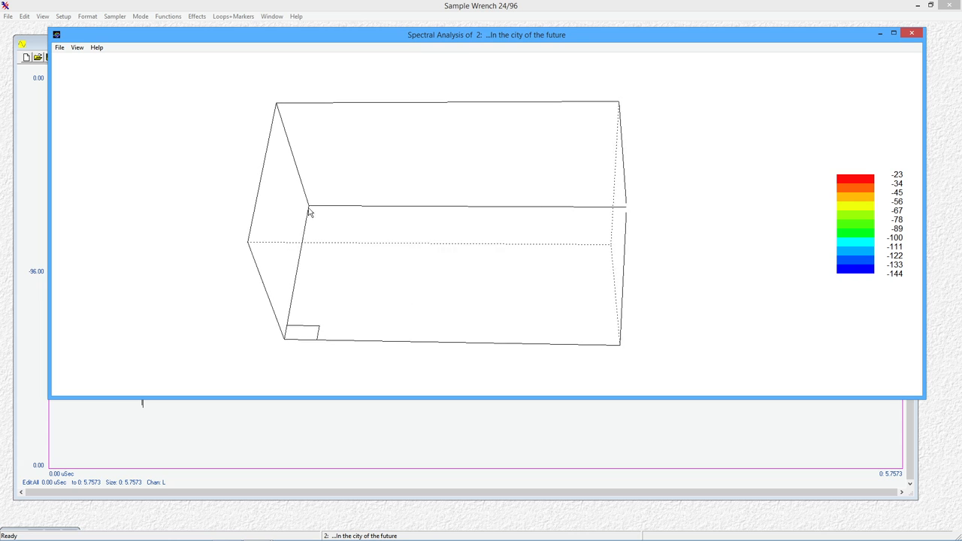
Step: Tilt the 3D plot to reveal amplitude and enable Make Solid
left_click_drag(309, 213, 283, 157)
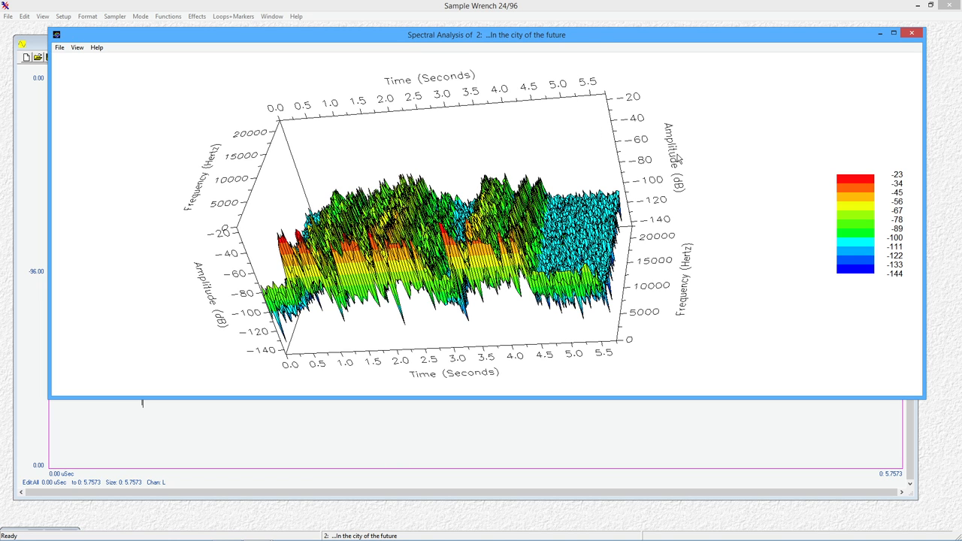
mouse_move(687, 250)
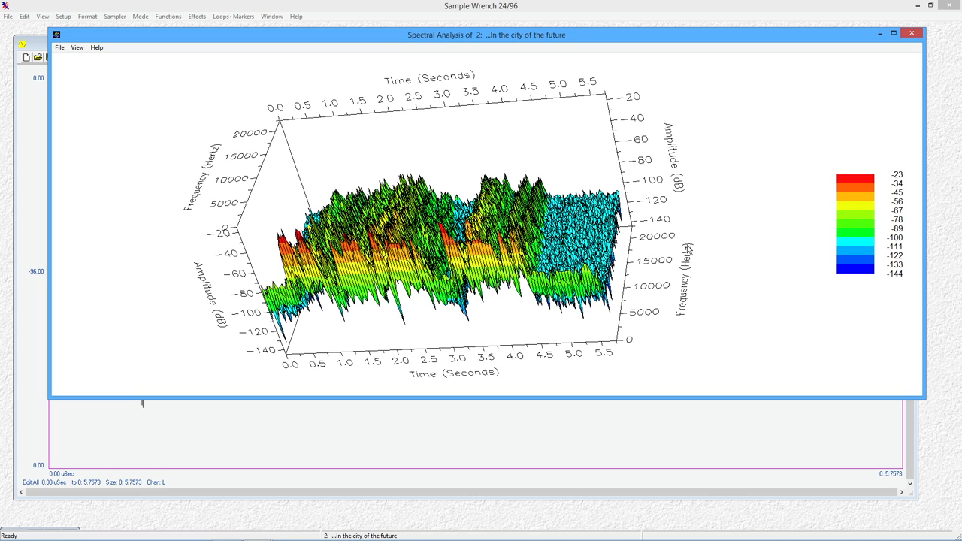
mouse_move(146, 256)
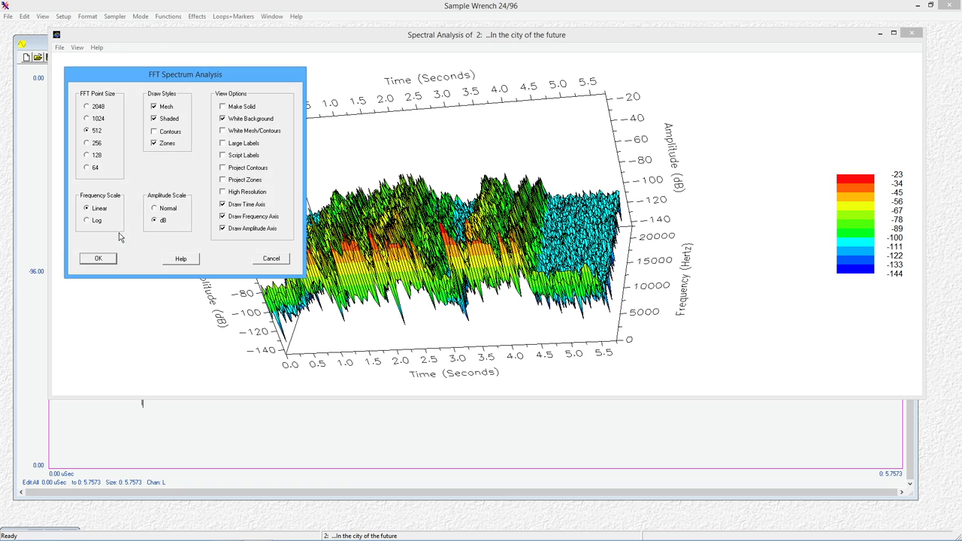
left_click(223, 105)
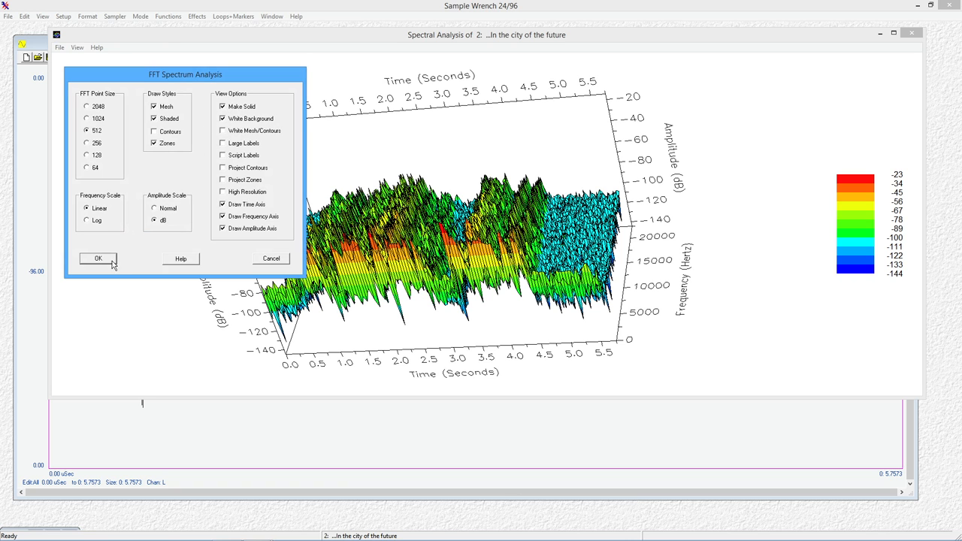
left_click(98, 258)
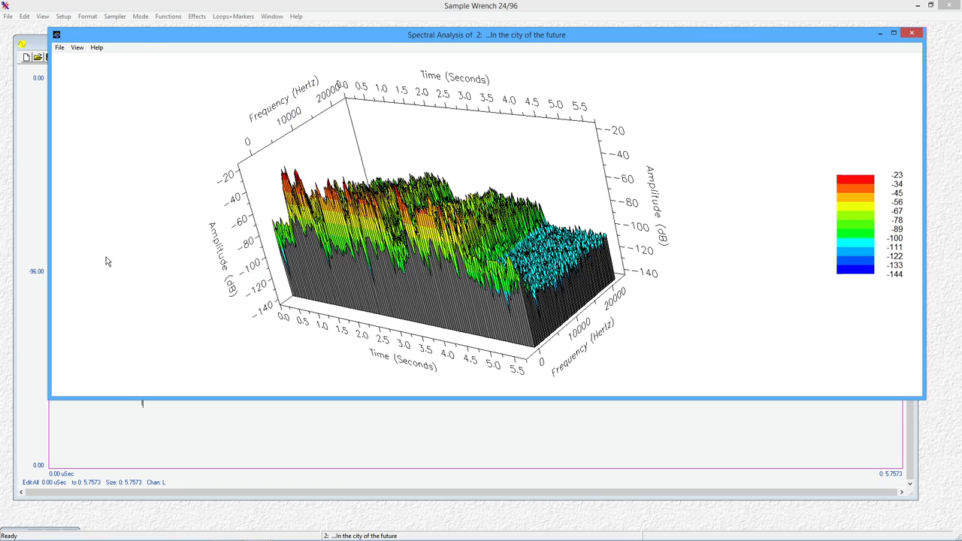
Step: Turn off Make Solid, enable Project Zones, and rotate the plot to see the zones
right_click(107, 261)
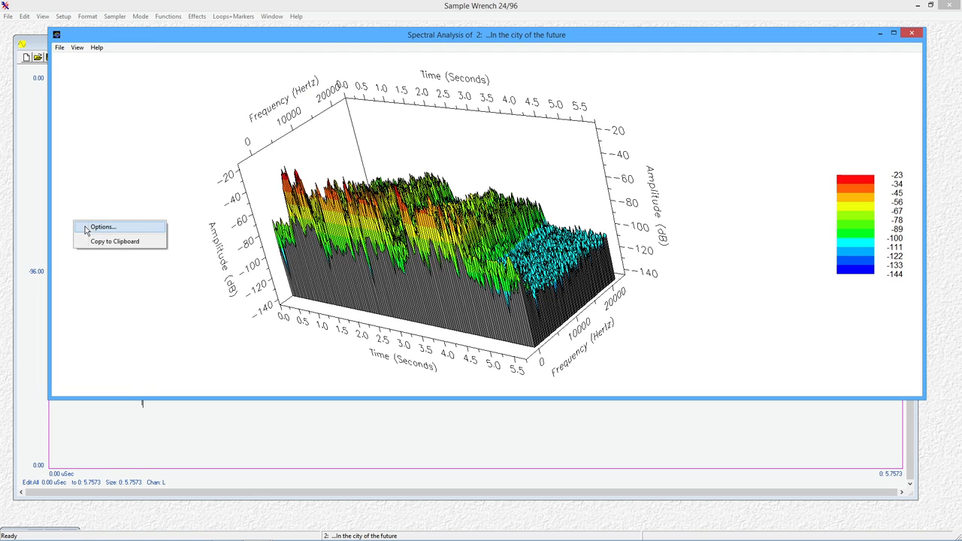
left_click(103, 226)
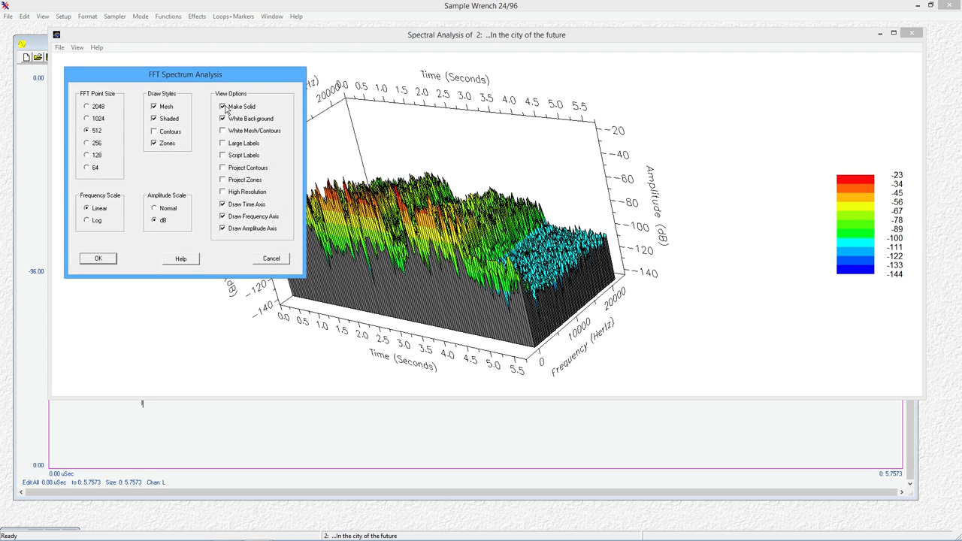
left_click(222, 106)
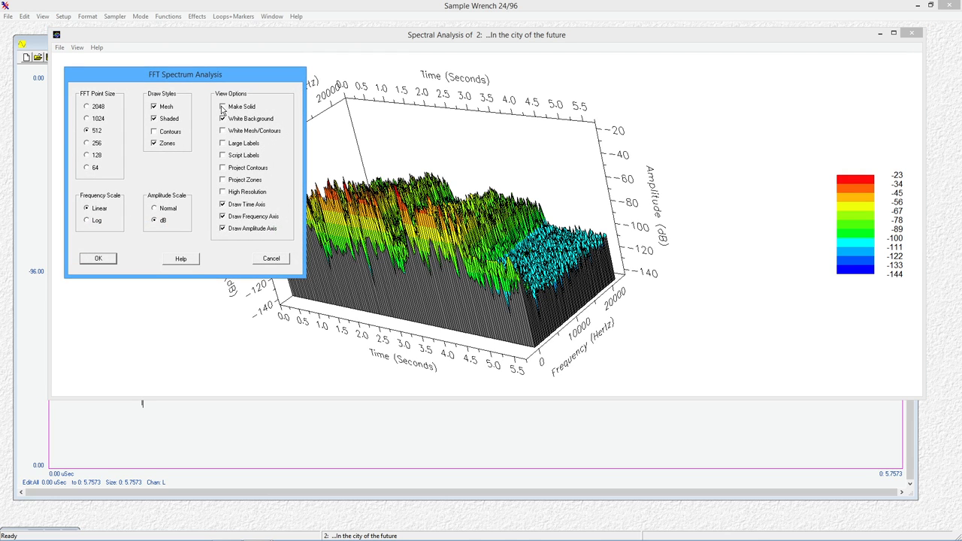
left_click(222, 118)
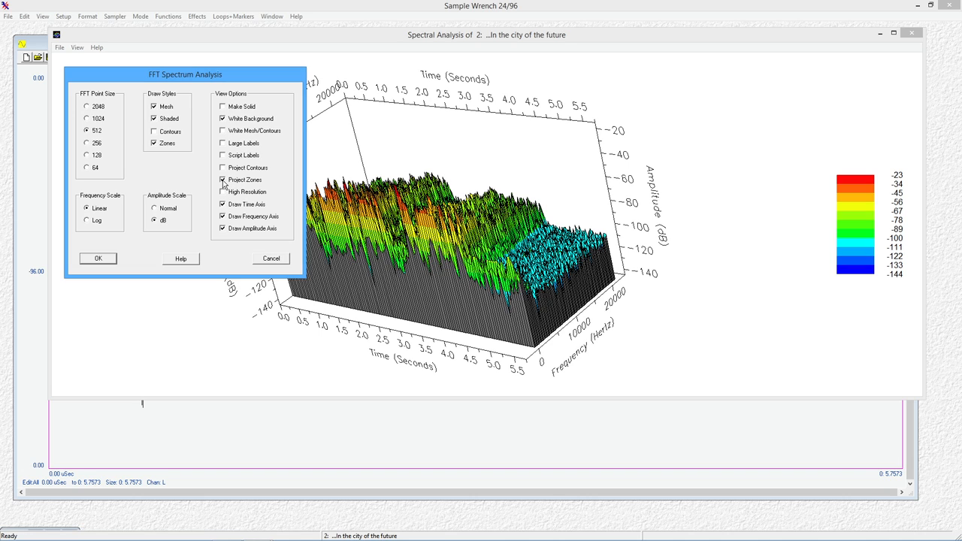
left_click(97, 257)
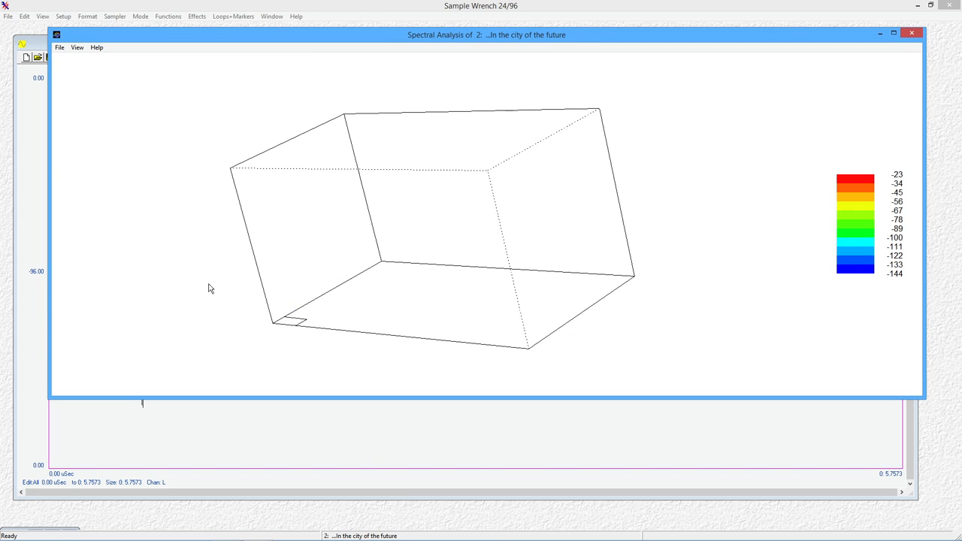
left_click_drag(210, 288, 375, 345)
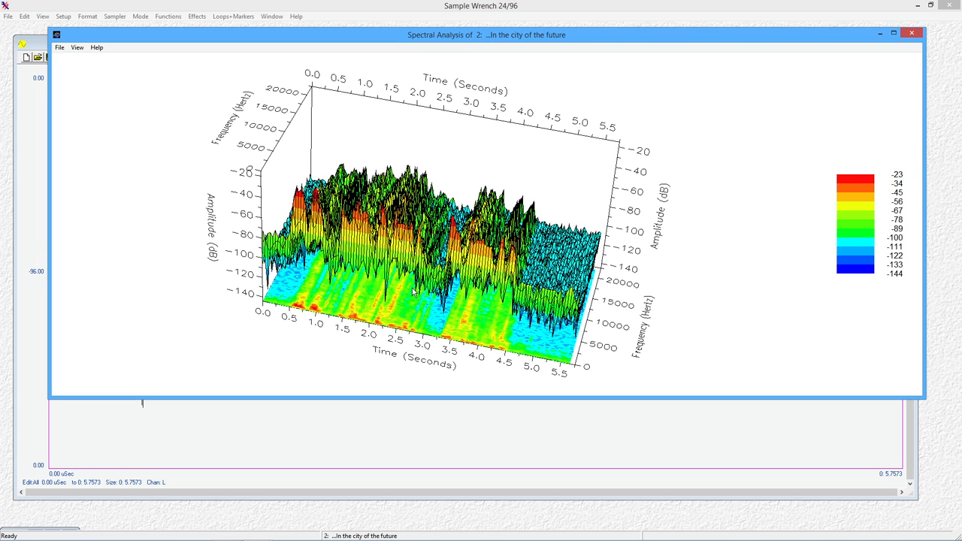
mouse_move(362, 286)
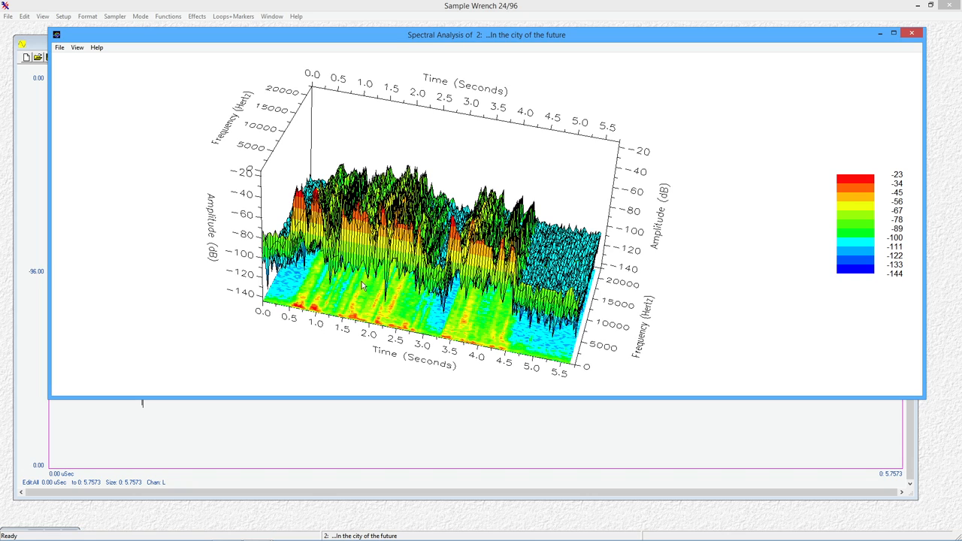
mouse_move(165, 273)
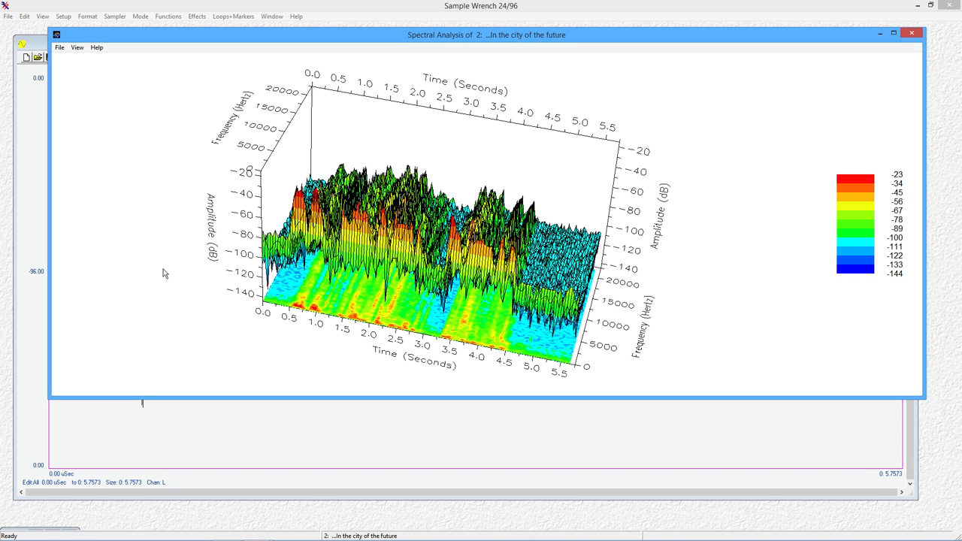